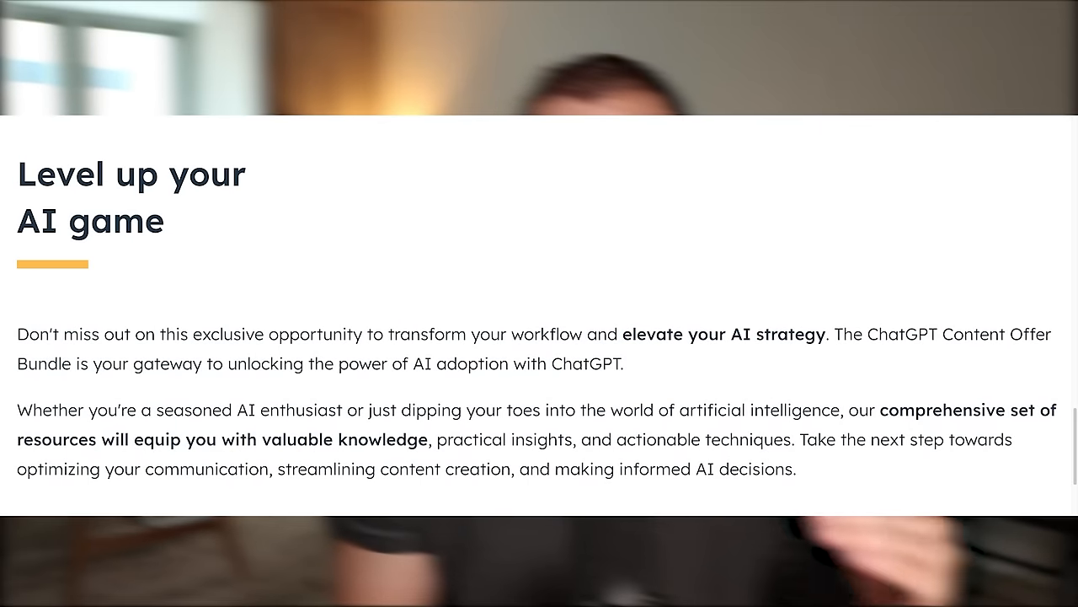
# Step: Advance the bundle's image carousel to the Template for Setting Clear Guidelines slide
pyautogui.scroll(-3)
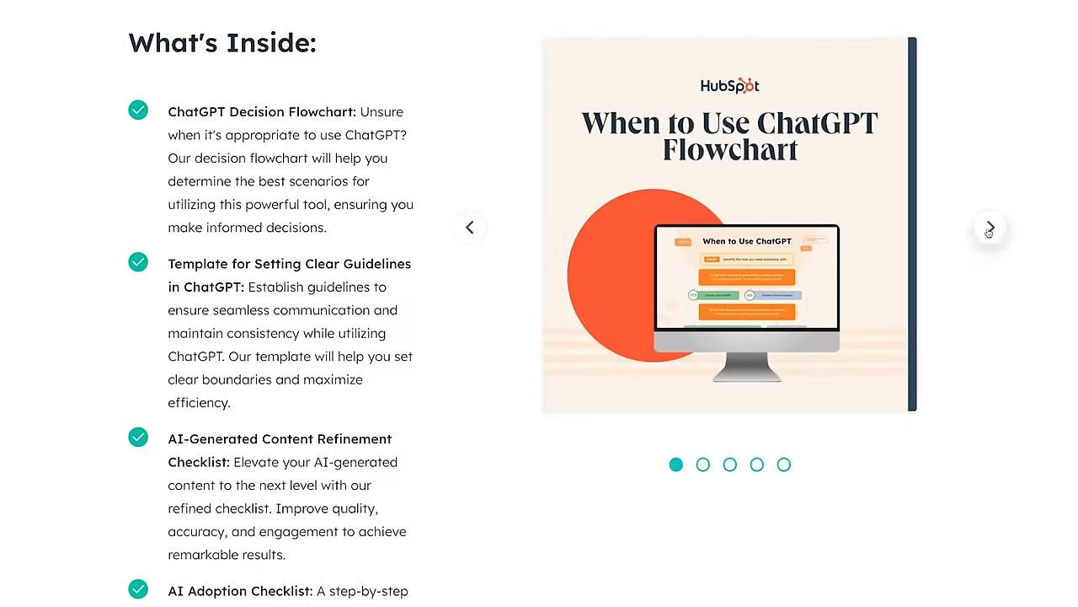
pyautogui.click(991, 228)
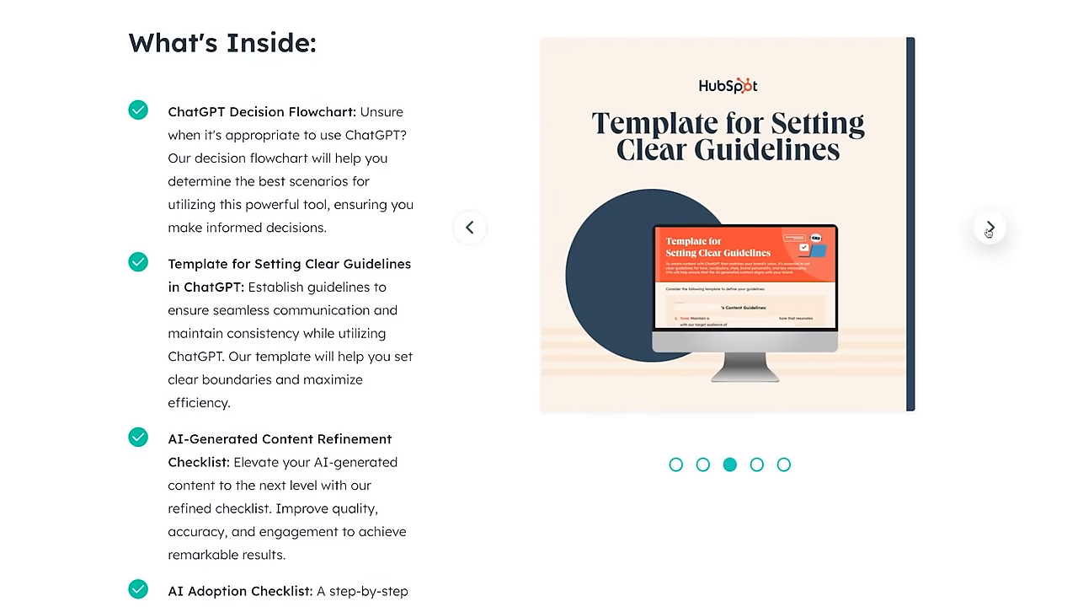
pyautogui.click(991, 227)
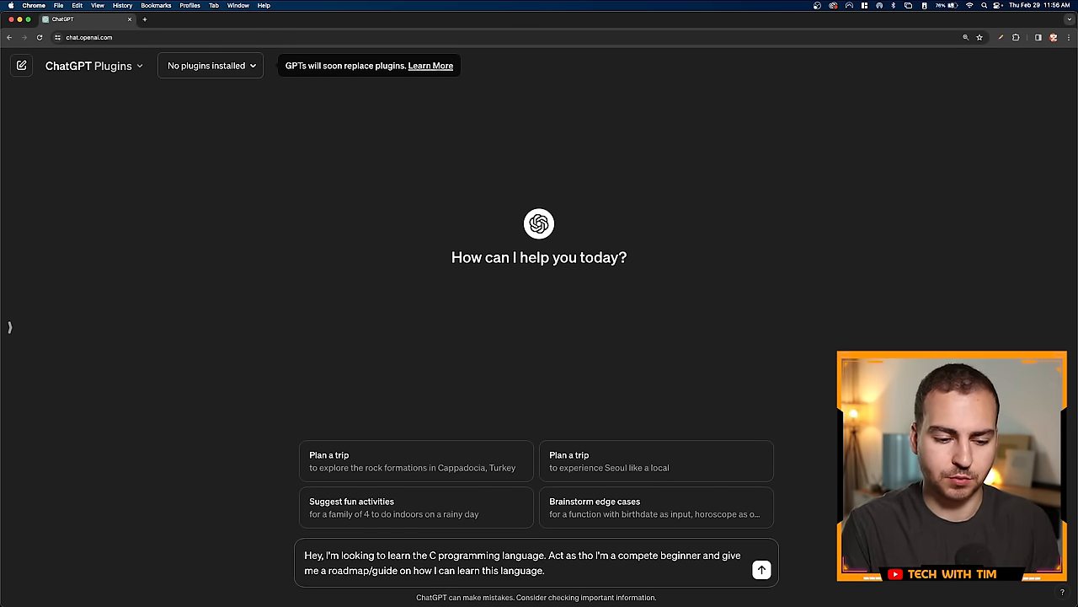
# Step: Send the C roadmap request and read through the staged beginner roadmap reply
pyautogui.click(761, 569)
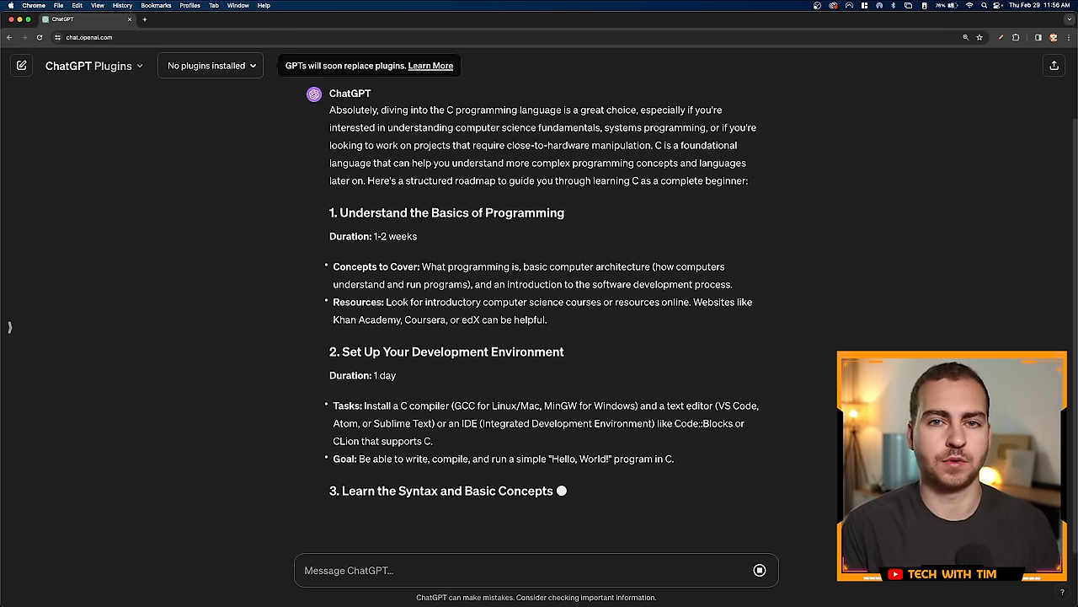
pyautogui.scroll(-3)
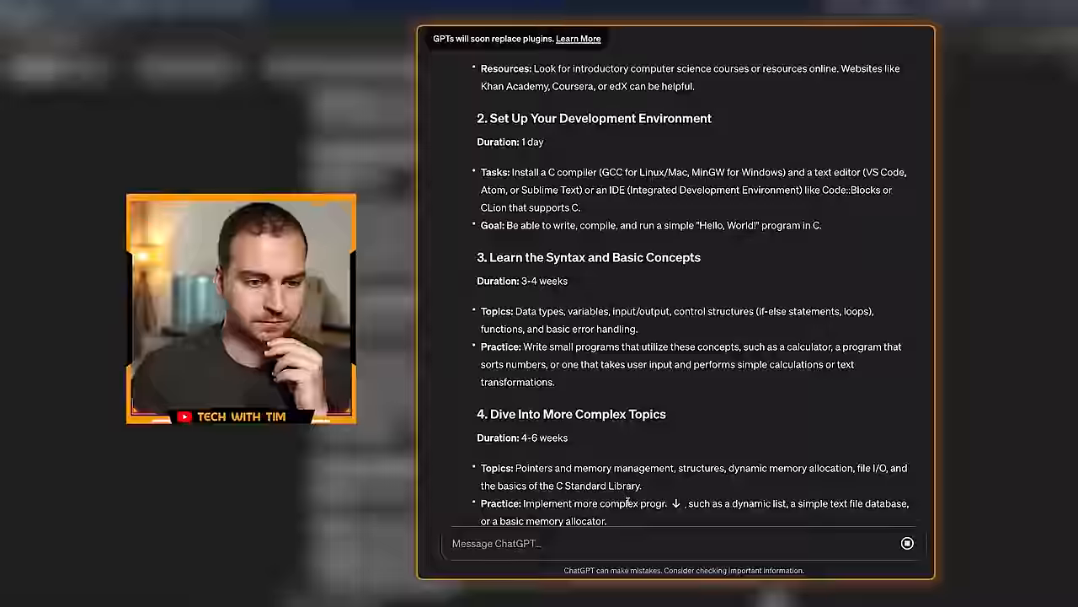
pyautogui.scroll(-3)
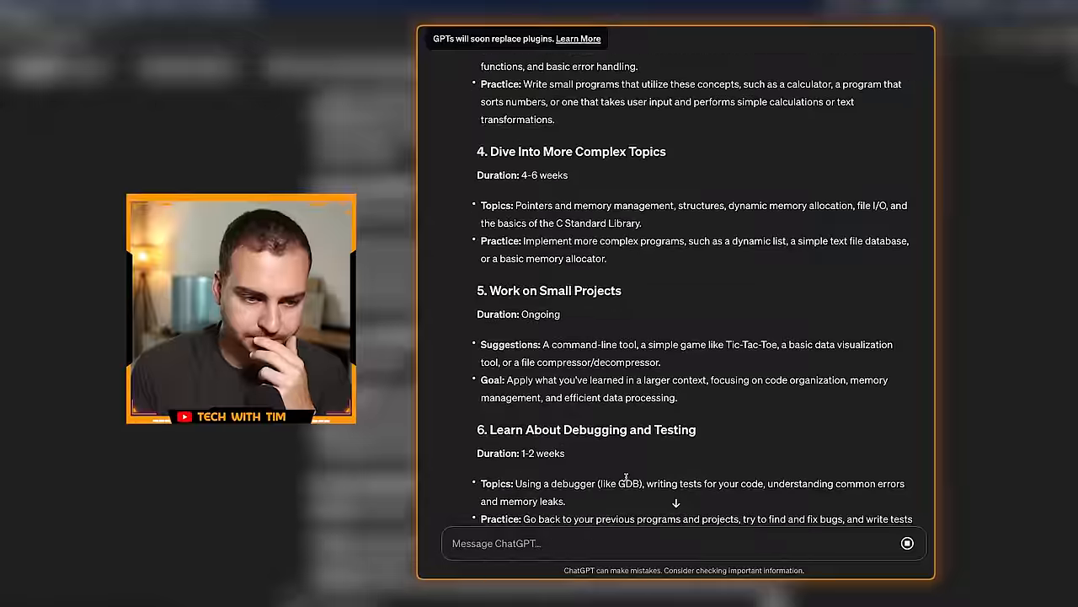
pyautogui.scroll(3)
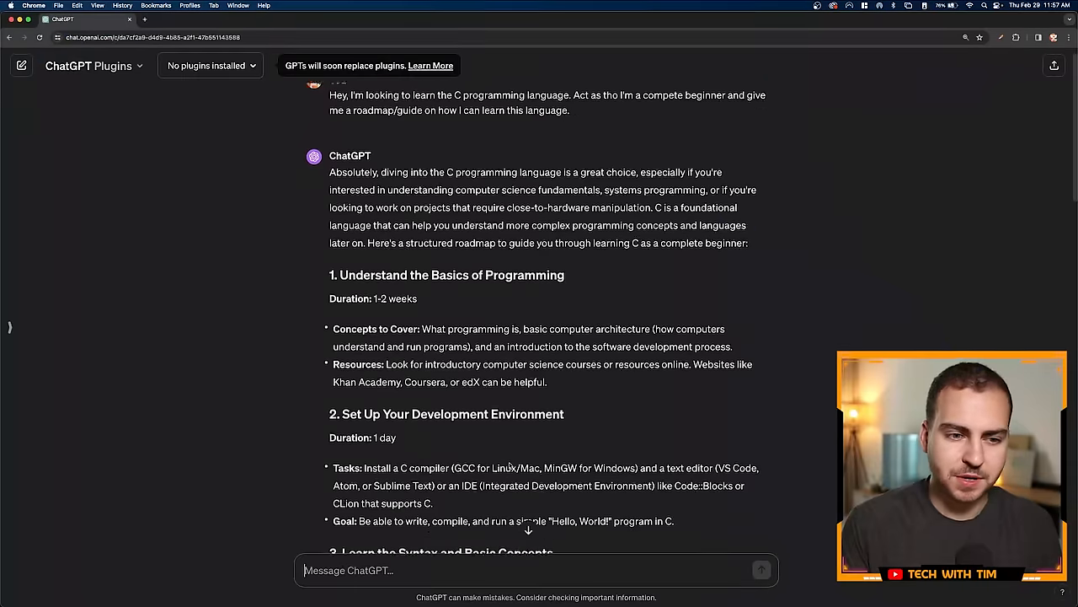
pyautogui.scroll(-3)
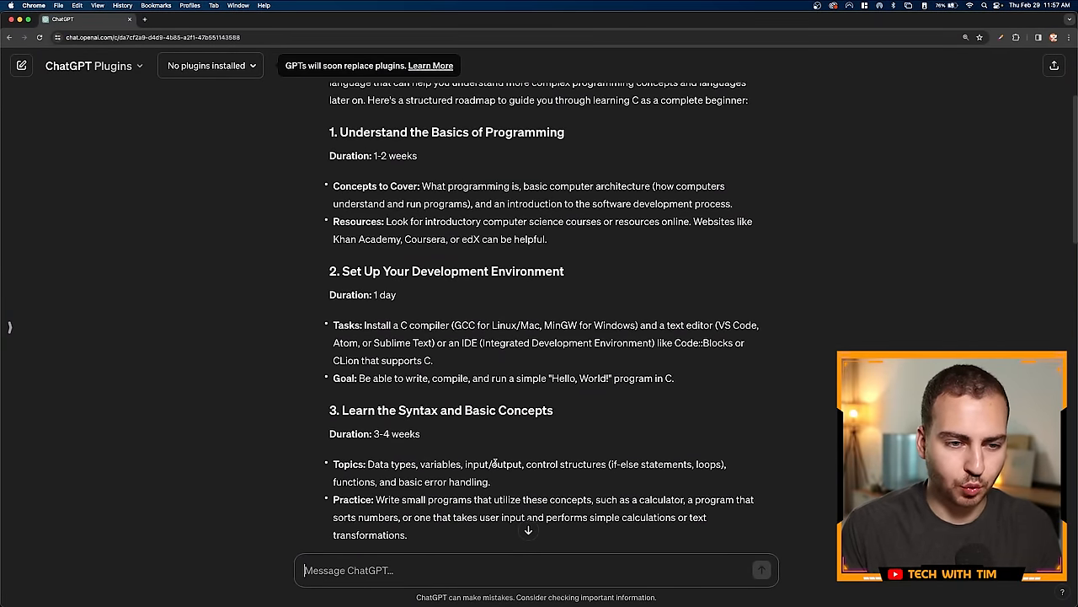
pyautogui.scroll(-3)
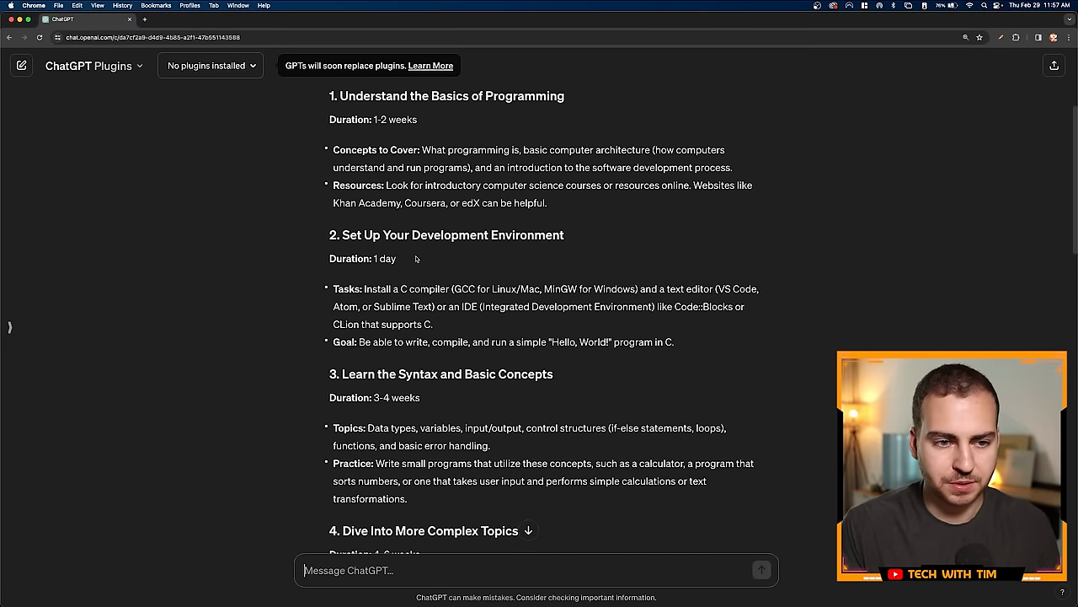
pyautogui.moveTo(425, 150); pyautogui.dragTo(565, 150)
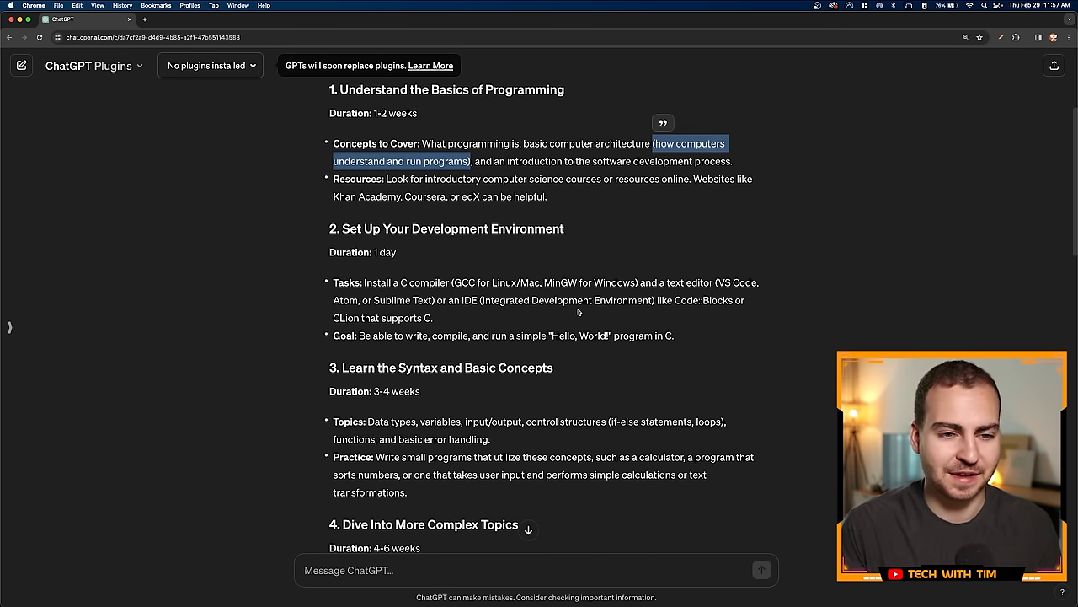
pyautogui.scroll(-3)
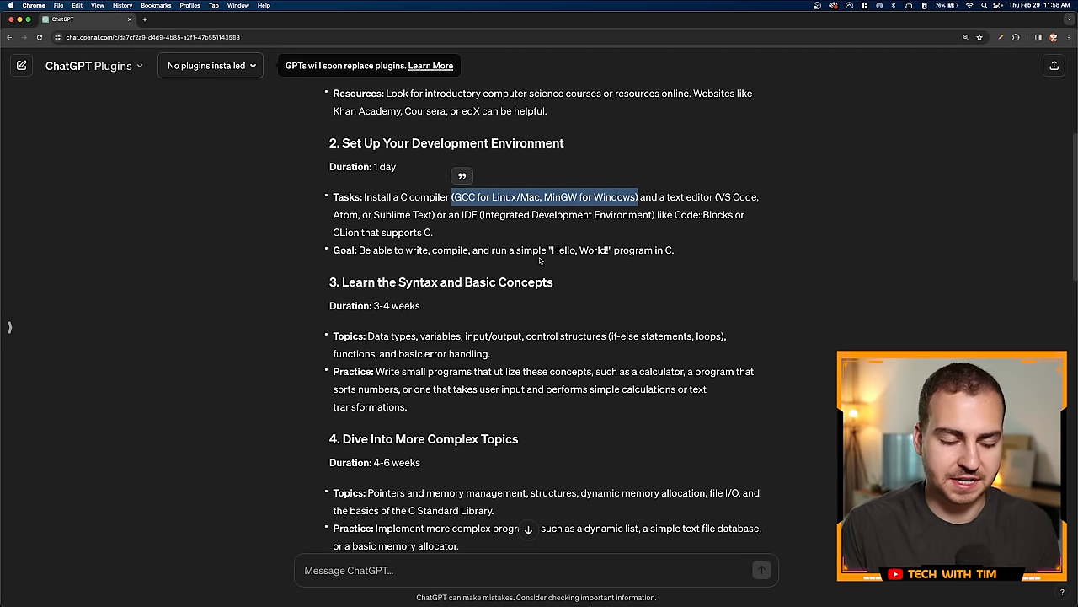
pyautogui.scroll(-3)
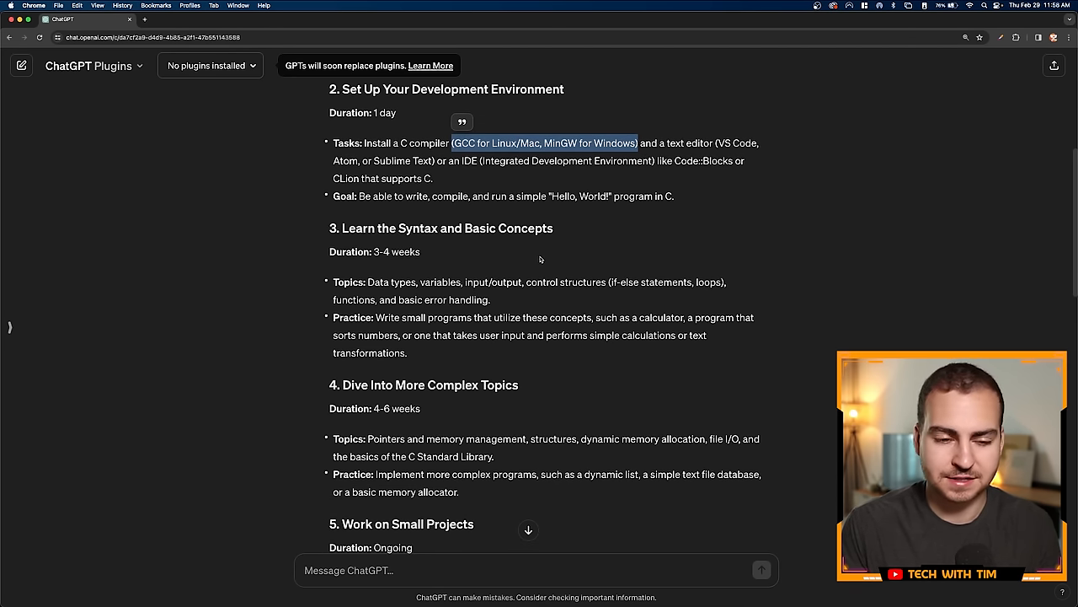
pyautogui.scroll(-3)
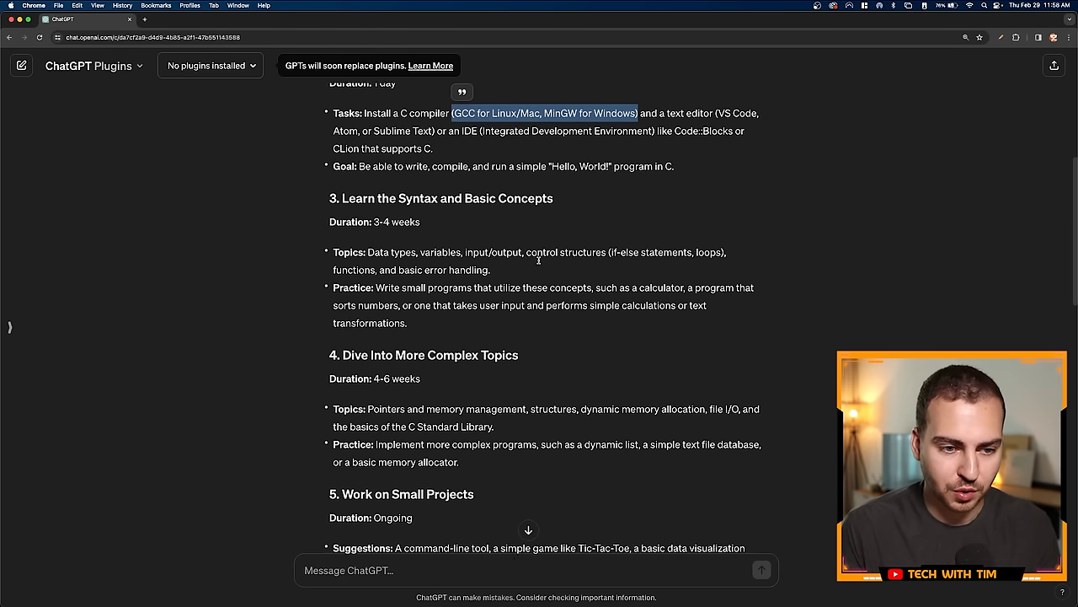
pyautogui.scroll(-3)
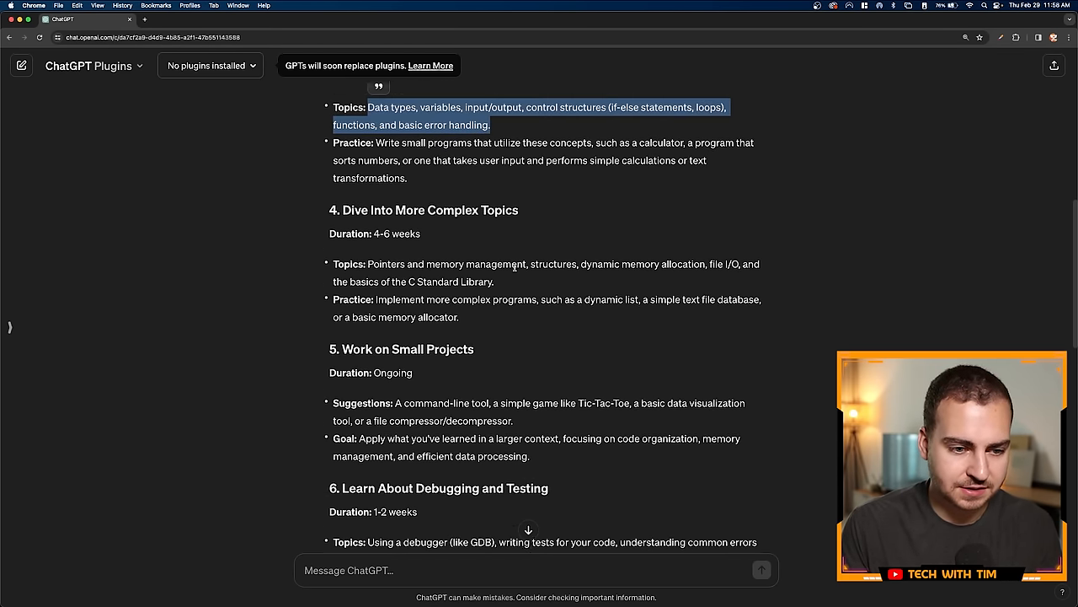
pyautogui.scroll(-3)
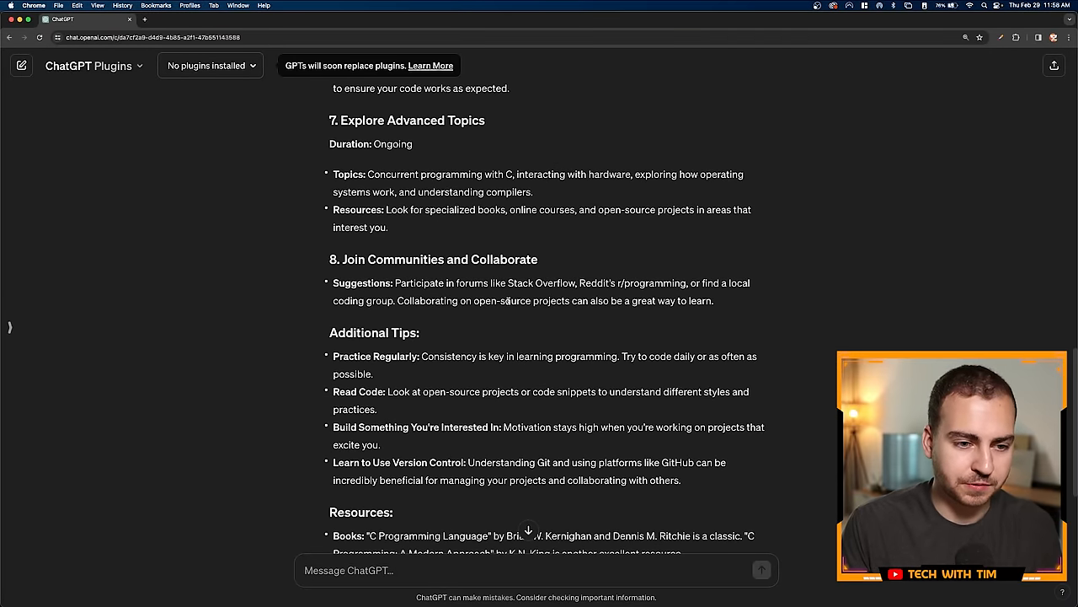
pyautogui.scroll(3)
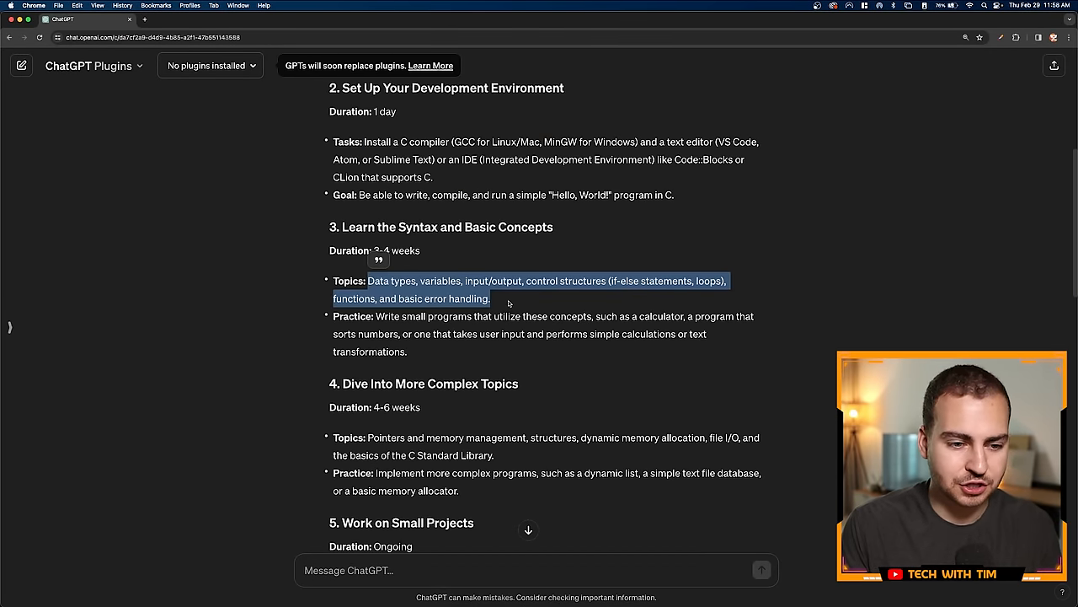
pyautogui.scroll(3)
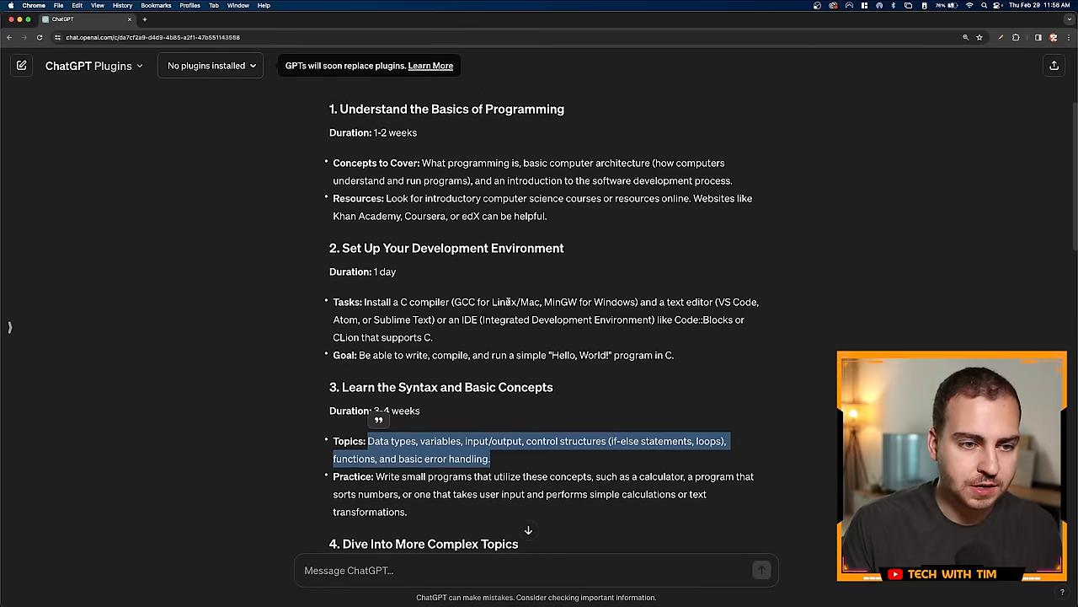
pyautogui.scroll(-3)
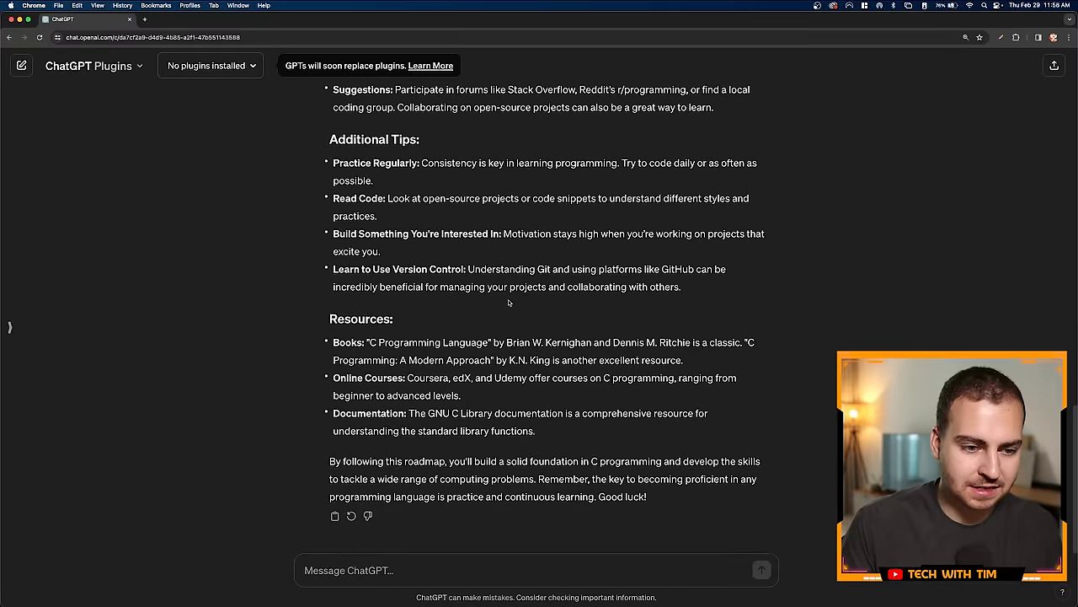
pyautogui.click(536, 569)
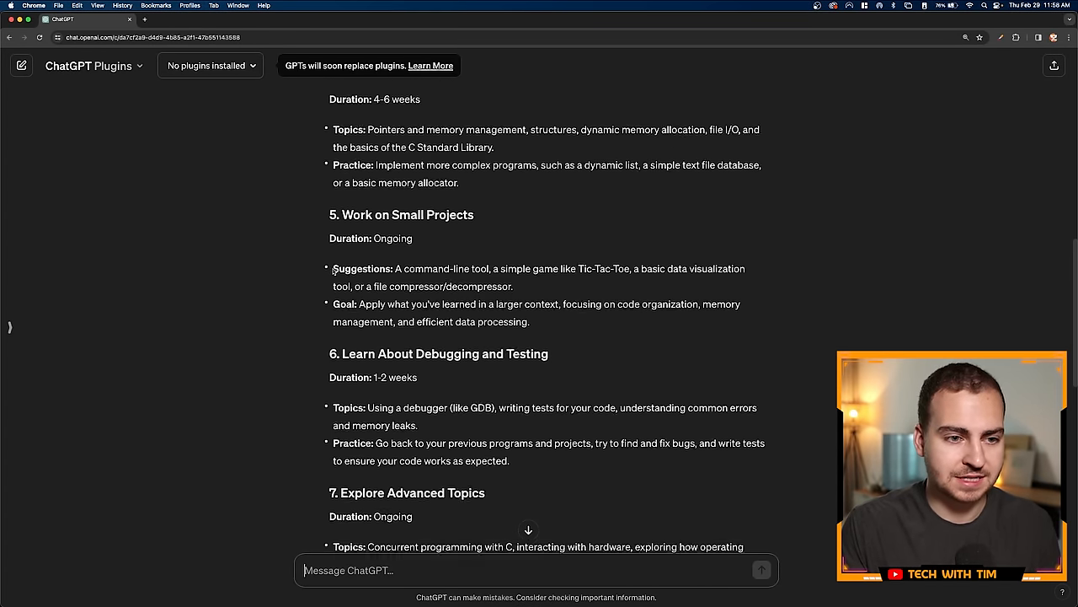
pyautogui.scroll(3)
pyautogui.write('So this is pretty confusing.')
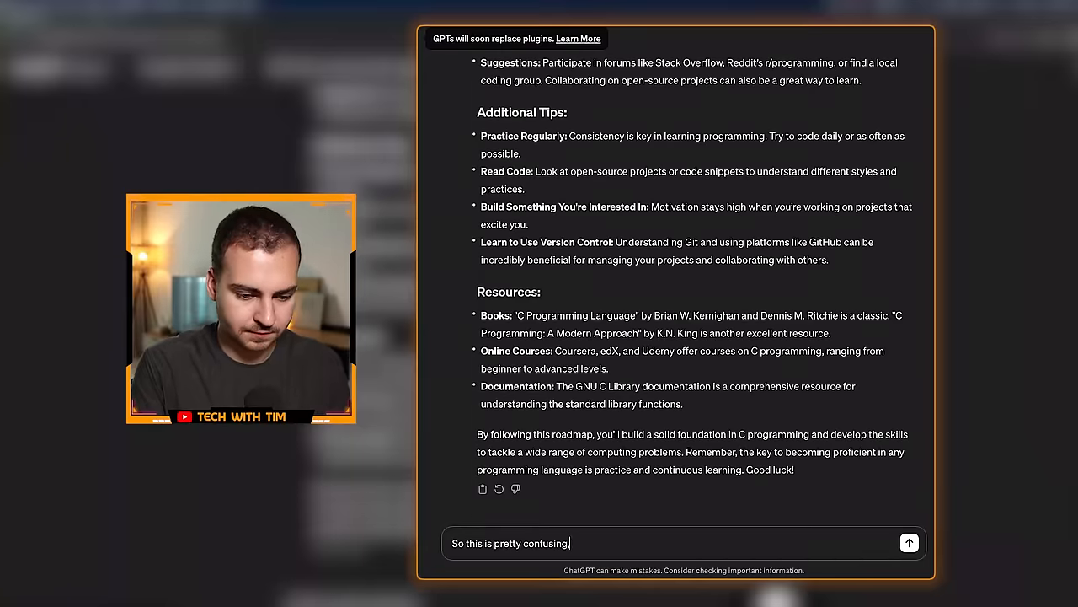
# Step: Ask for a more detailed checklist of C topics and read the checkbox checklist reply
pyautogui.write("I'd rather have a checklist of topics that is a bit more detailed that Icould")
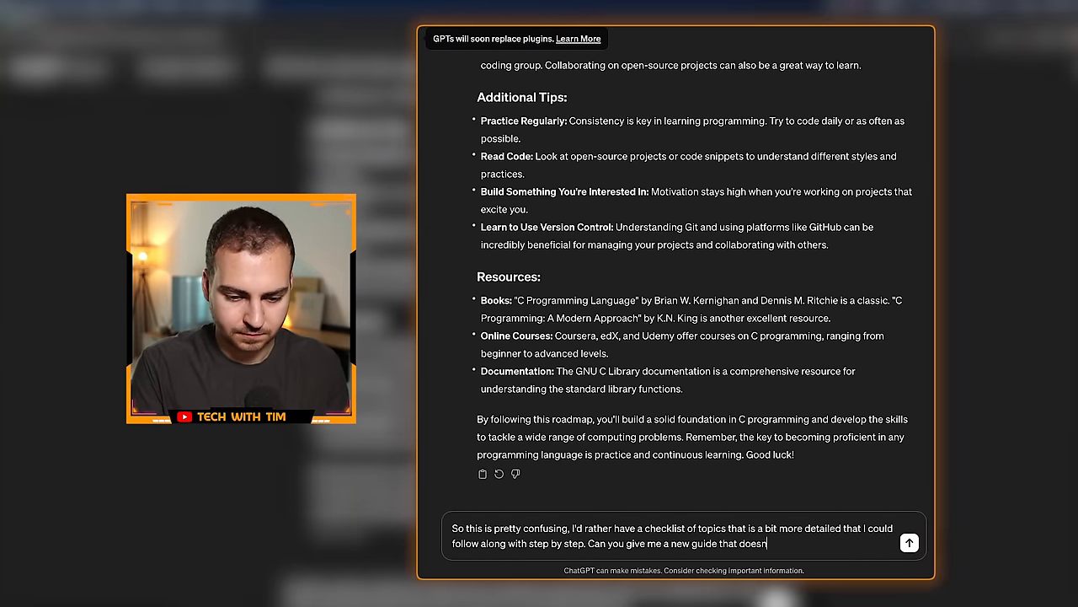
pyautogui.click(910, 543)
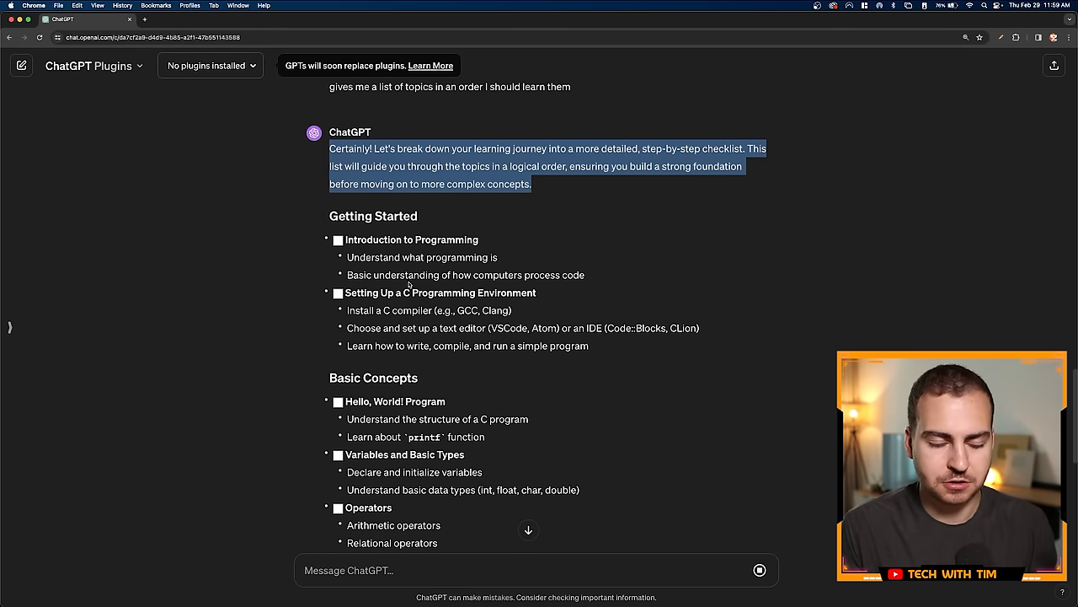
pyautogui.scroll(-3)
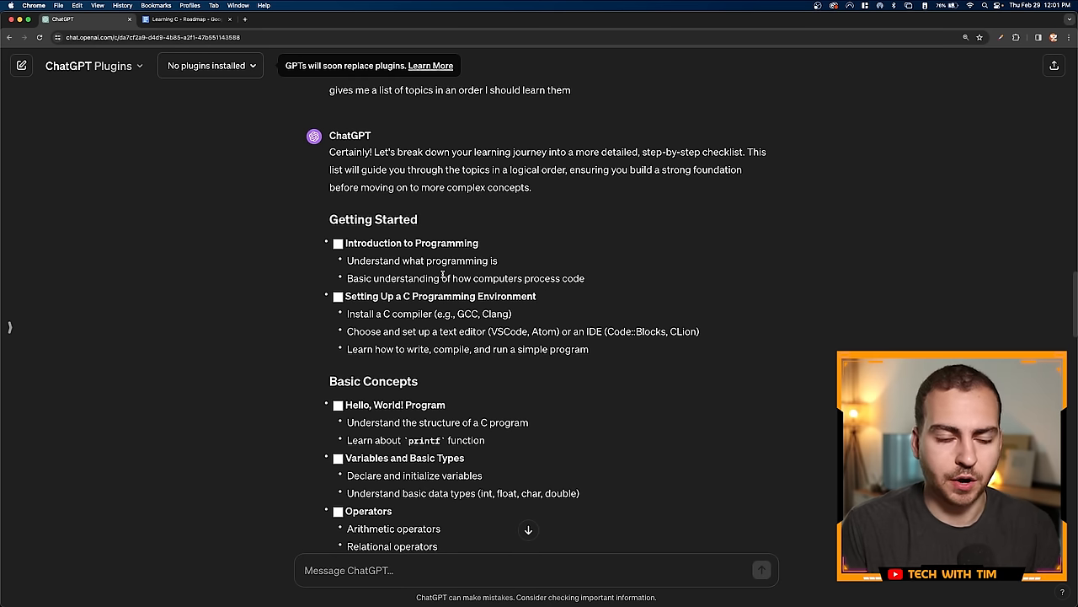
pyautogui.scroll(-3)
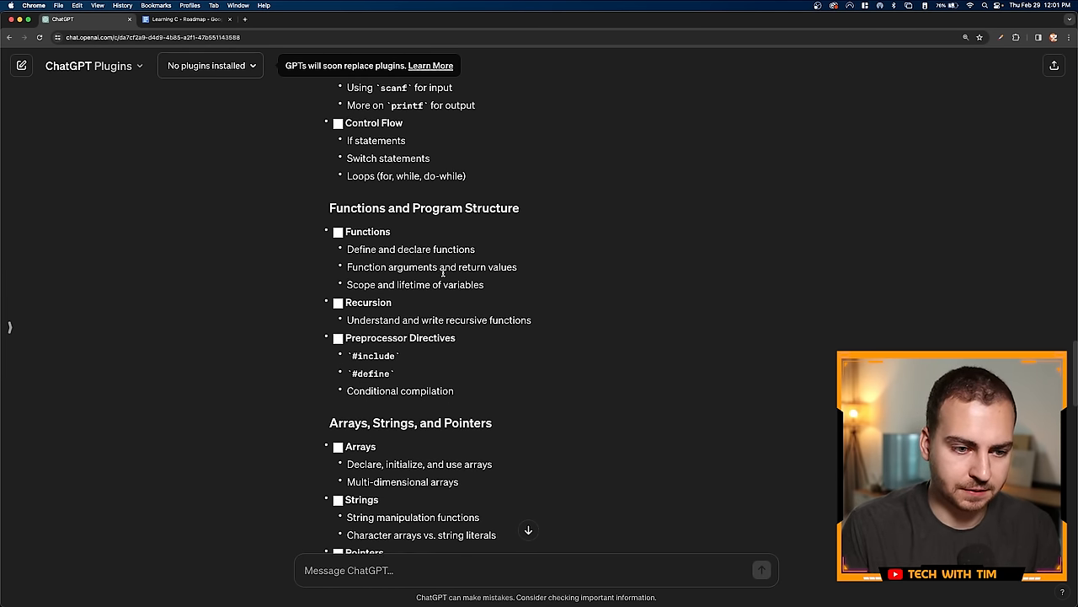
# Step: Switch to the Learning C - Roadmap Google Doc and review its C topic checklist
pyautogui.click(185, 19)
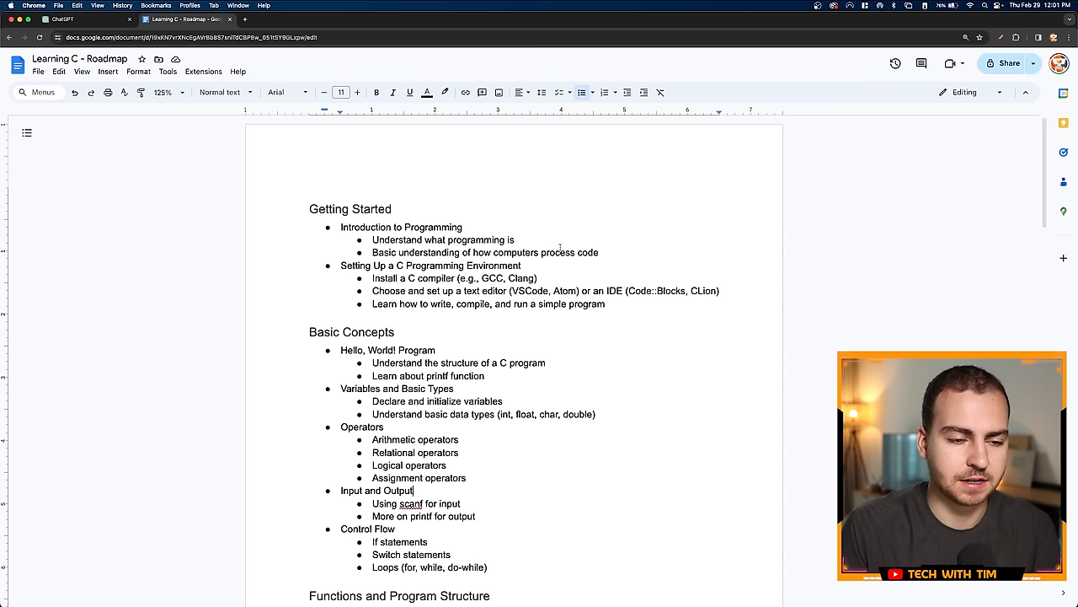
pyautogui.scroll(-3)
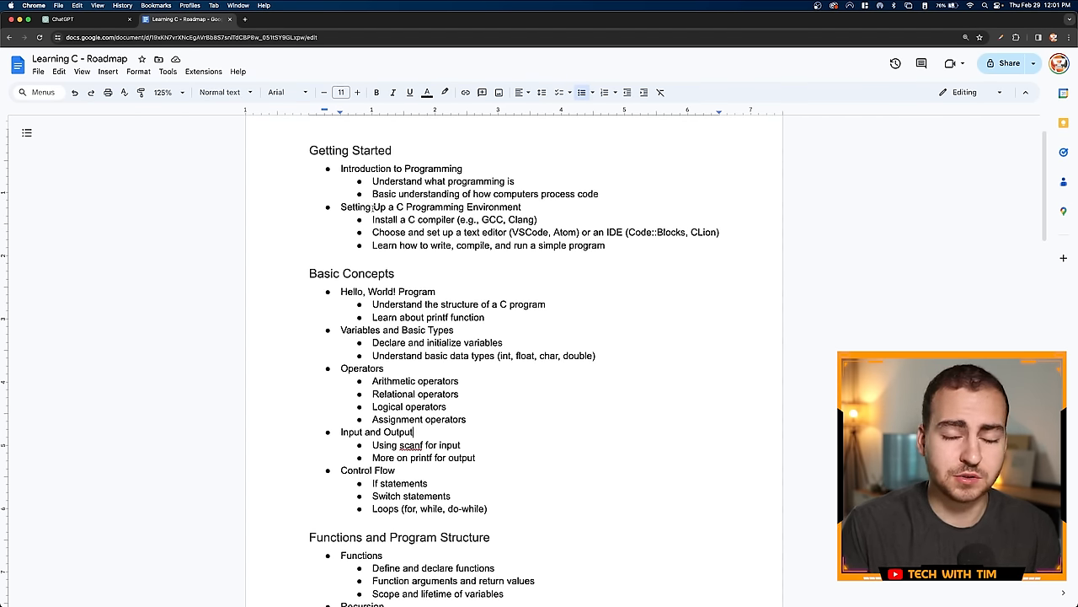
pyautogui.moveTo(340, 206); pyautogui.dragTo(401, 273)
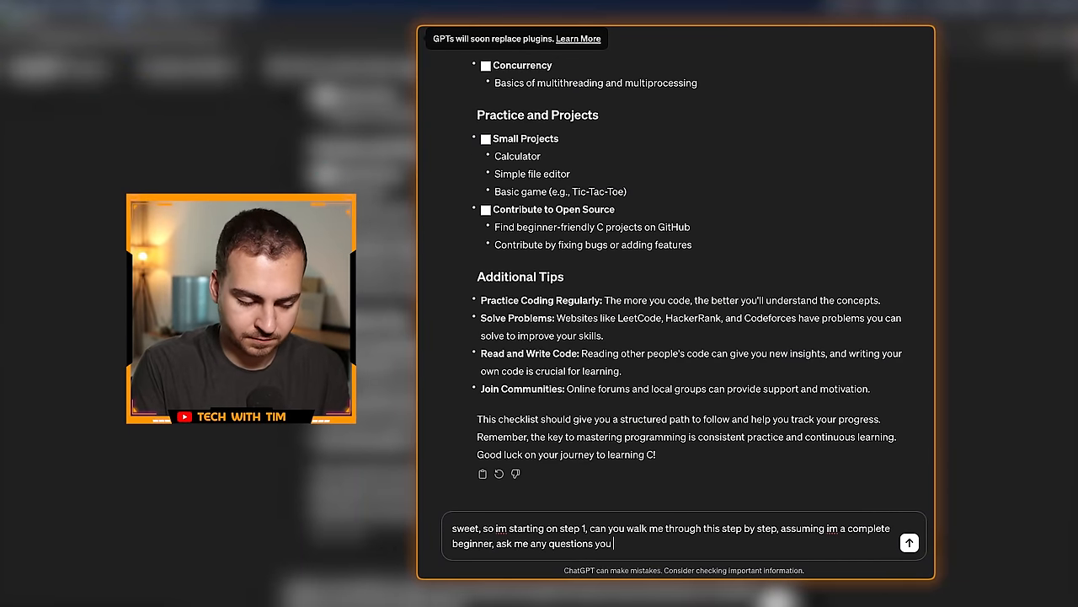
# Step: Send the step 1 walkthrough request and select the xcode-select --install command from the macOS steps
pyautogui.click(910, 543)
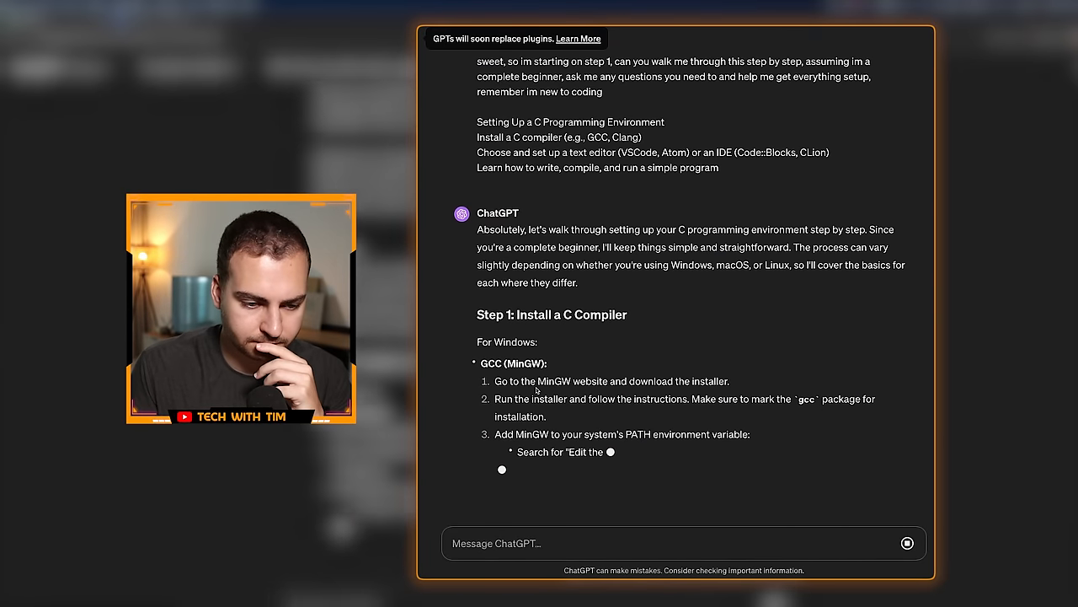
pyautogui.scroll(-3)
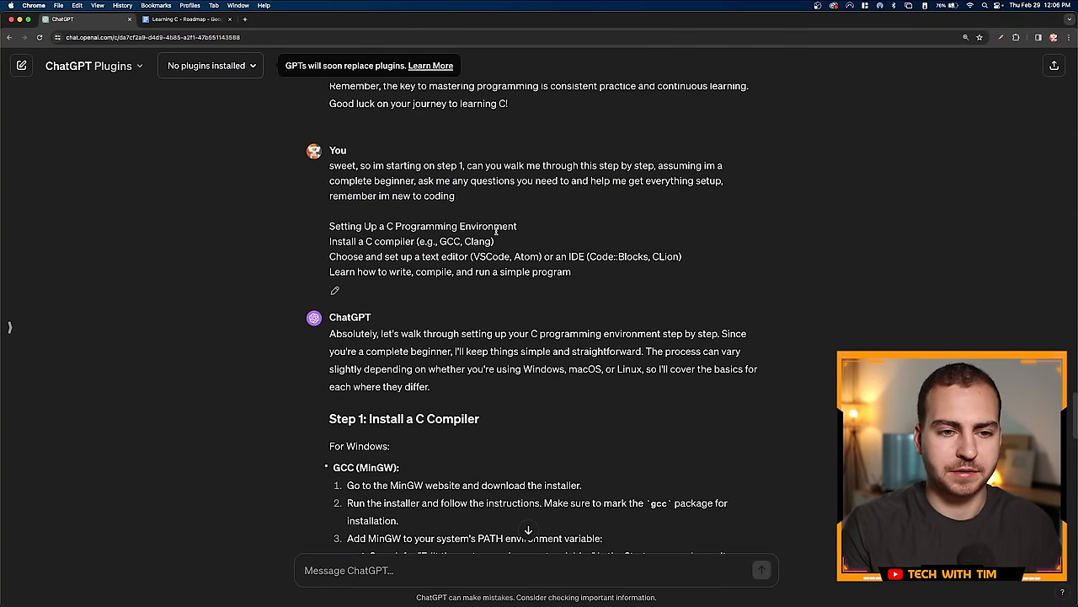
pyautogui.scroll(-3)
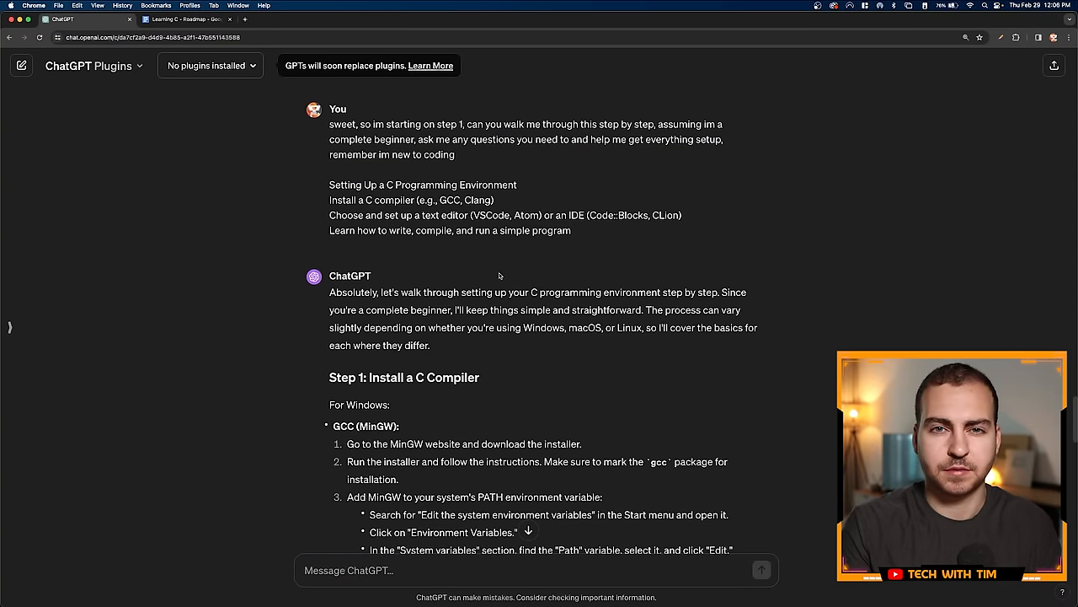
pyautogui.scroll(-3)
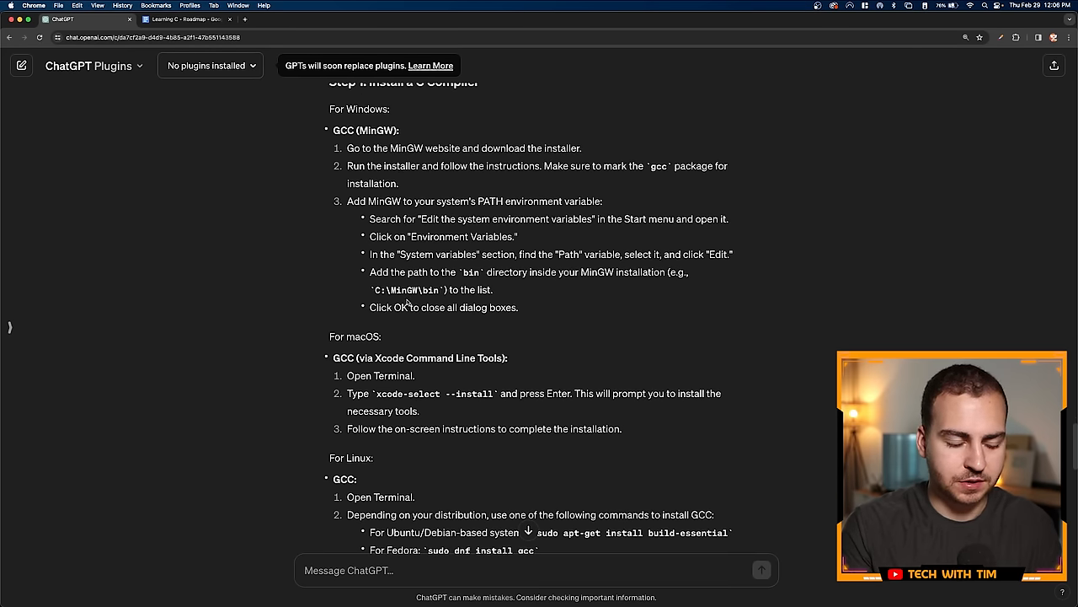
pyautogui.scroll(-3)
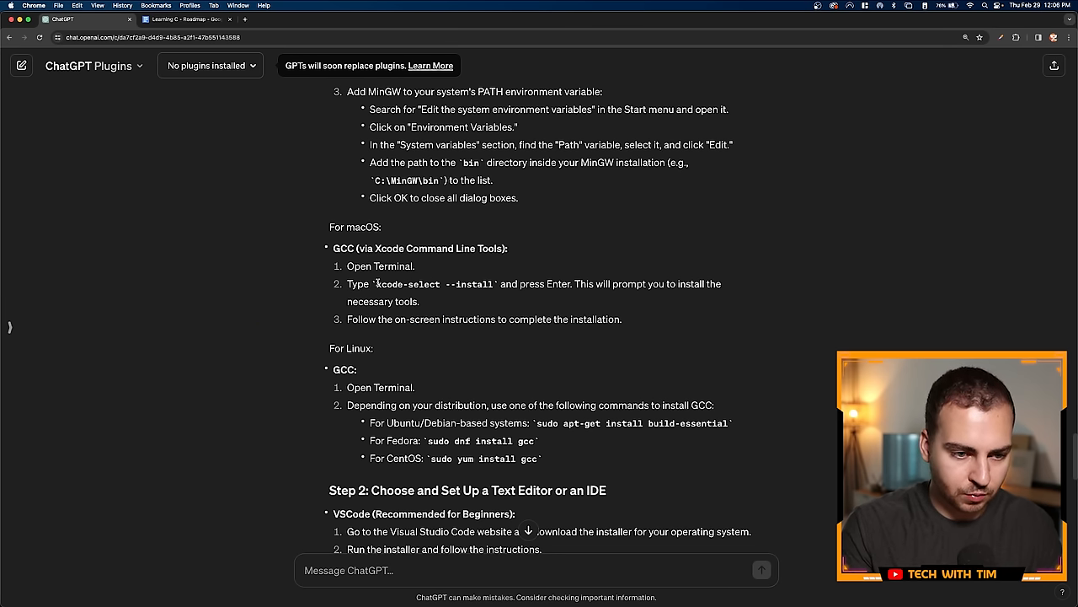
pyautogui.doubleClick(434, 283)
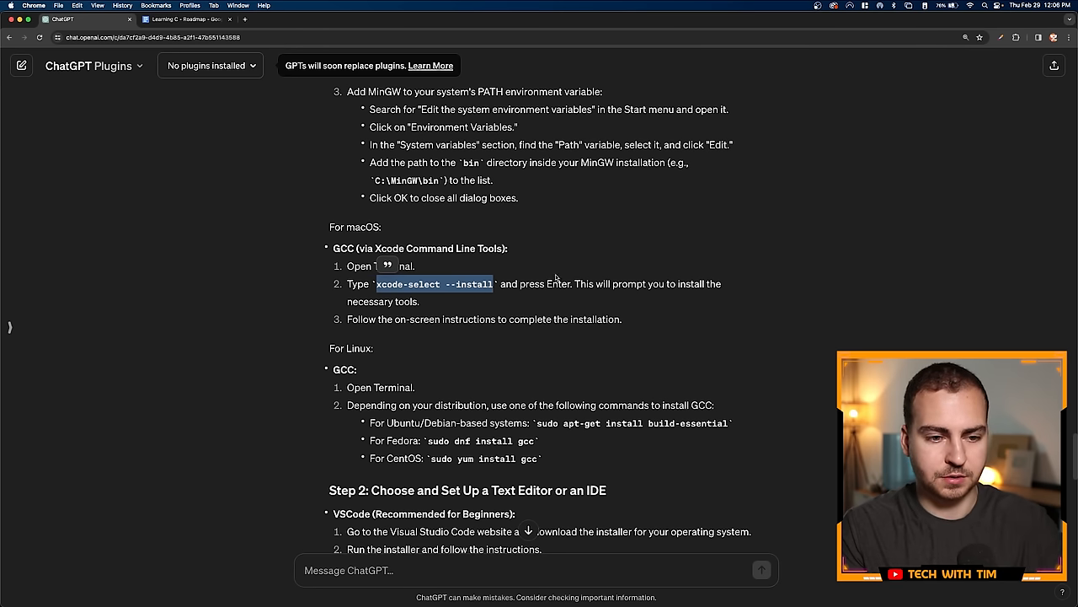
# Step: Launch Terminal via Spotlight, run xcode-select --install and grab the already-installed error text
pyautogui.press('cmd+space')
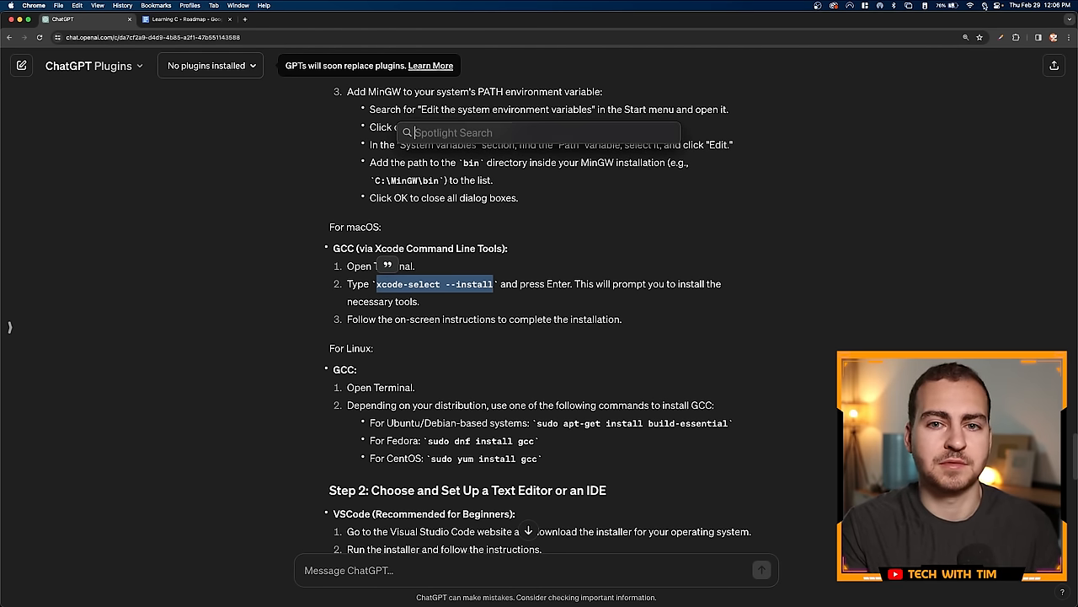
pyautogui.write('terminal')
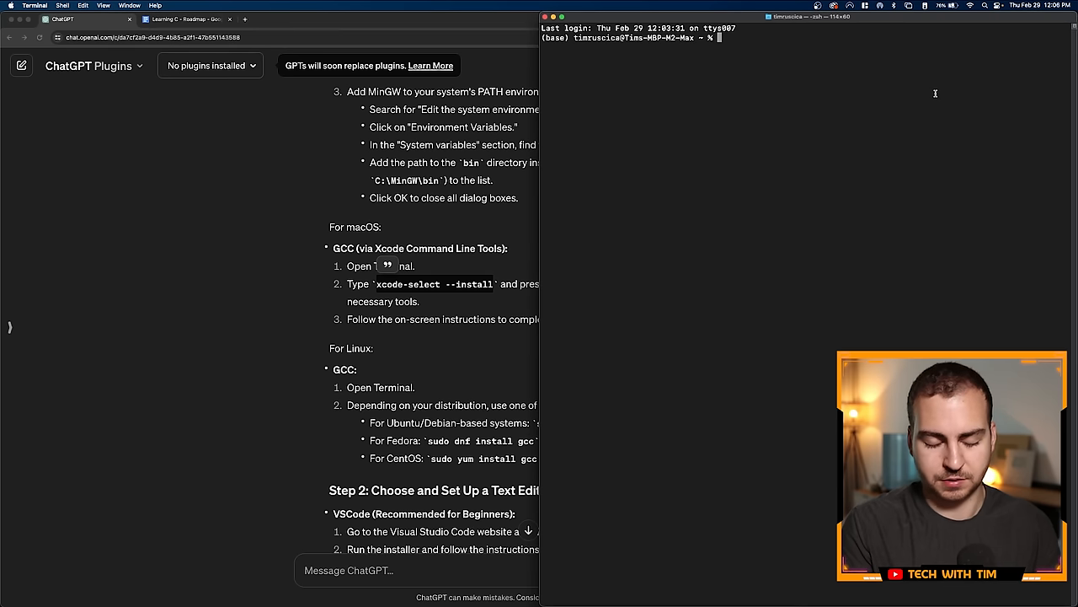
pyautogui.write('xcode-select --install')
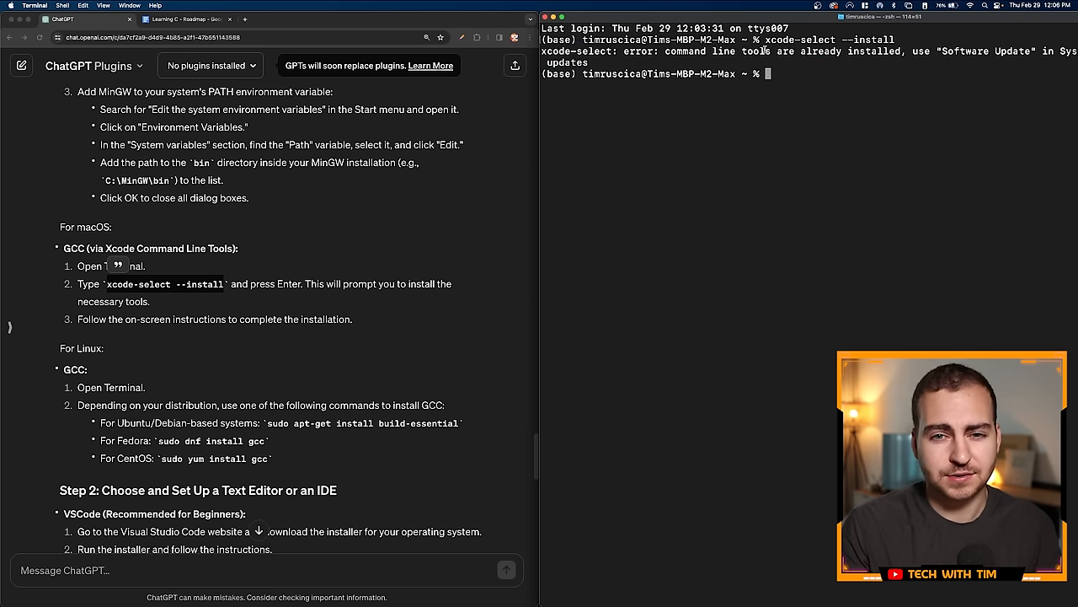
pyautogui.doubleClick(801, 40)
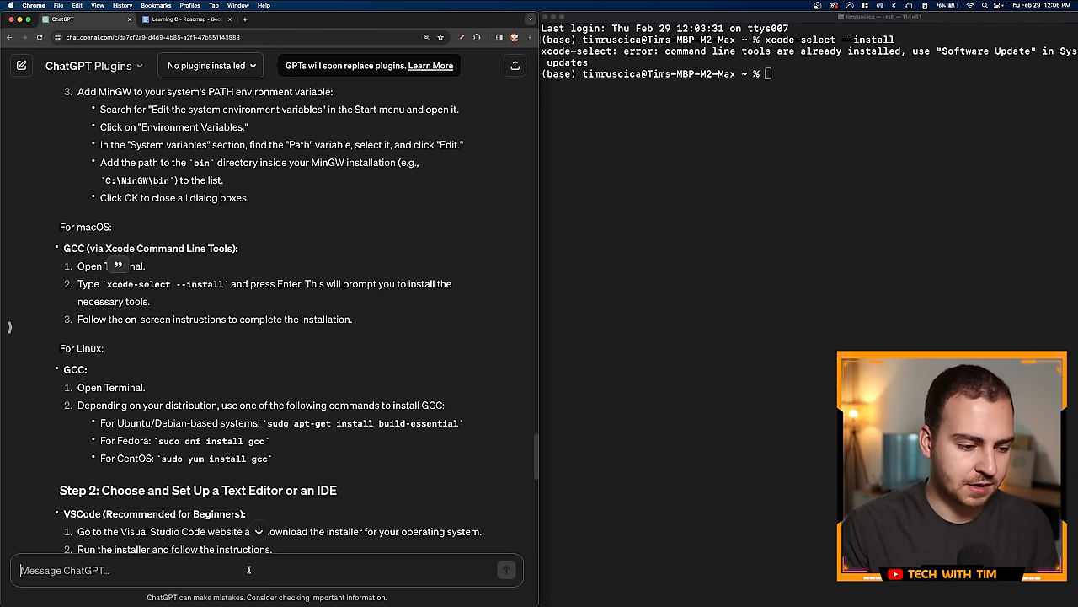
# Step: Report the terminal error to ChatGPT, read its advice, and start asking how to install the extension
pyautogui.write('hey, im getting this error')
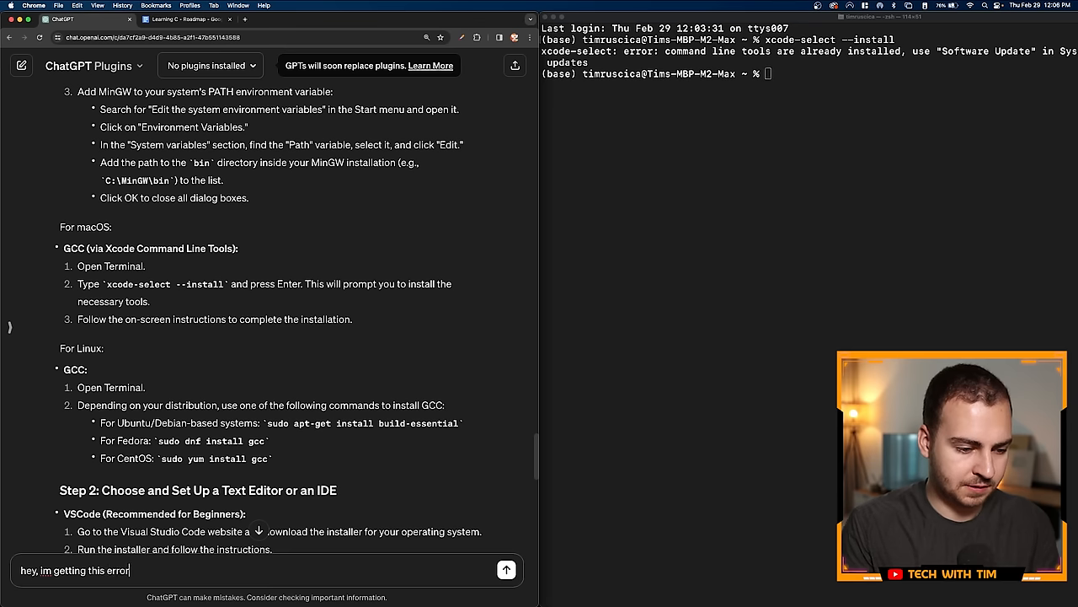
pyautogui.write('in the terminal')
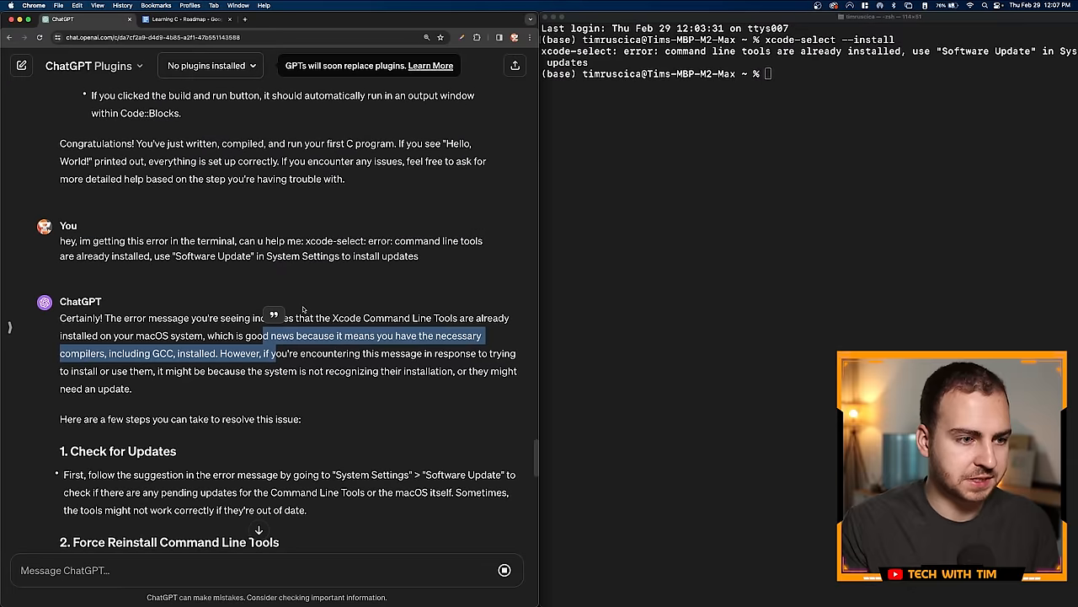
pyautogui.scroll(-3)
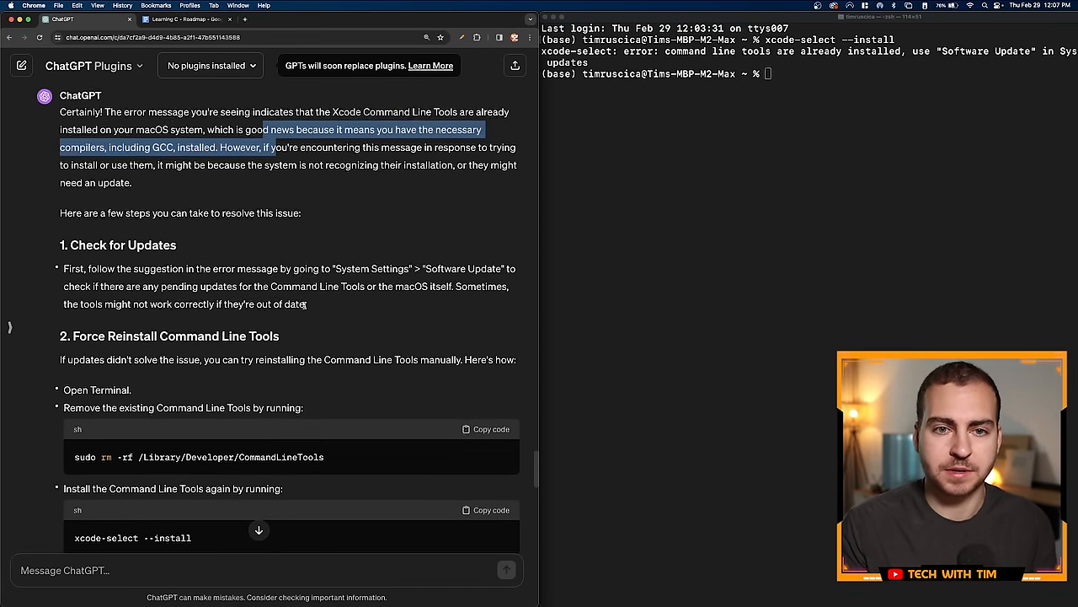
pyautogui.scroll(-3)
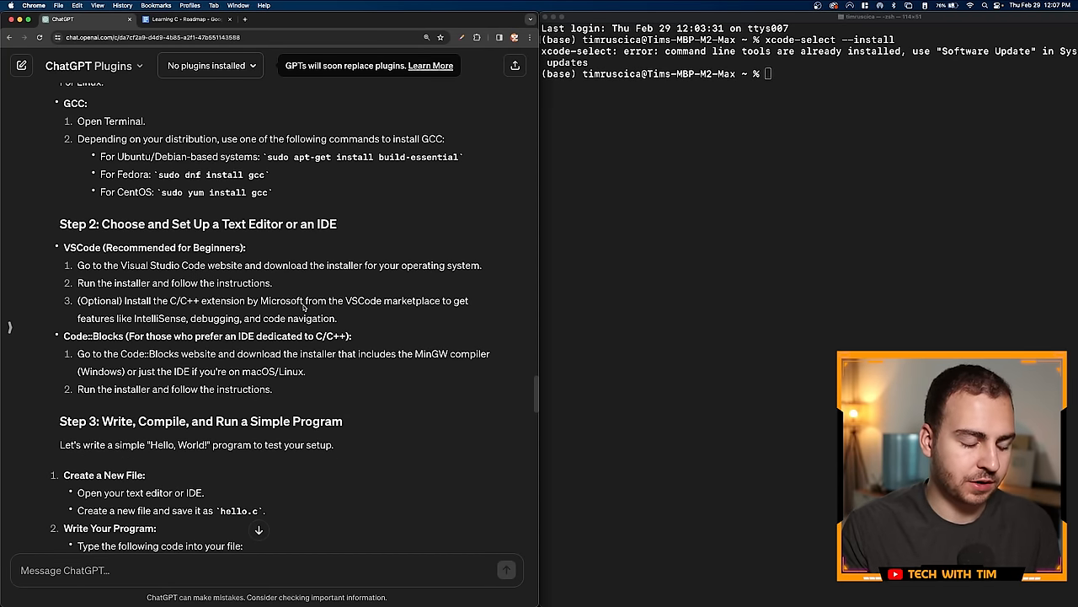
pyautogui.scroll(-3)
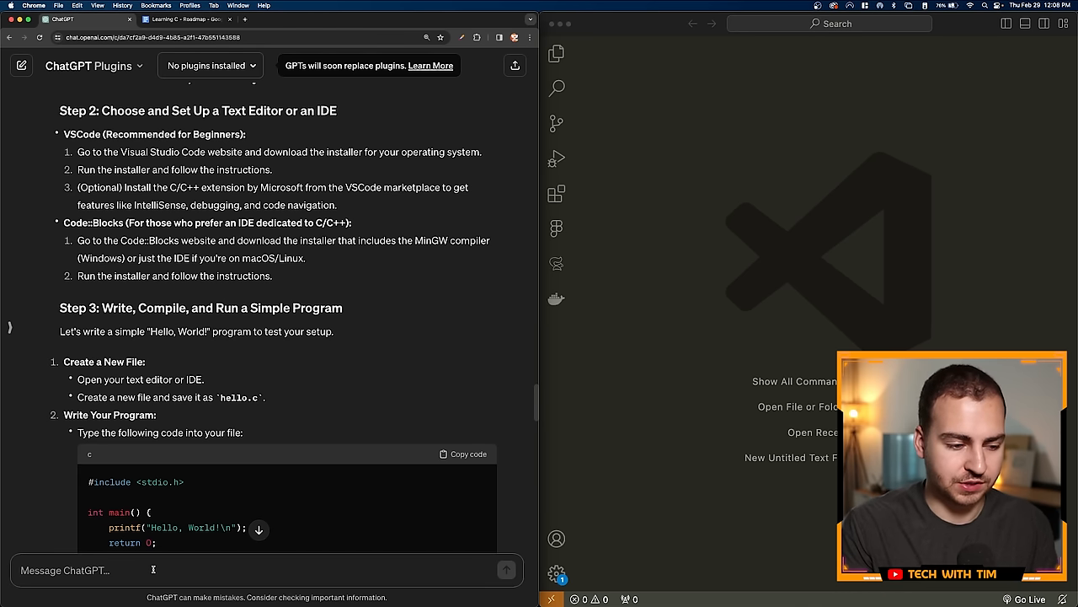
pyautogui.write('how do i instal the c/c++')
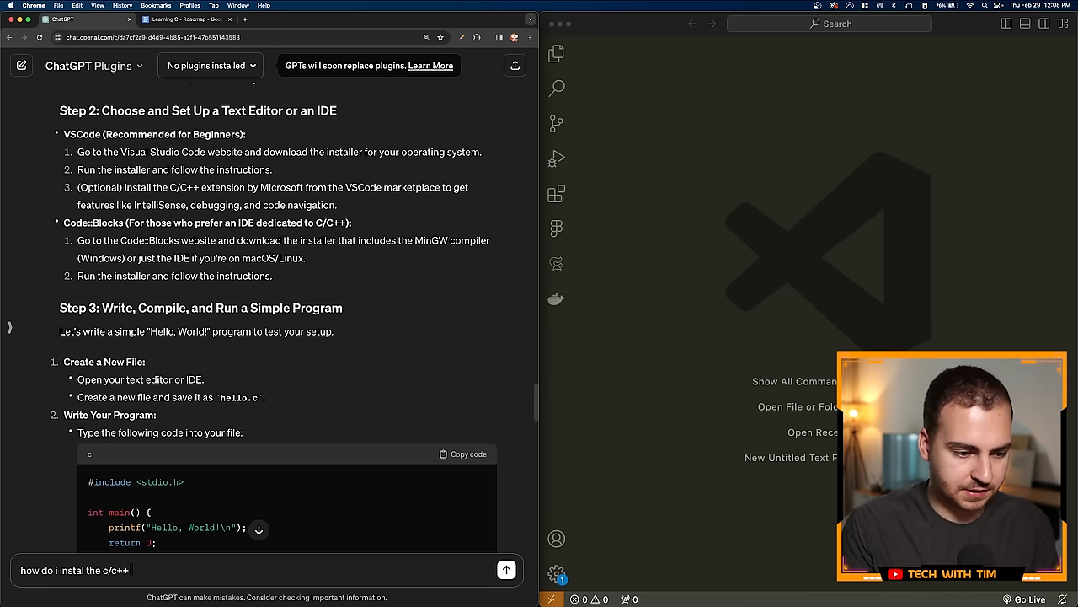
# Step: Finish the VS Code extension question and search the Extensions view for c/c++
pyautogui.write('extension on')
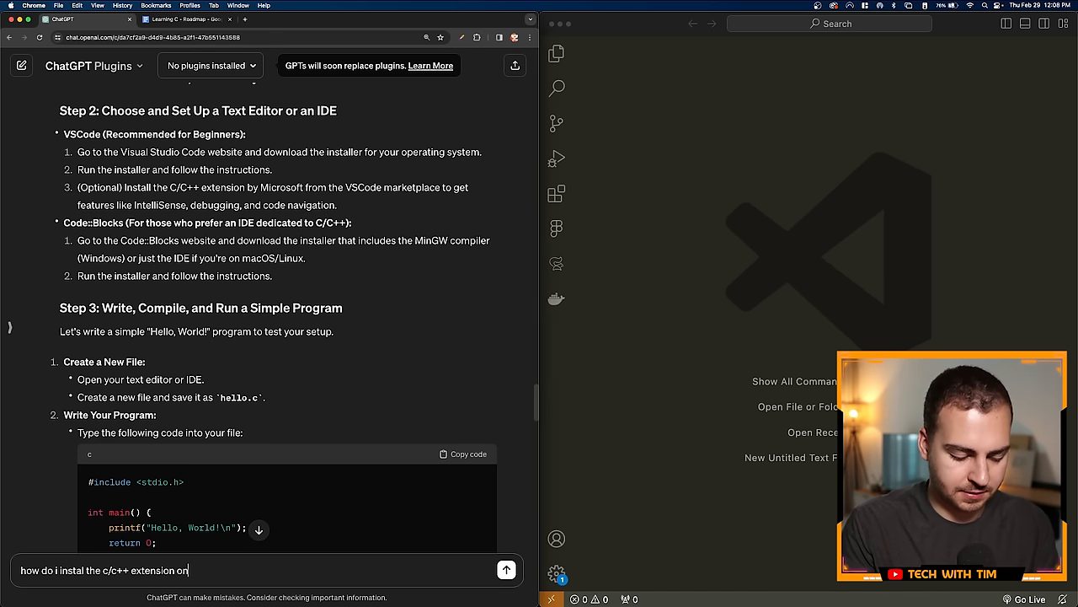
pyautogui.write('vscode,')
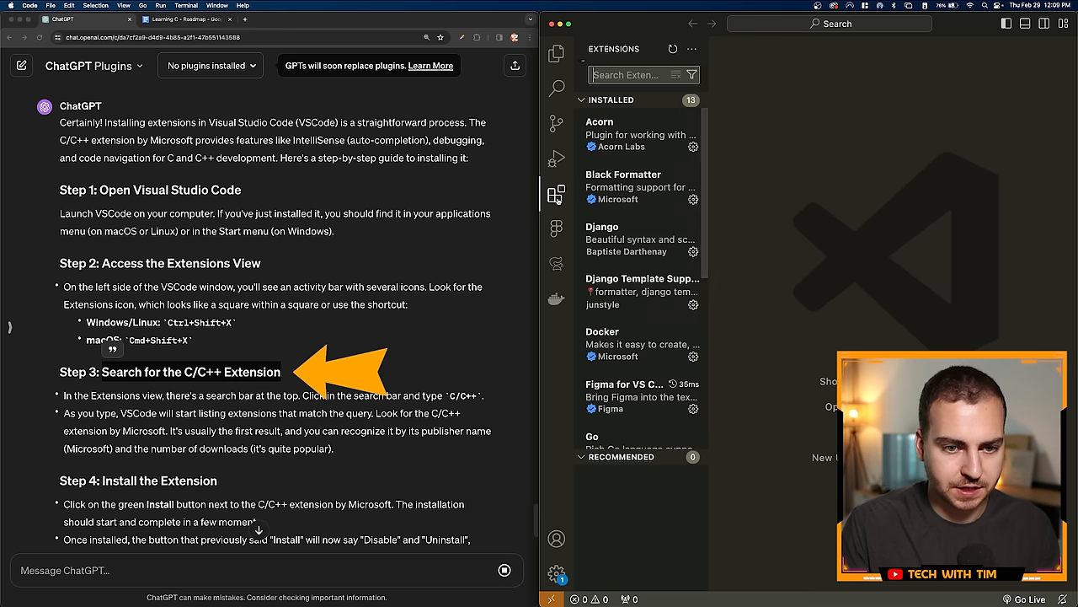
pyautogui.write('c/c++')
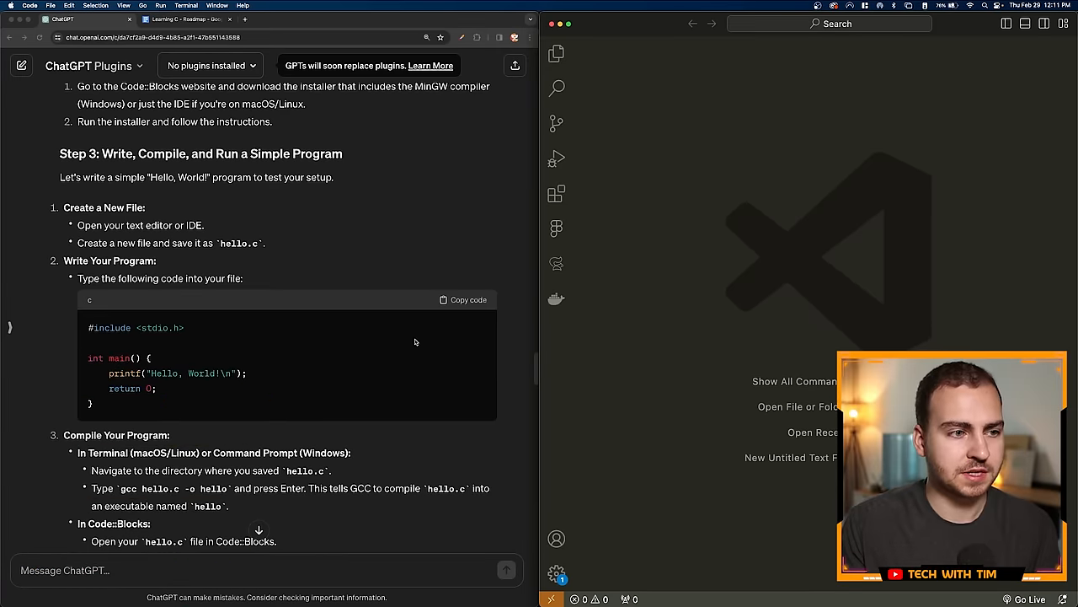
# Step: Save the new file as hello.c, replacing the existing hello.c
pyautogui.scroll(-3)
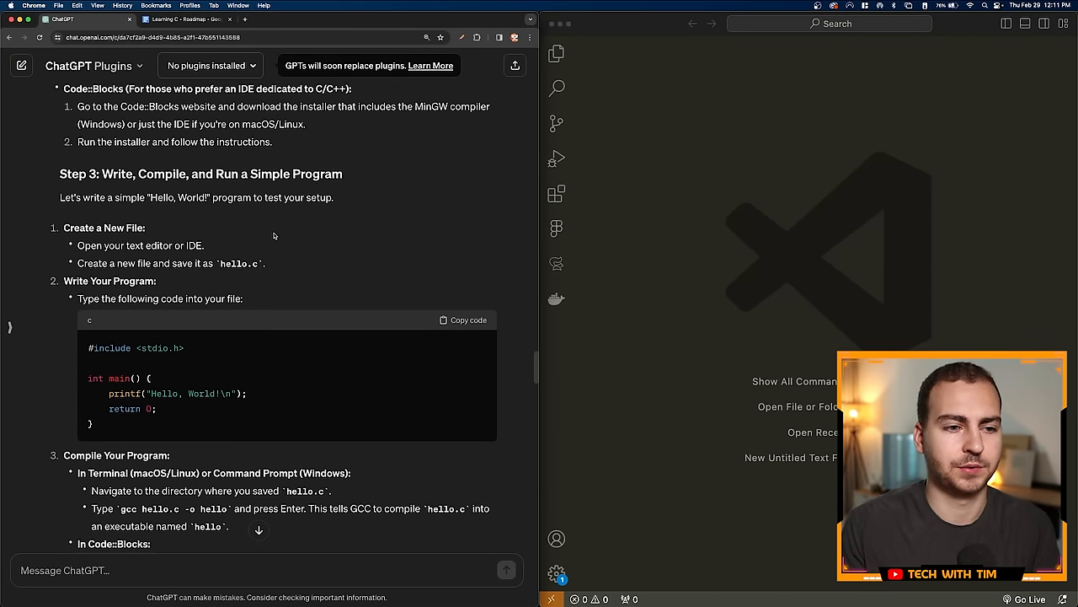
pyautogui.scroll(-3)
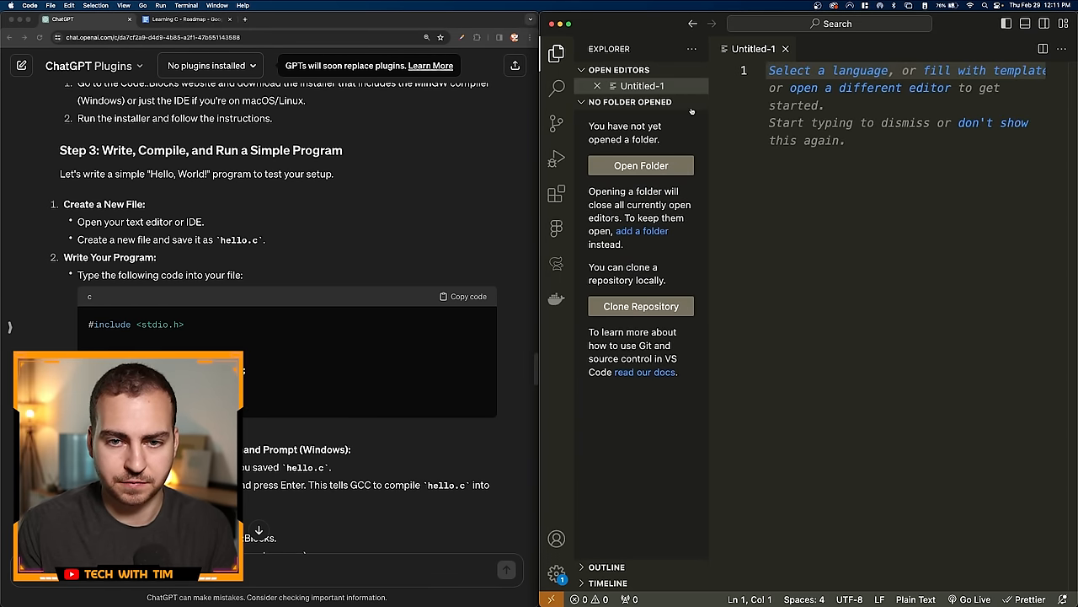
pyautogui.press('cmd+s')
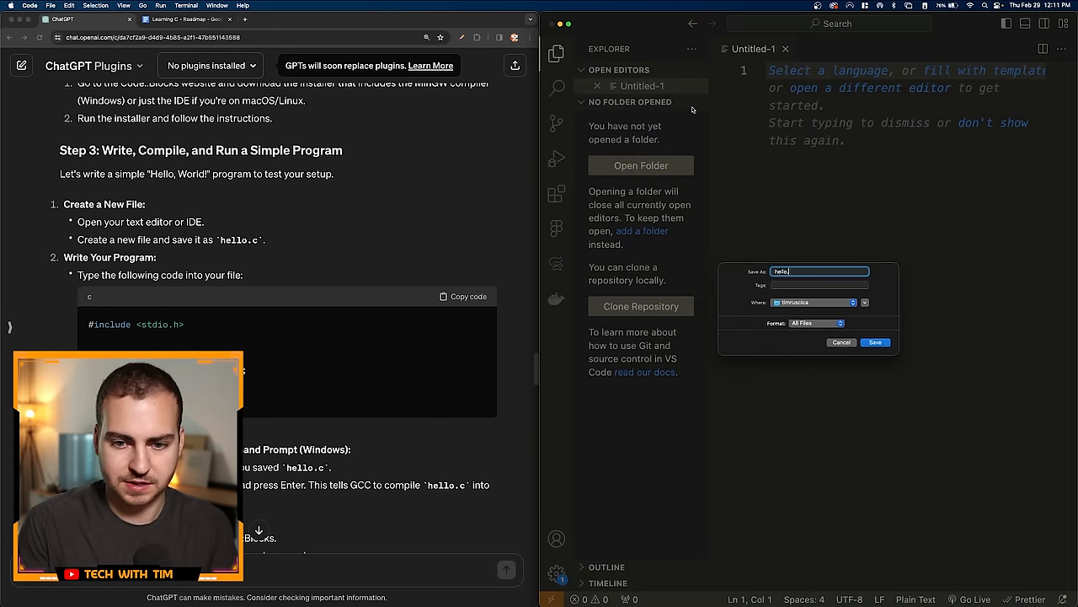
pyautogui.click(876, 342)
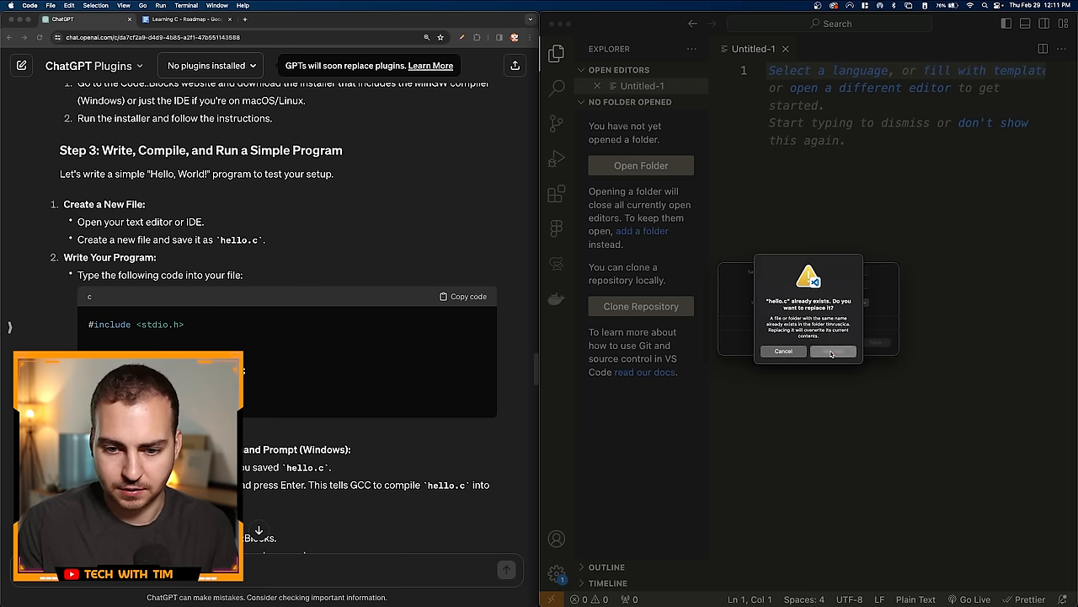
pyautogui.click(833, 352)
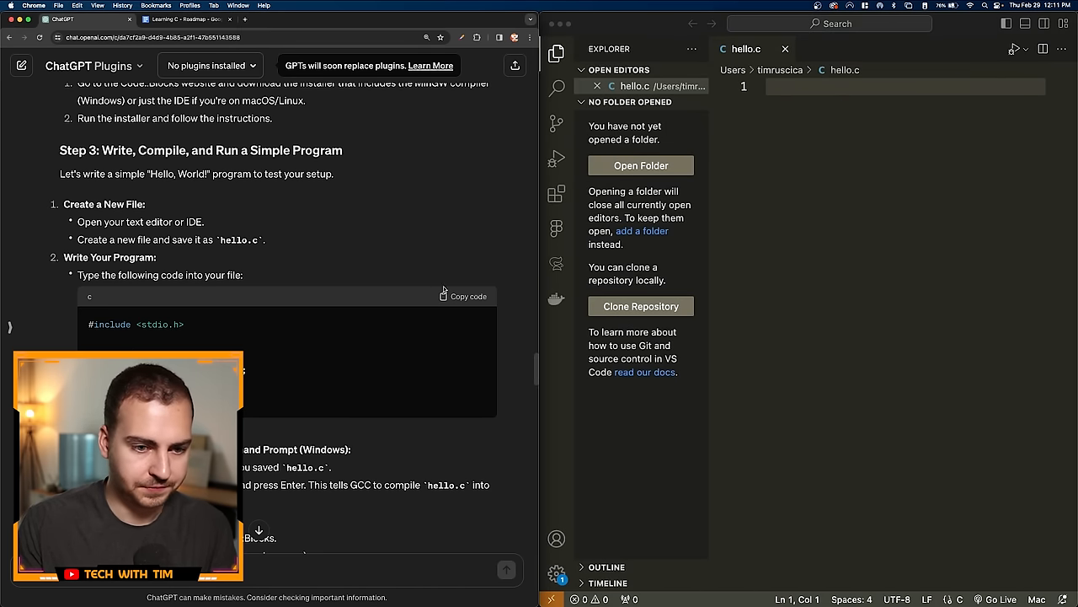
# Step: Copy the Hello, World program from ChatGPT's answer into hello.c
pyautogui.click(464, 297)
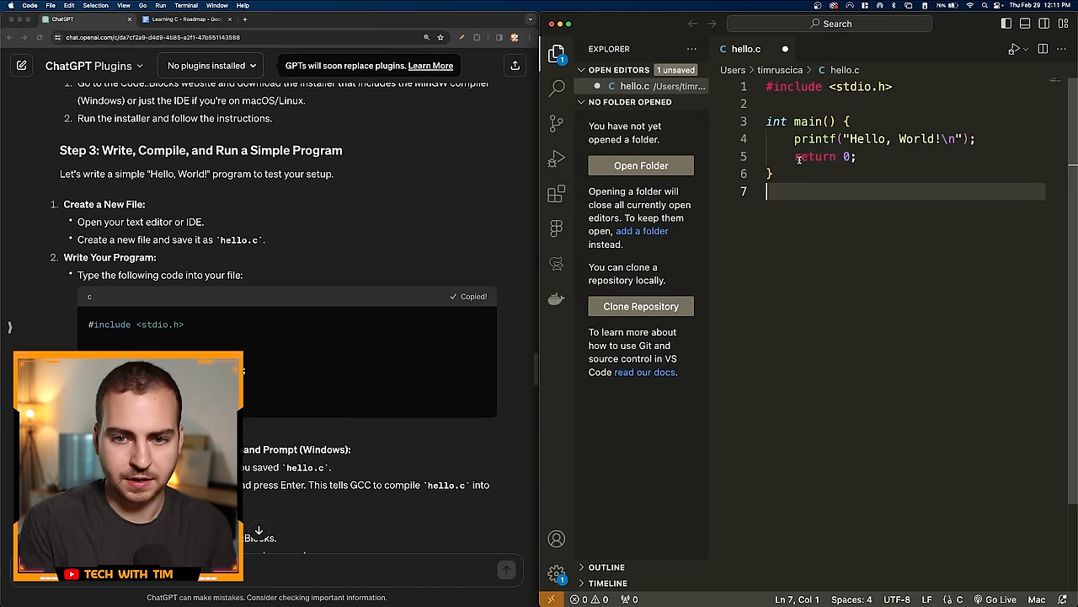
pyautogui.scroll(-3)
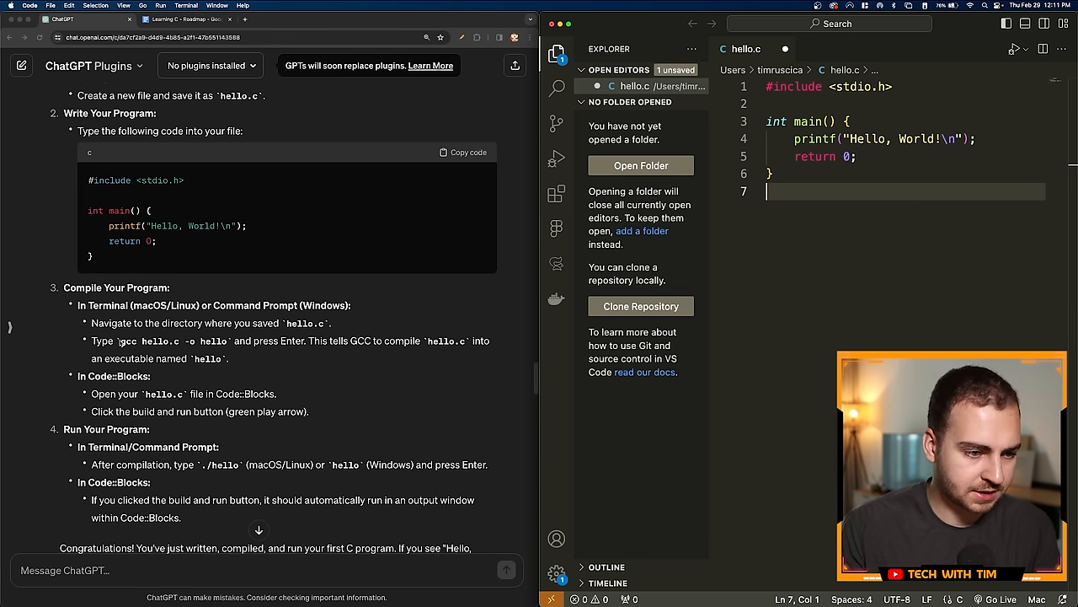
pyautogui.scroll(-3)
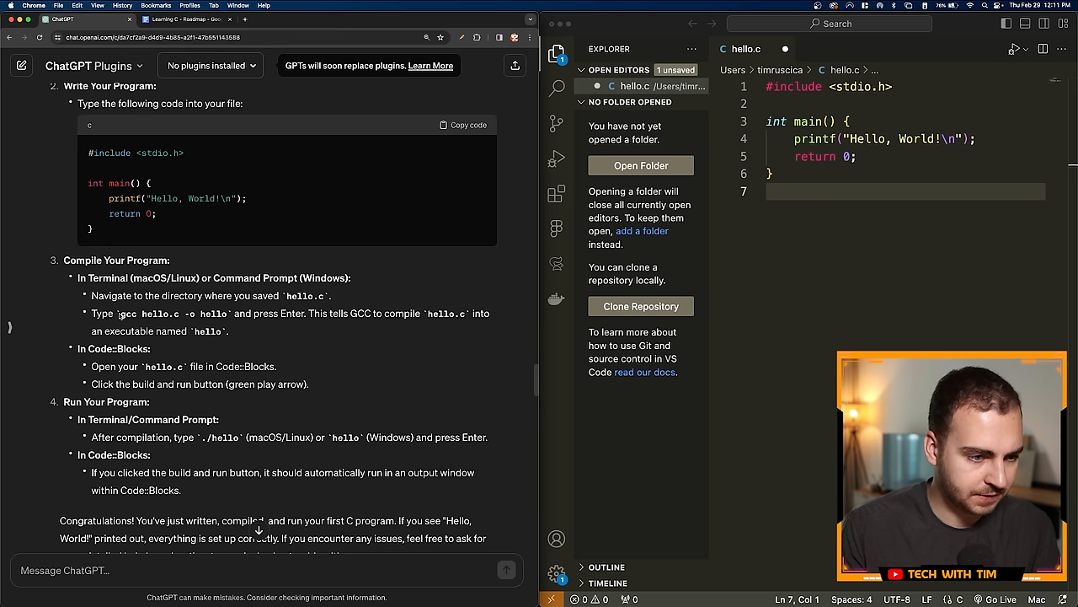
pyautogui.doubleClick(172, 313)
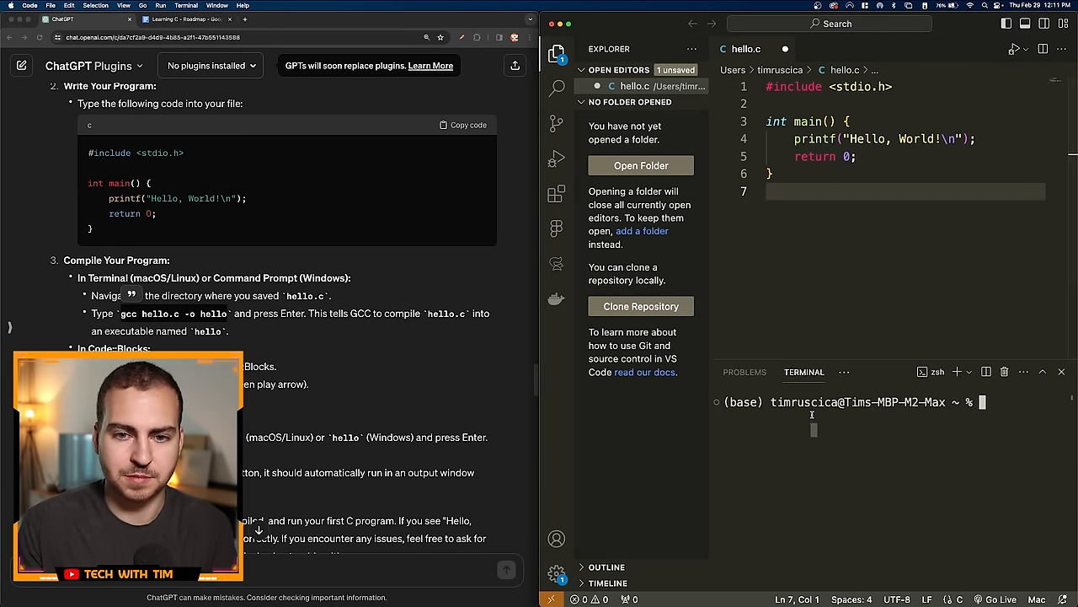
# Step: Compile with gcc hello.c -o hello in the integrated terminal and run ./hello to print Hello, World!
pyautogui.press('cmd+a')
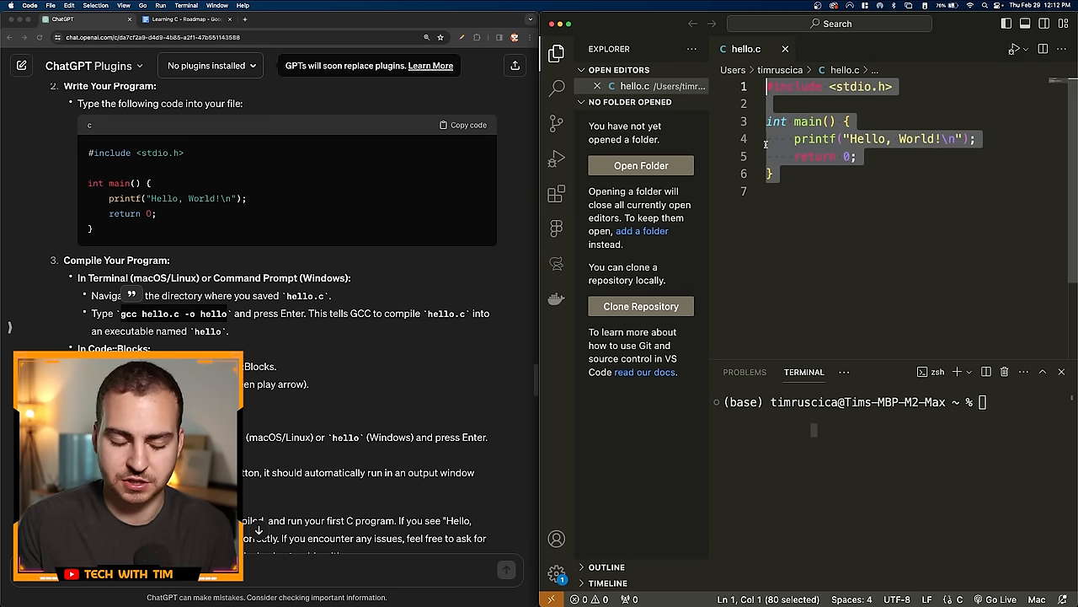
pyautogui.click(557, 52)
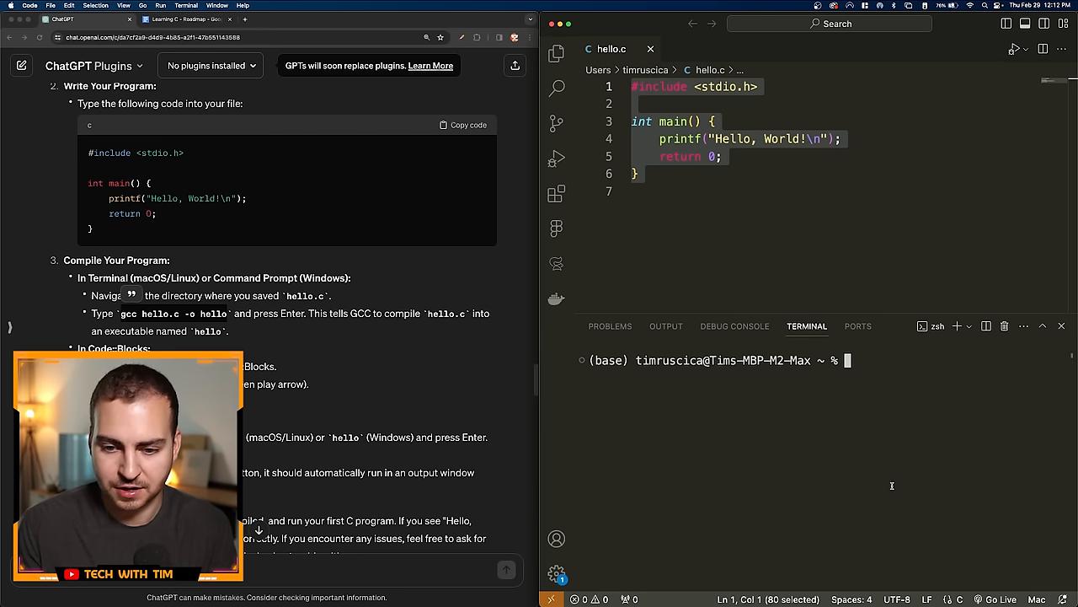
pyautogui.write('gcc hello.c -o hello')
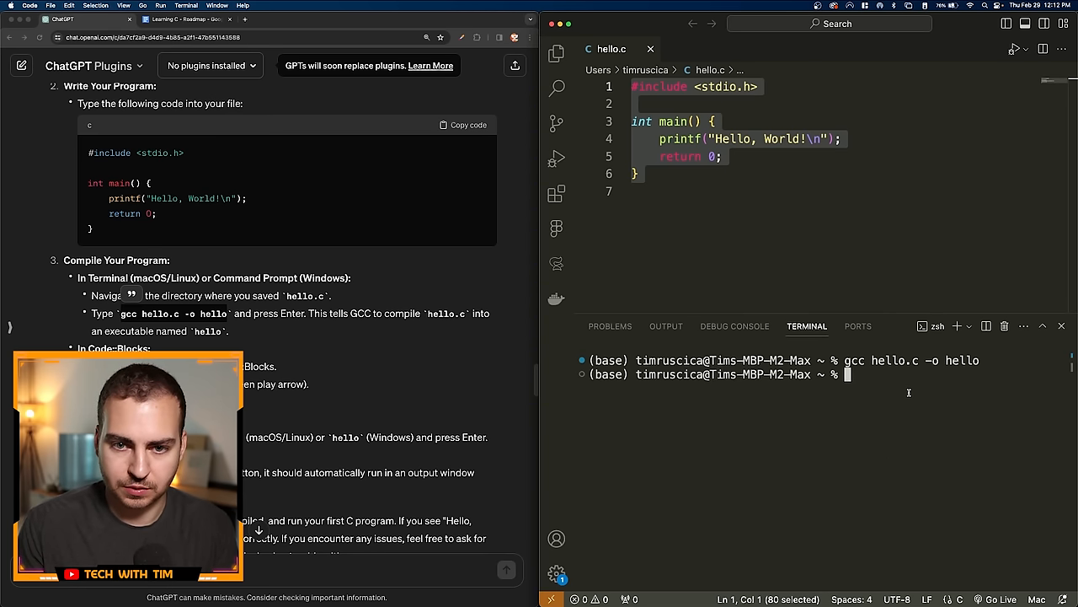
pyautogui.scroll(-3)
pyautogui.write('./hello')
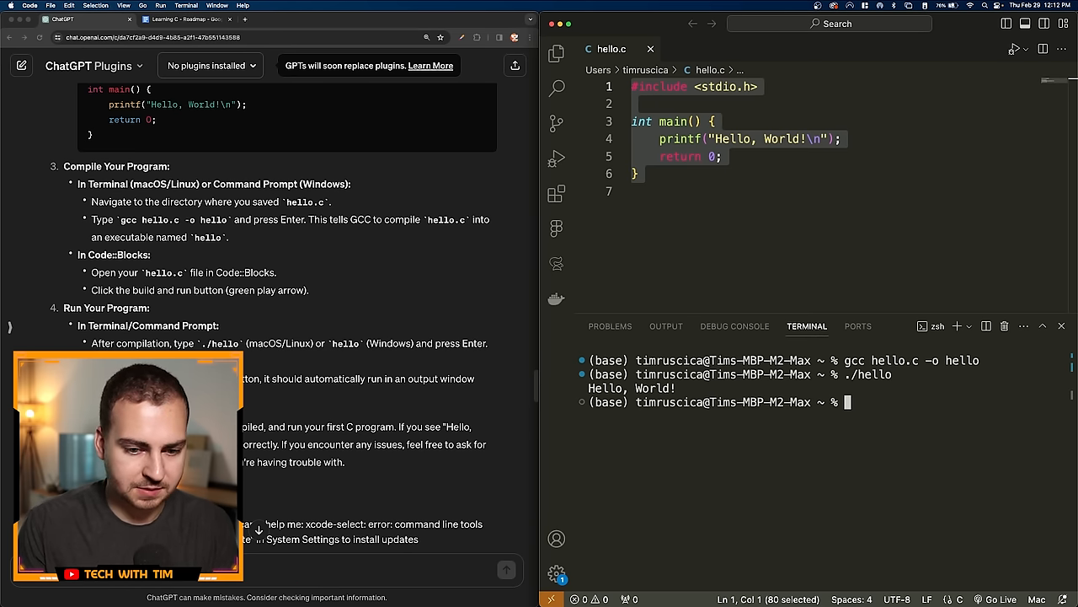
pyautogui.scroll(-3)
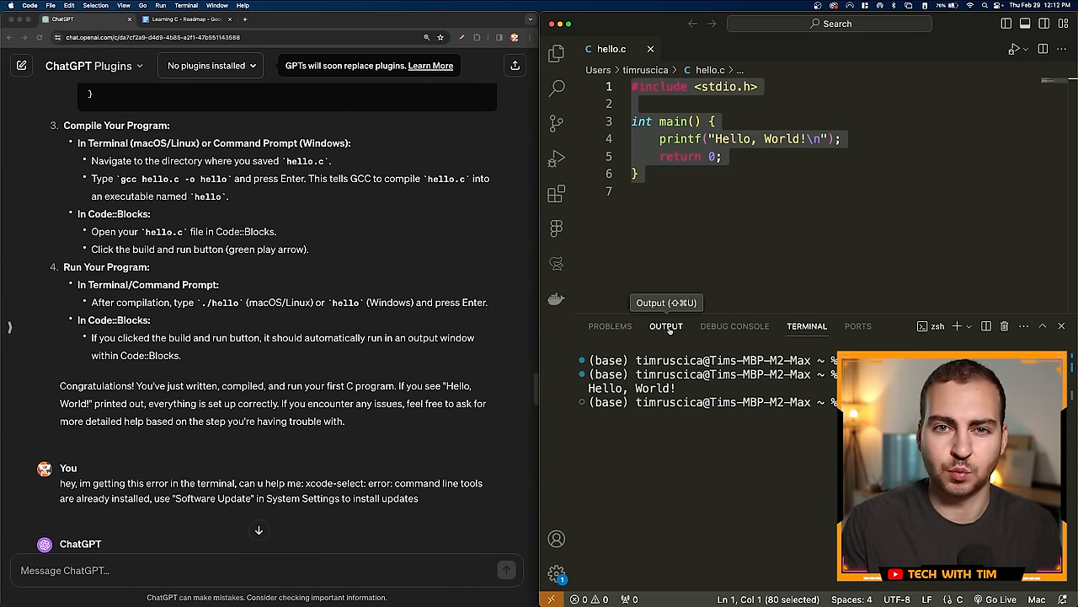
pyautogui.click(182, 19)
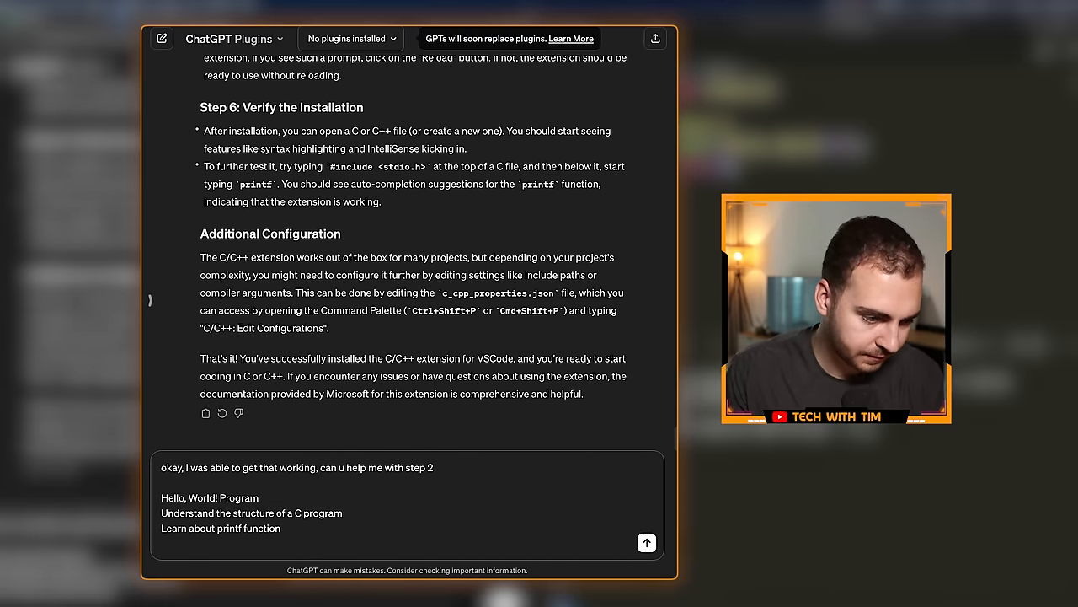
pyautogui.click(647, 543)
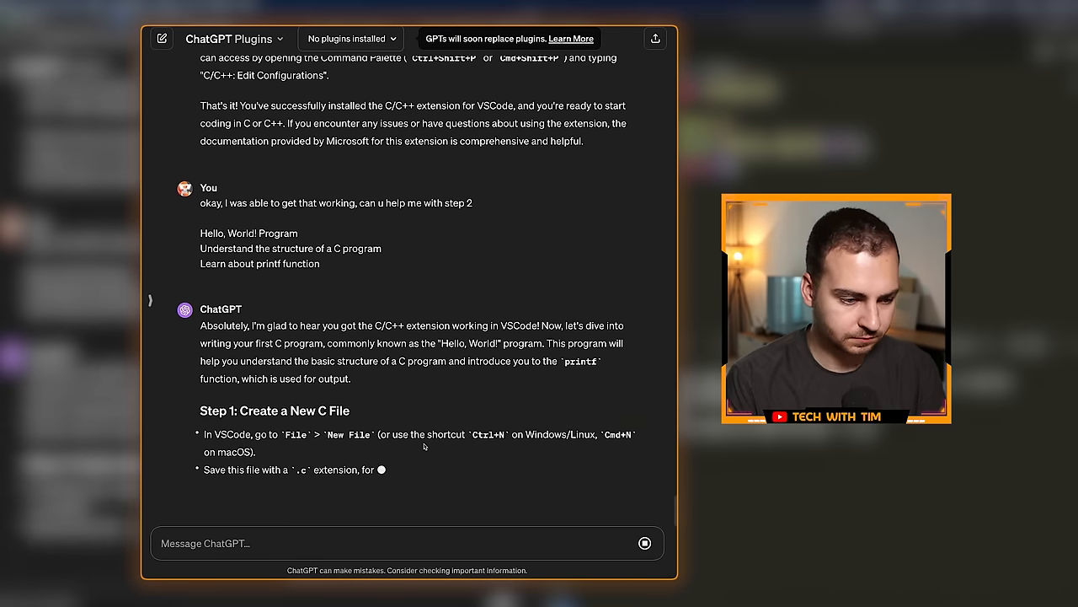
pyautogui.scroll(-3)
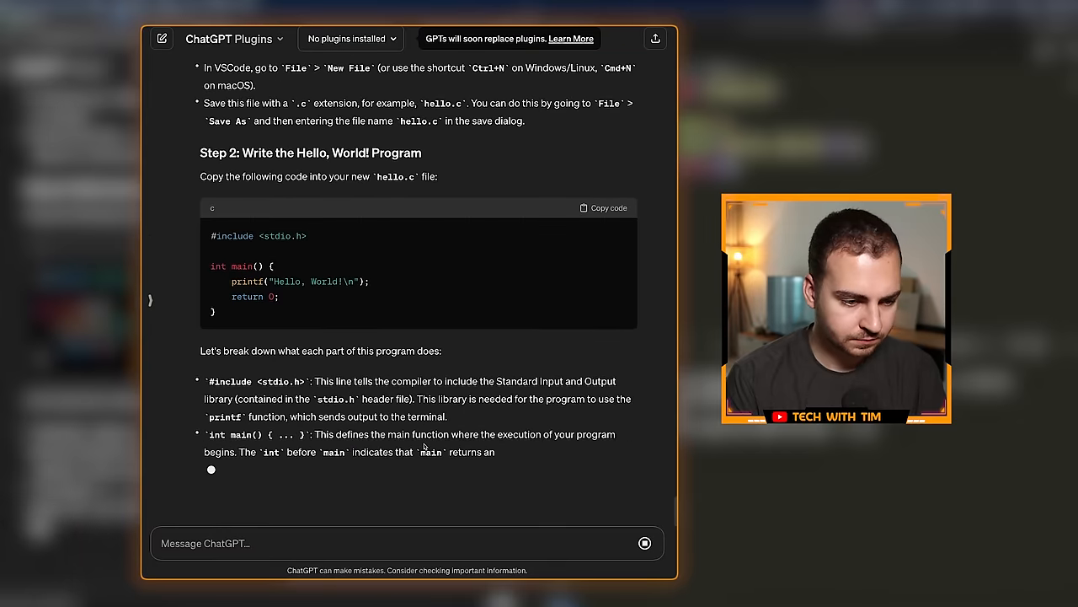
pyautogui.scroll(-3)
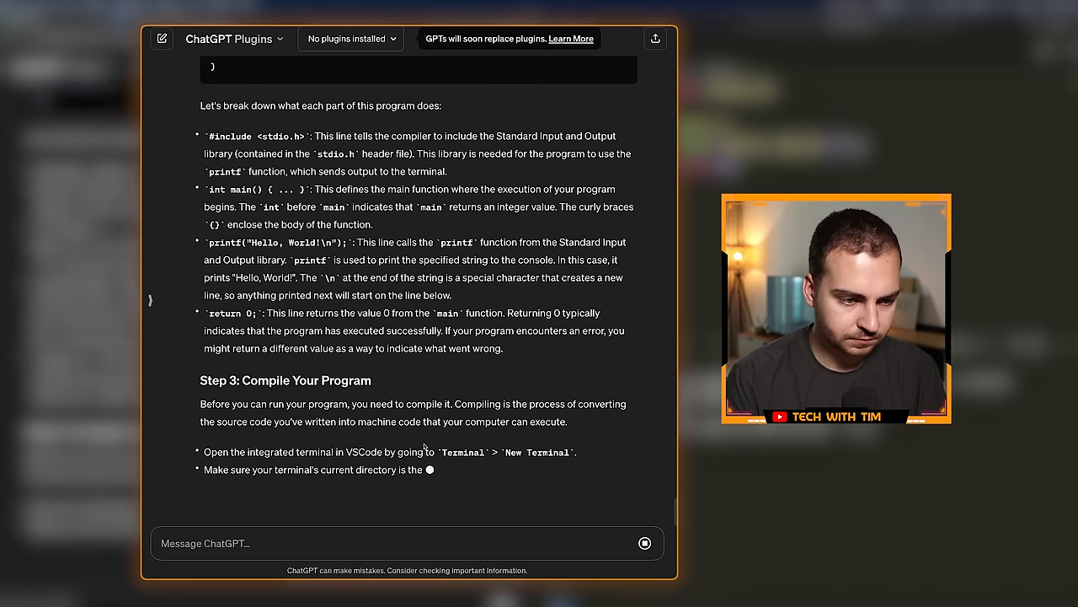
pyautogui.scroll(-3)
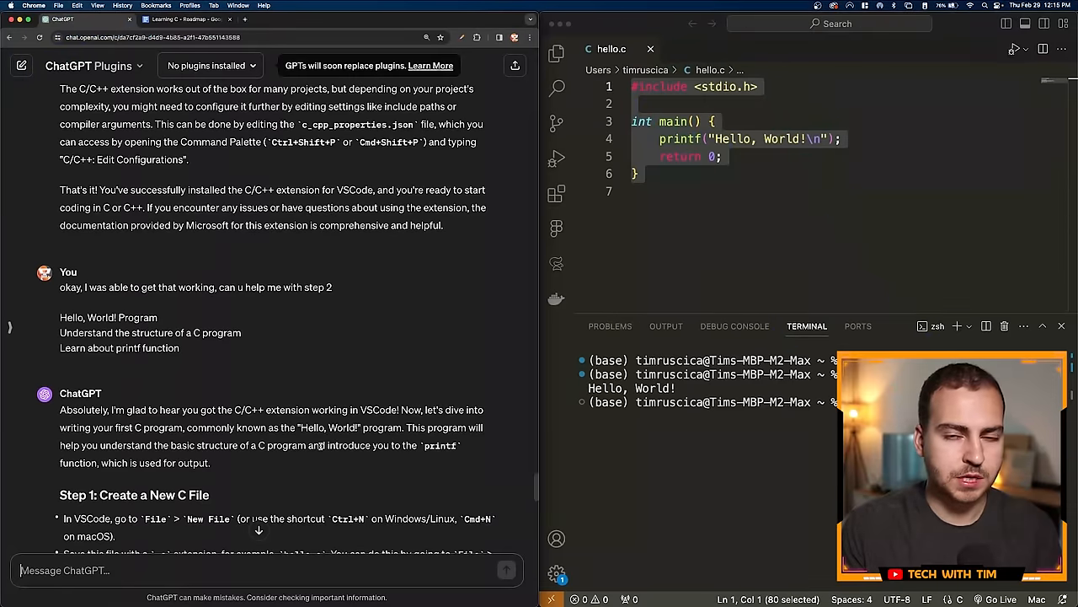
pyautogui.scroll(-3)
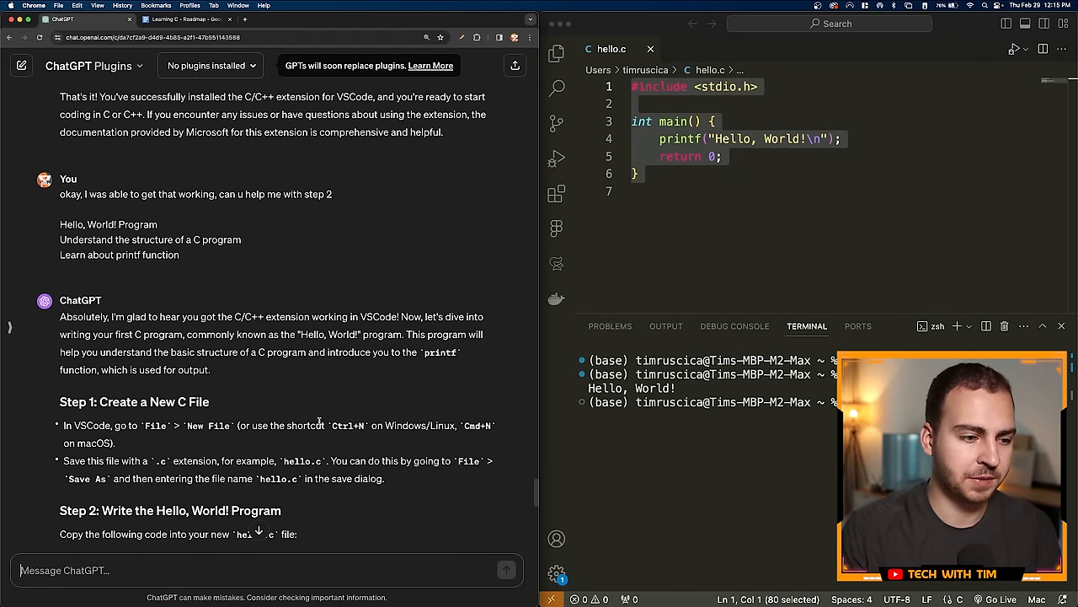
pyautogui.scroll(-3)
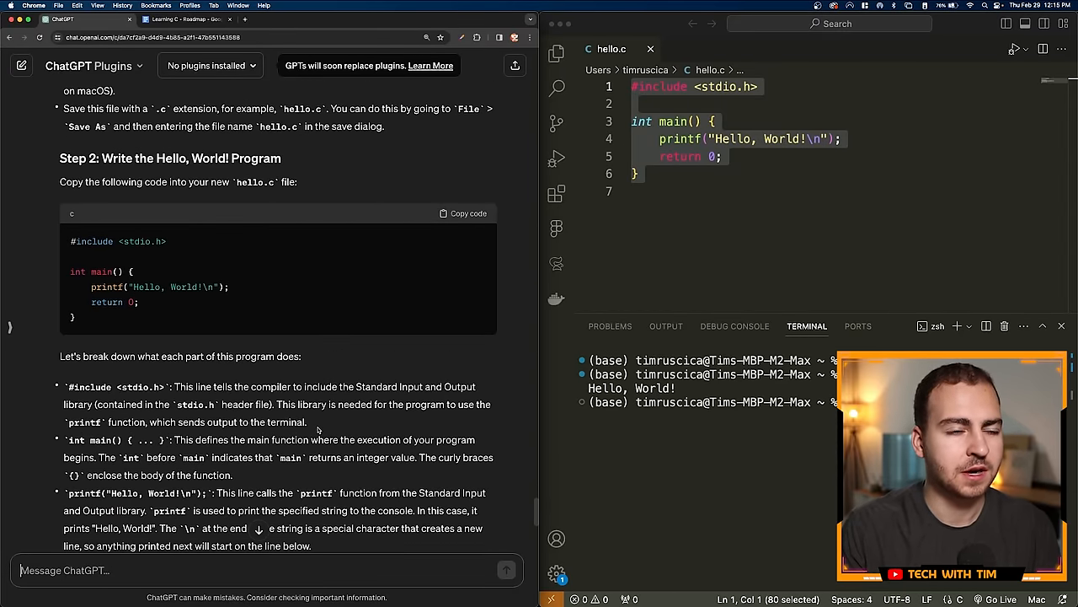
pyautogui.scroll(-3)
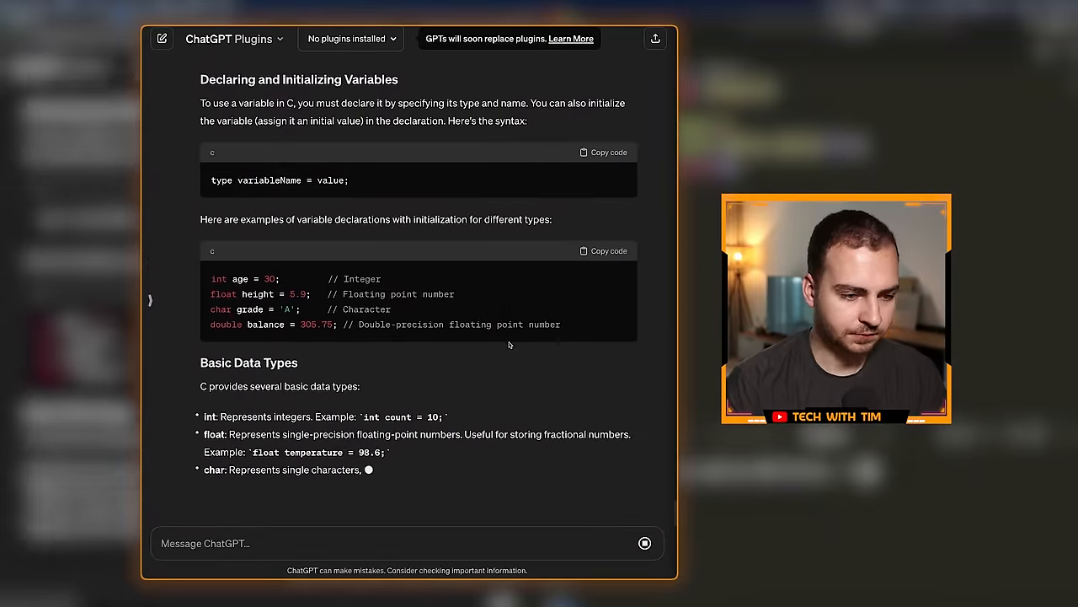
pyautogui.scroll(-3)
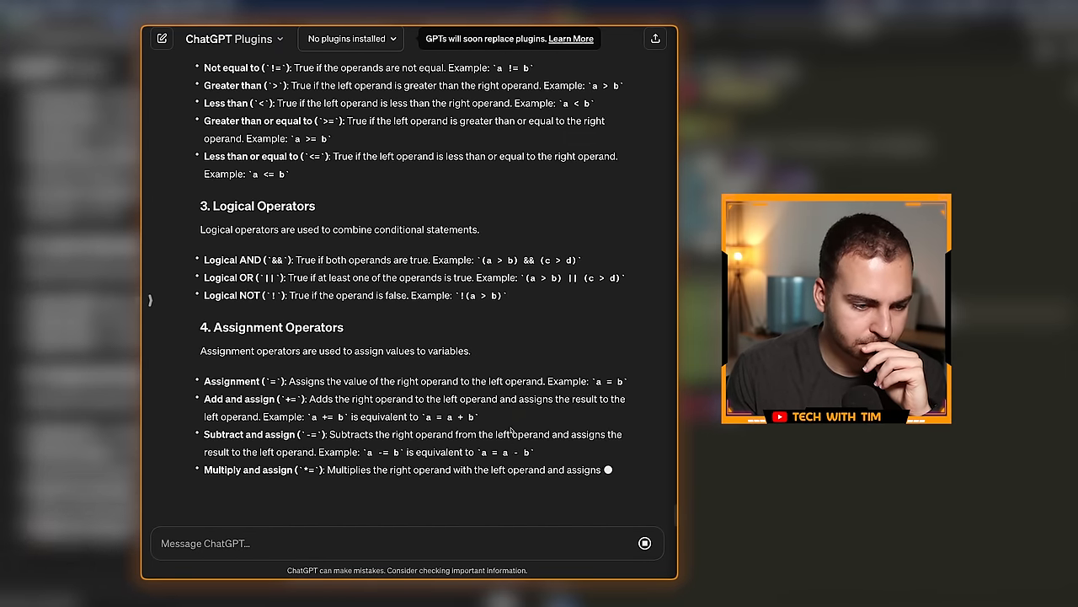
pyautogui.scroll(-3)
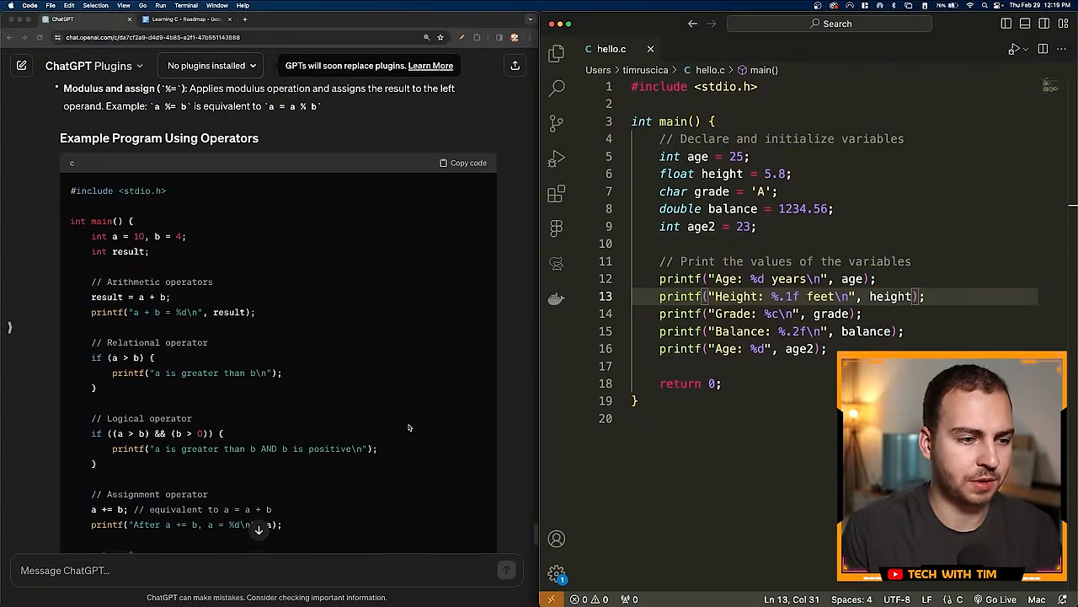
pyautogui.scroll(-3)
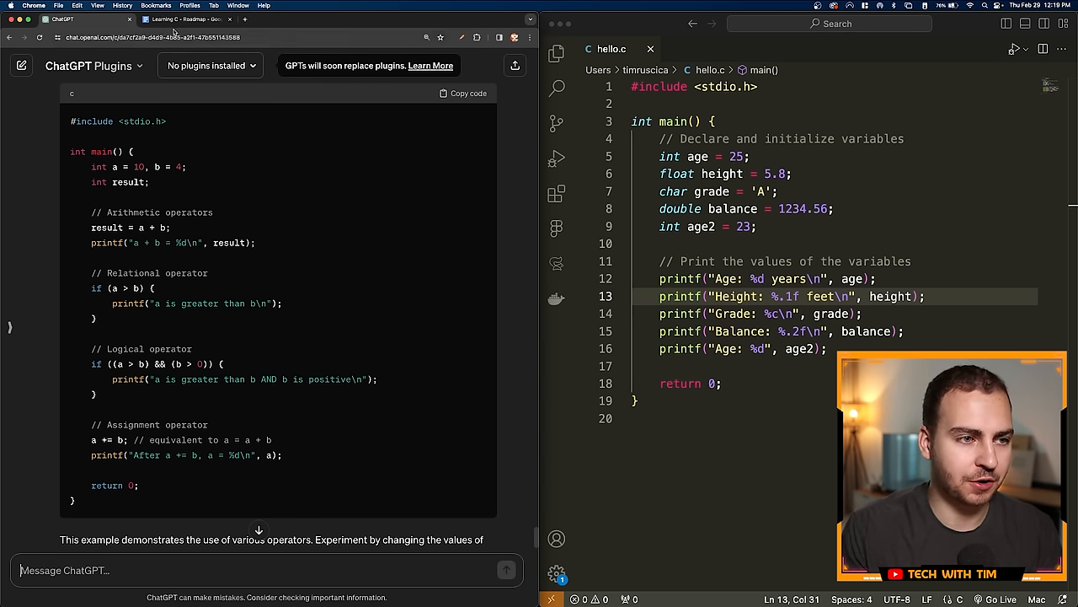
pyautogui.click(186, 18)
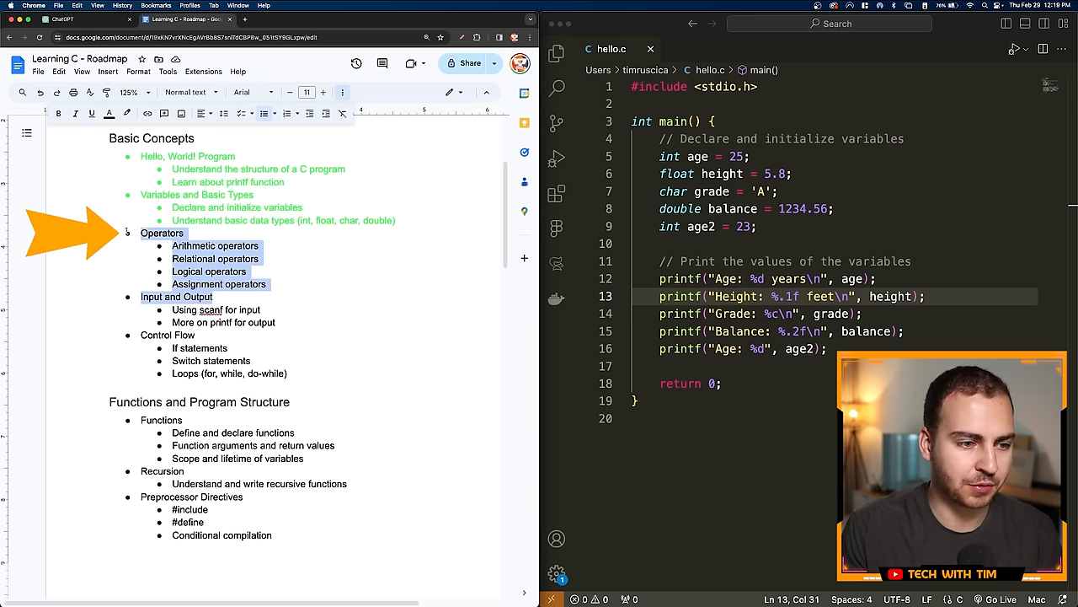
pyautogui.click(61, 19)
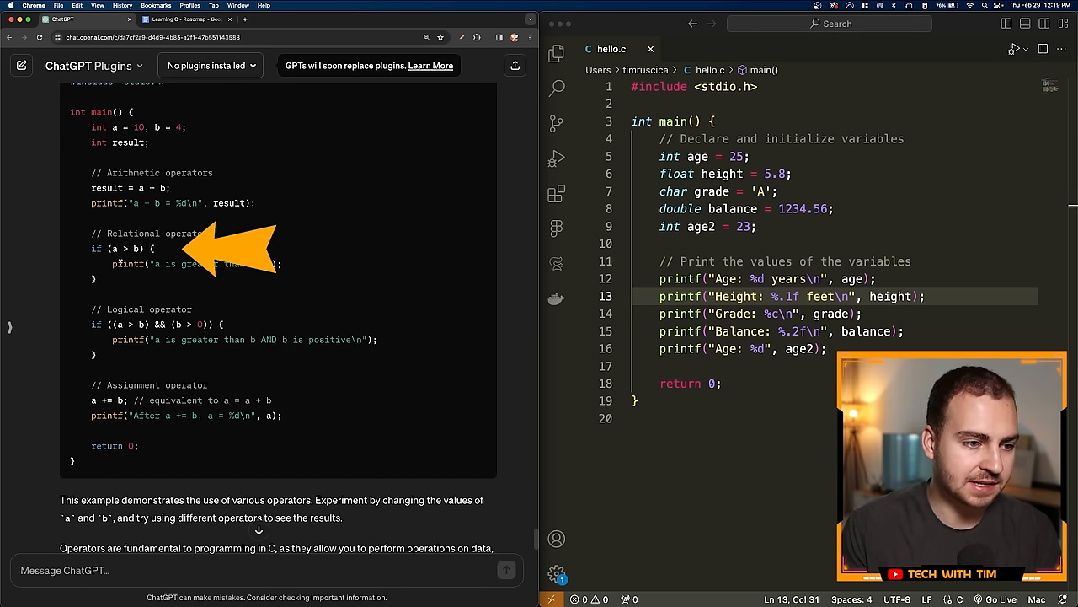
pyautogui.doubleClick(124, 248)
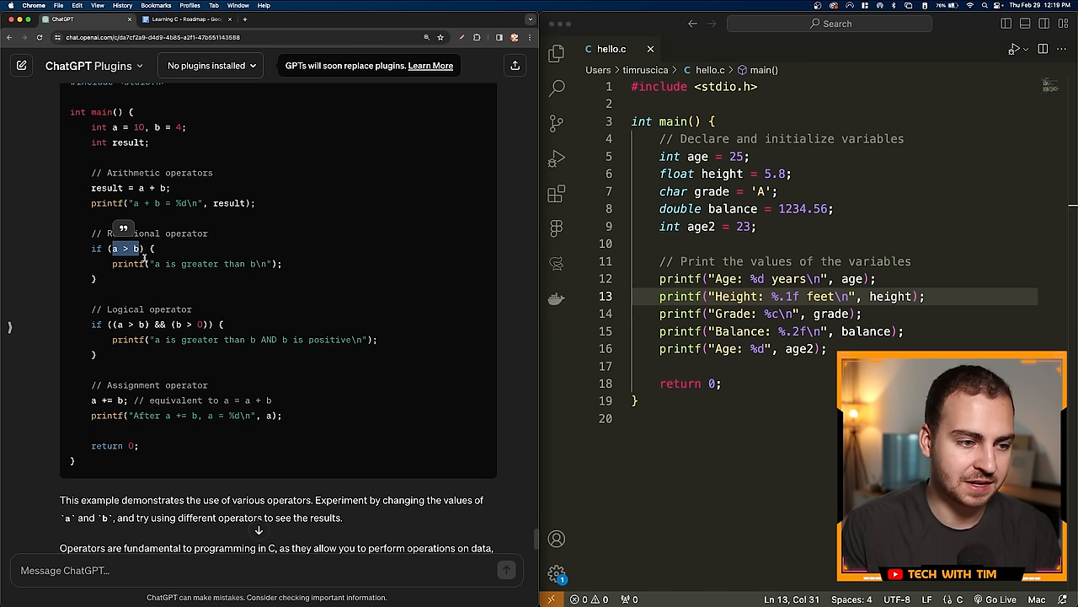
pyautogui.scroll(-3)
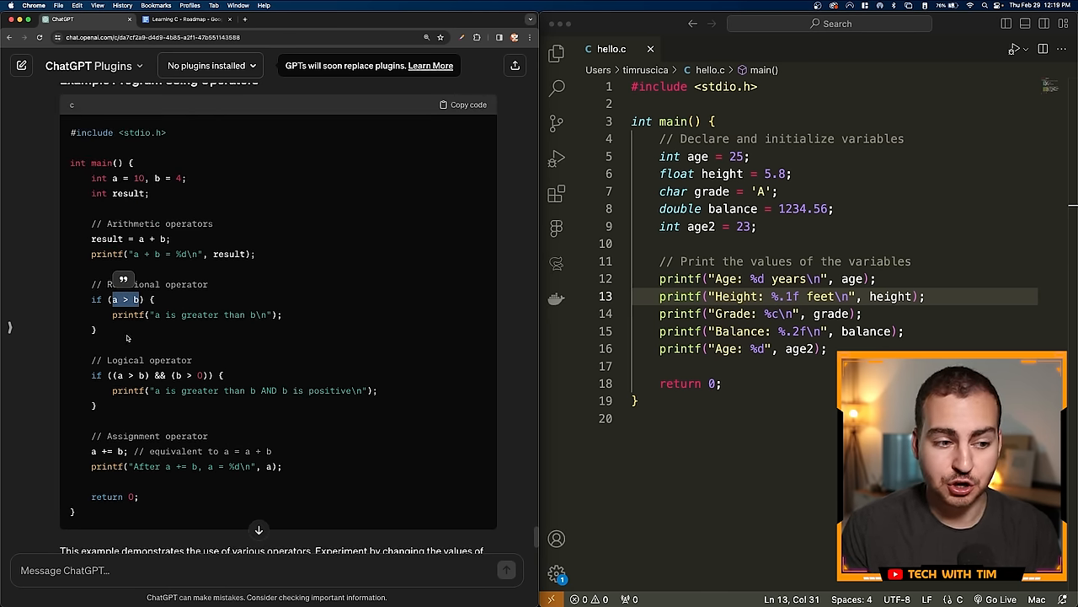
pyautogui.scroll(-3)
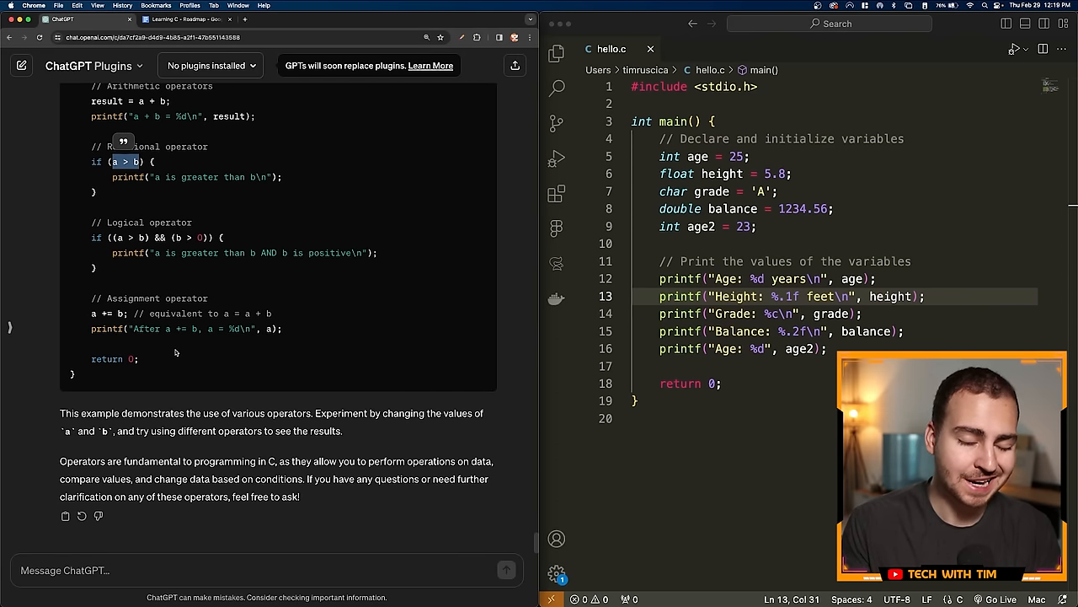
pyautogui.scroll(-3)
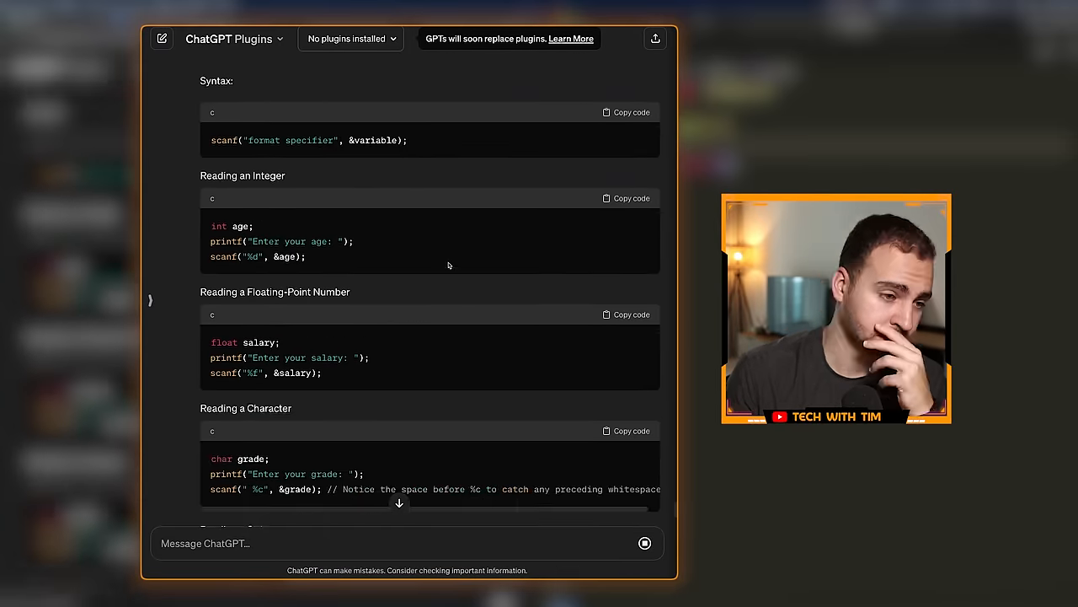
# Step: Read through ChatGPT's explanation of scanf and why it needs the & operator
pyautogui.scroll(-3)
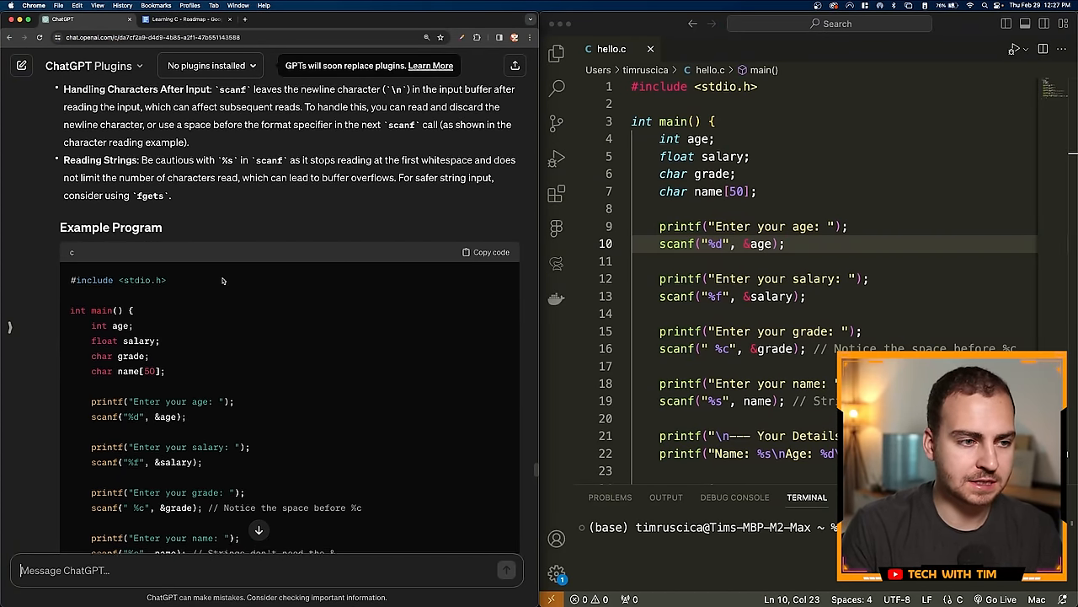
pyautogui.scroll(-3)
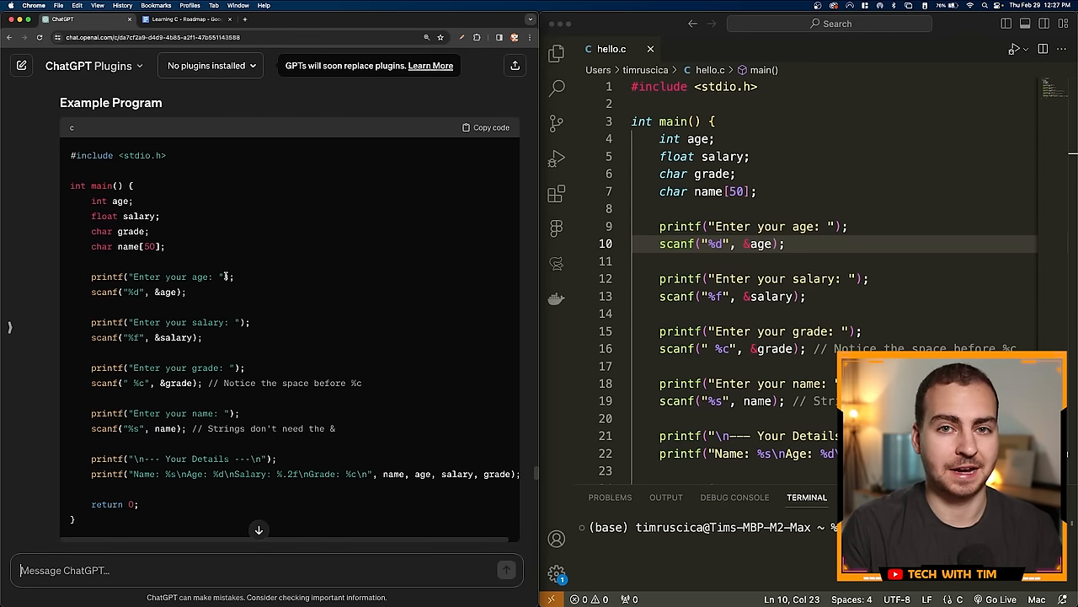
pyautogui.doubleClick(126, 246)
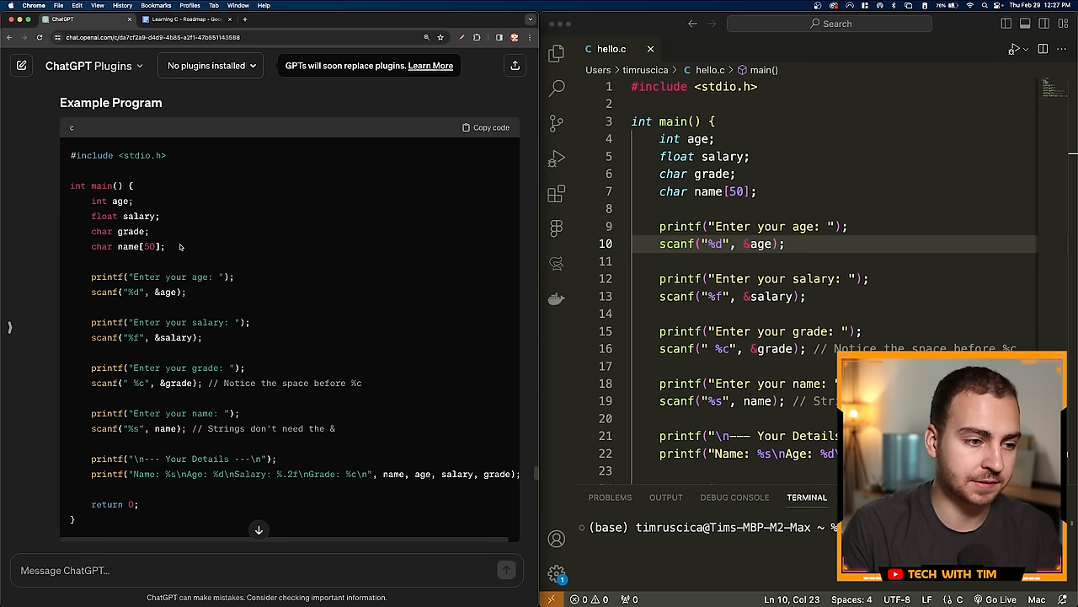
pyautogui.scroll(-3)
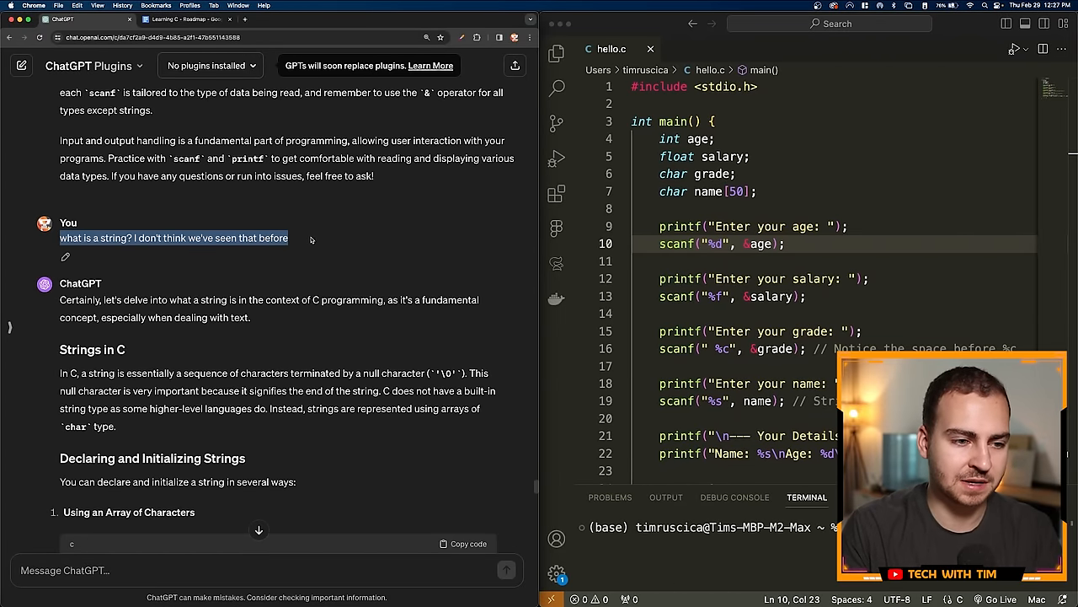
pyautogui.scroll(-3)
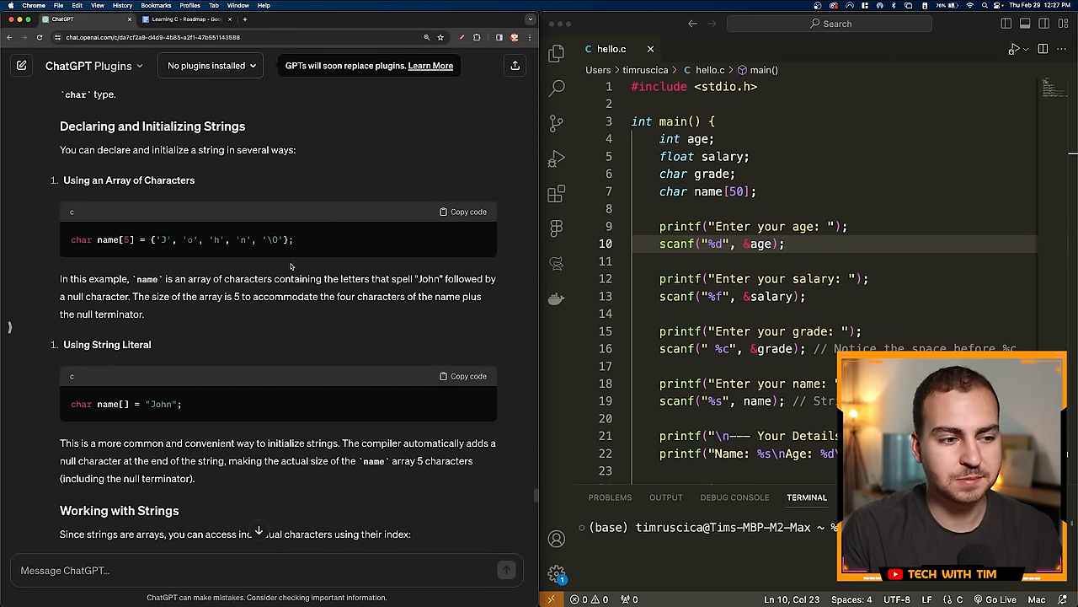
pyautogui.scroll(-3)
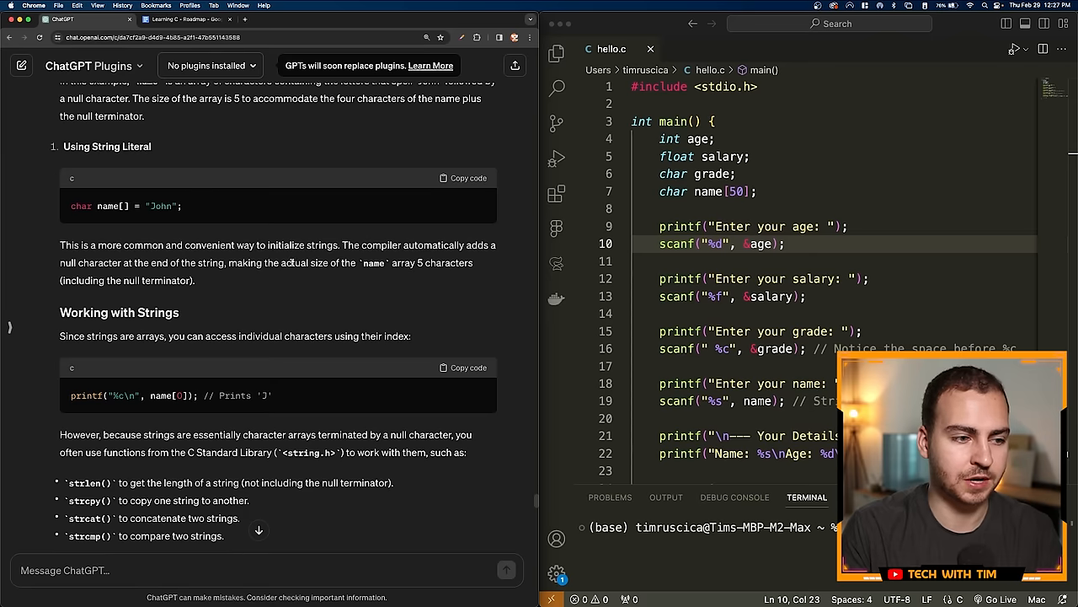
pyautogui.scroll(-3)
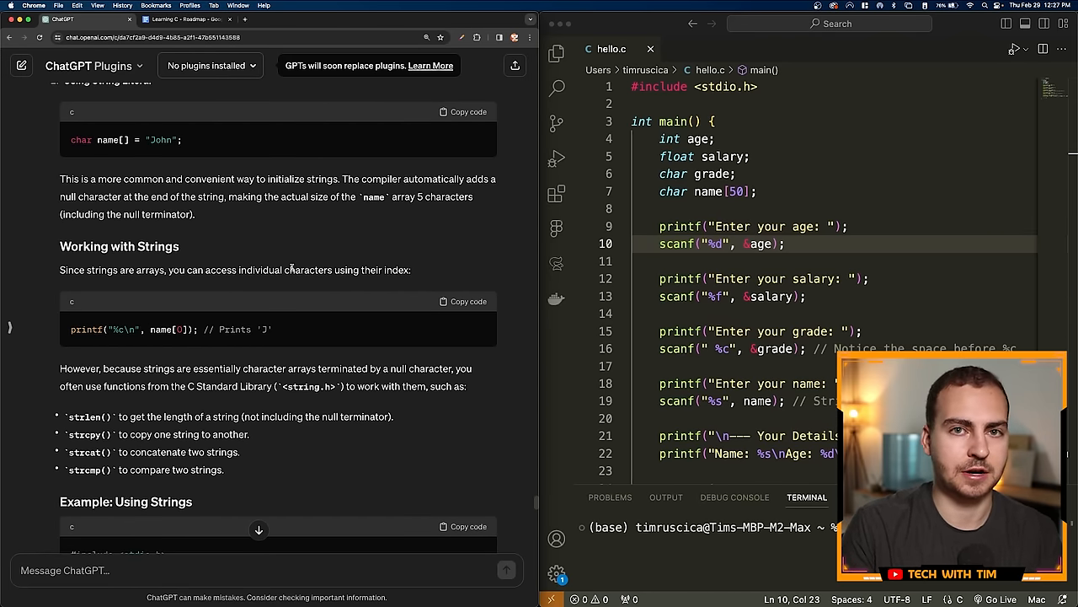
pyautogui.scroll(-3)
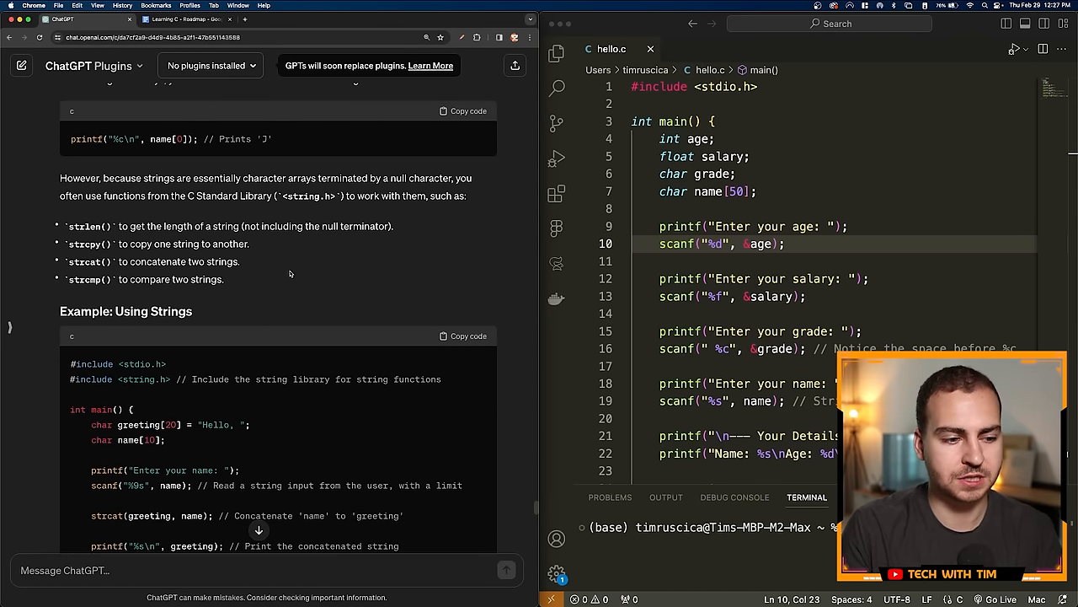
pyautogui.scroll(-3)
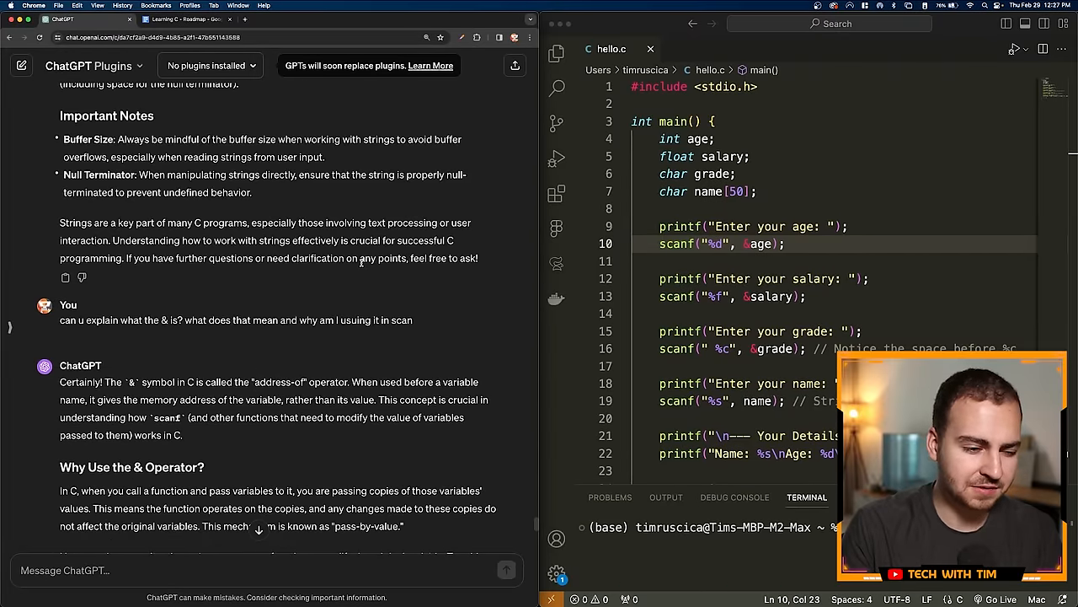
pyautogui.scroll(-3)
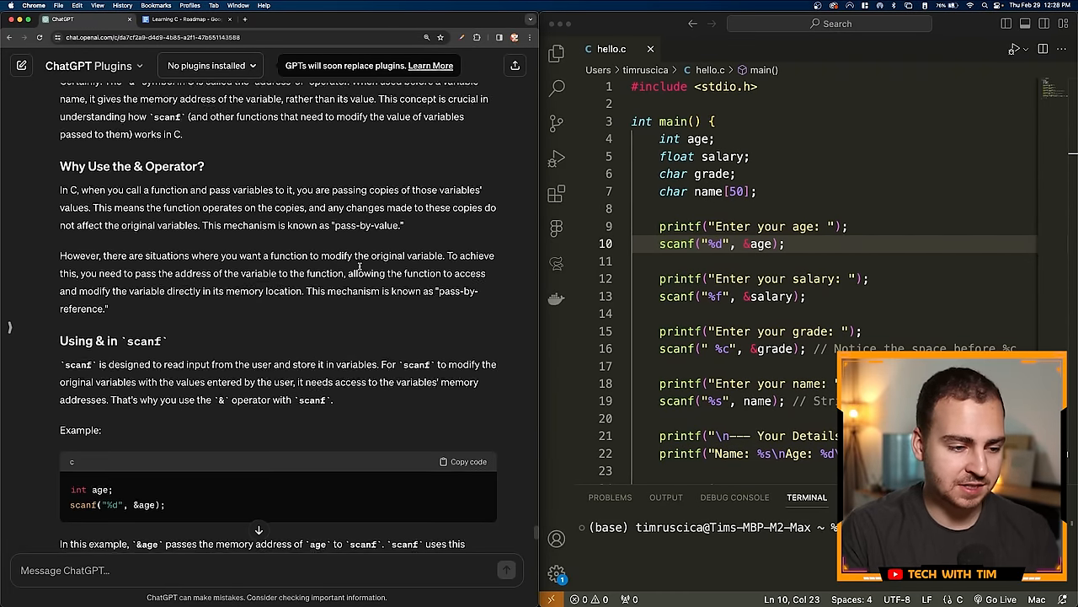
pyautogui.scroll(-3)
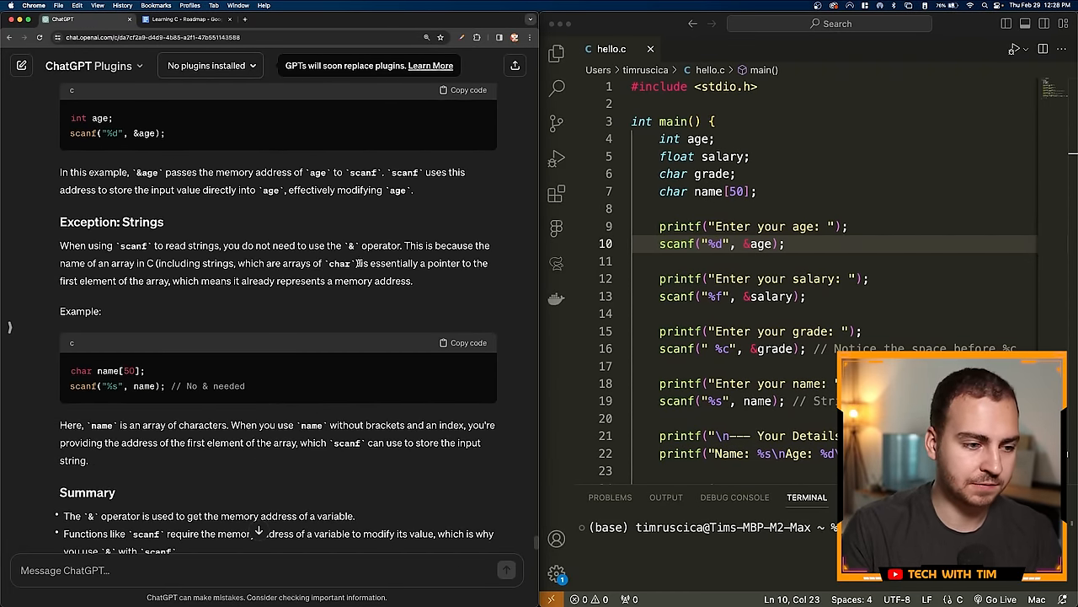
pyautogui.scroll(-3)
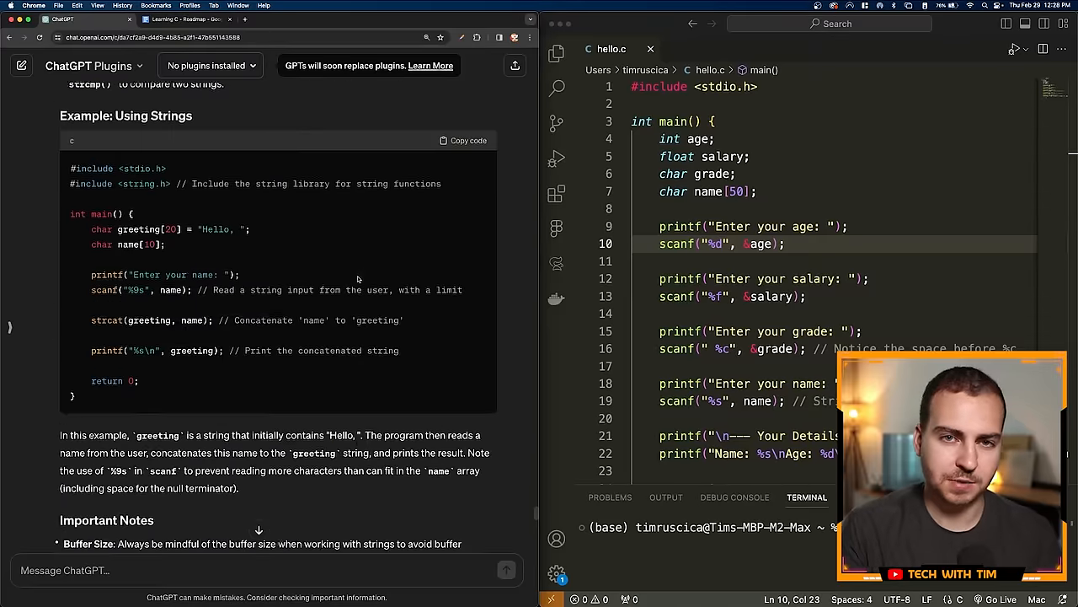
# Step: Ask 'what is a string? I don't think we've seen that before' and start the tutor-style prompt with 'okay'
pyautogui.write("what is a string? I don't think we've seen that before")
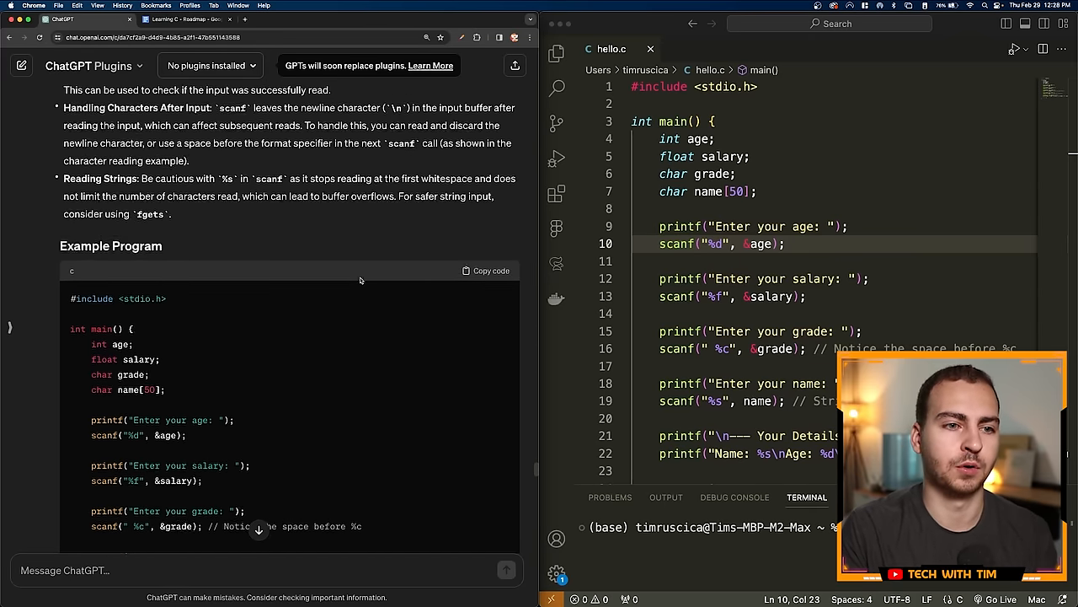
pyautogui.write('okay')
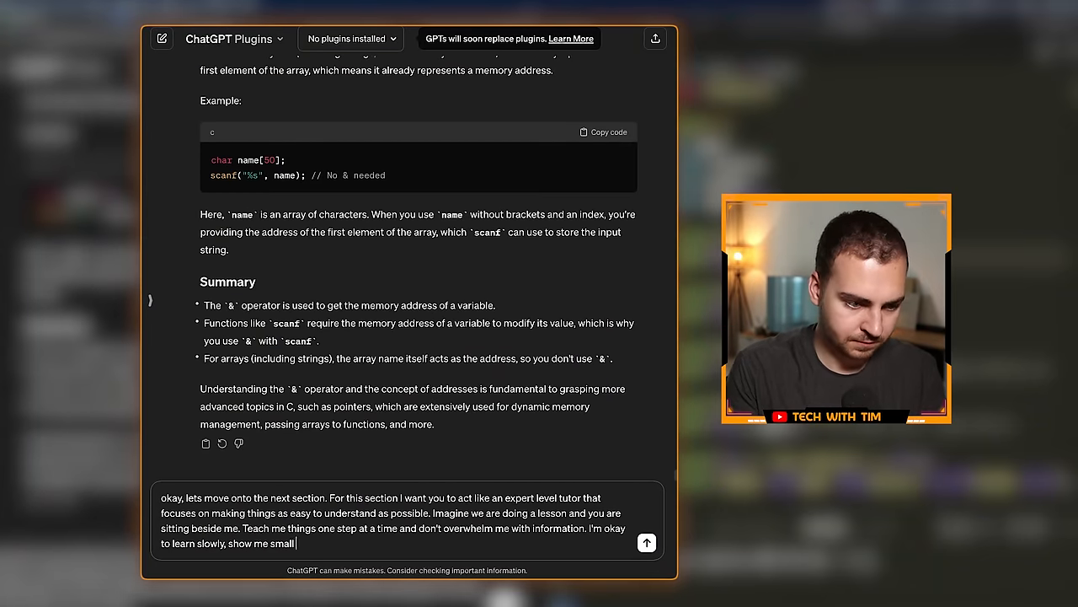
# Step: Send the Control Flow tutoring request and read the If Statements response
pyautogui.click(647, 543)
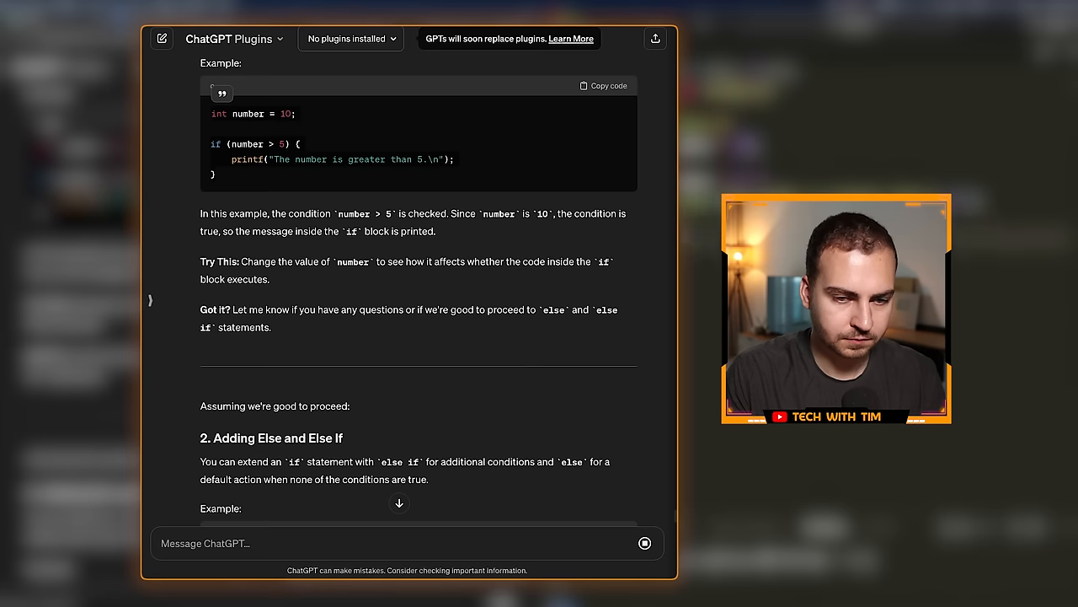
pyautogui.scroll(-3)
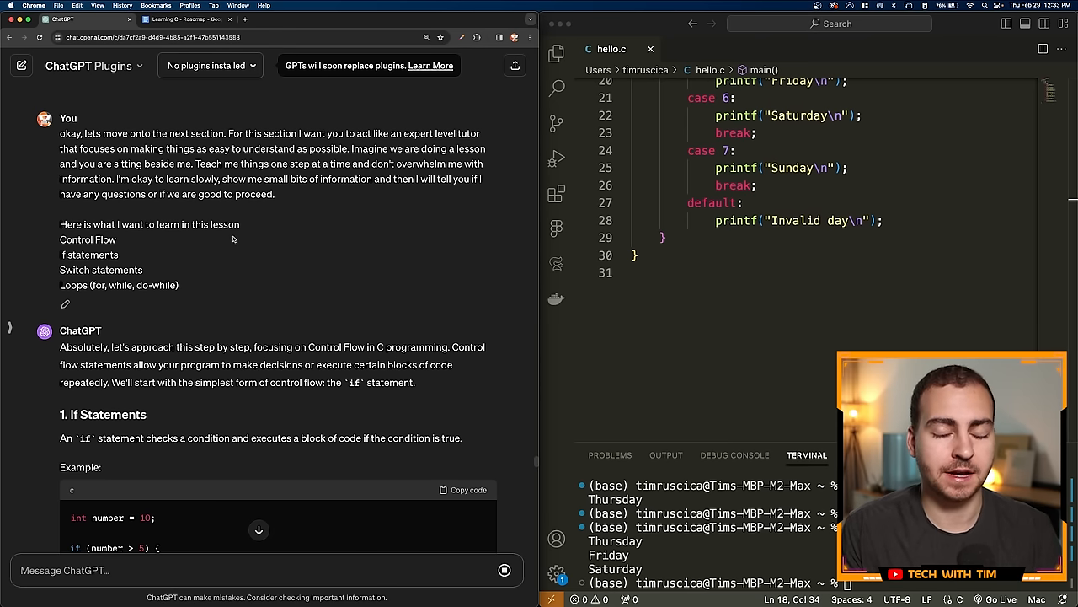
pyautogui.scroll(-3)
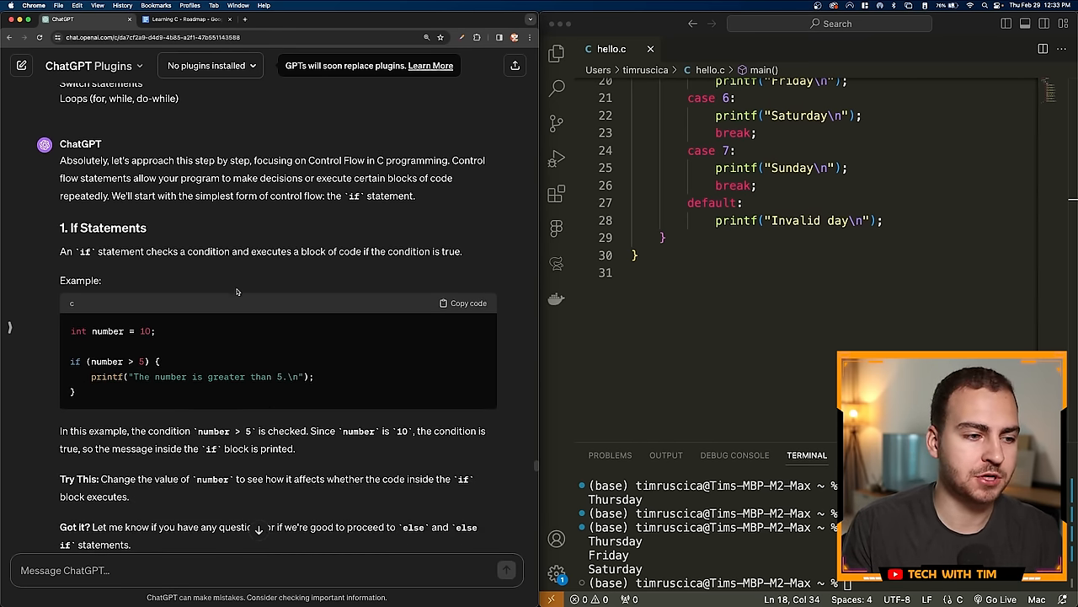
pyautogui.scroll(-3)
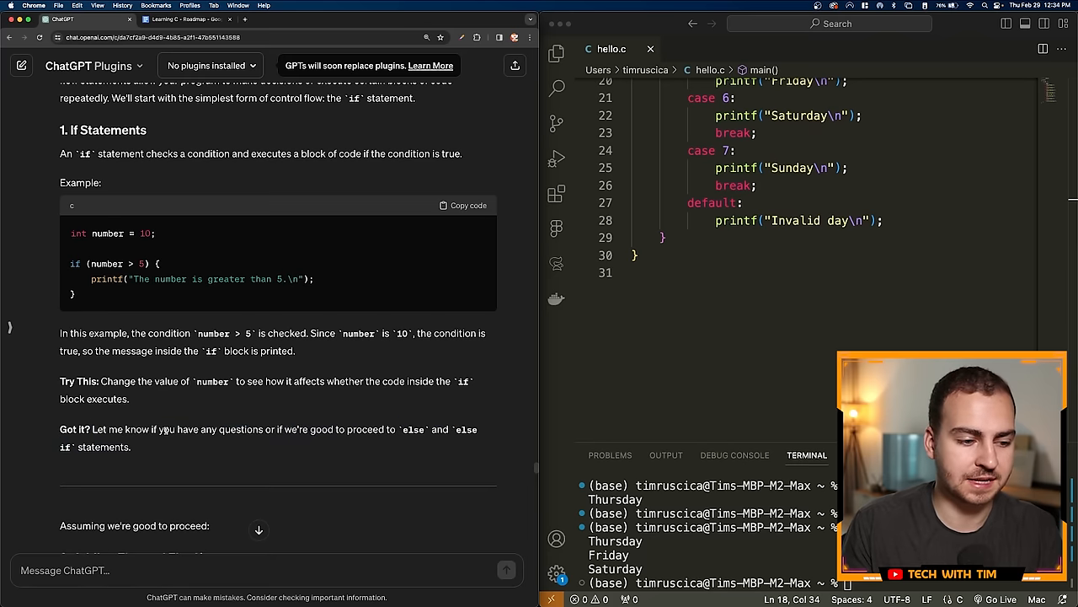
pyautogui.scroll(-3)
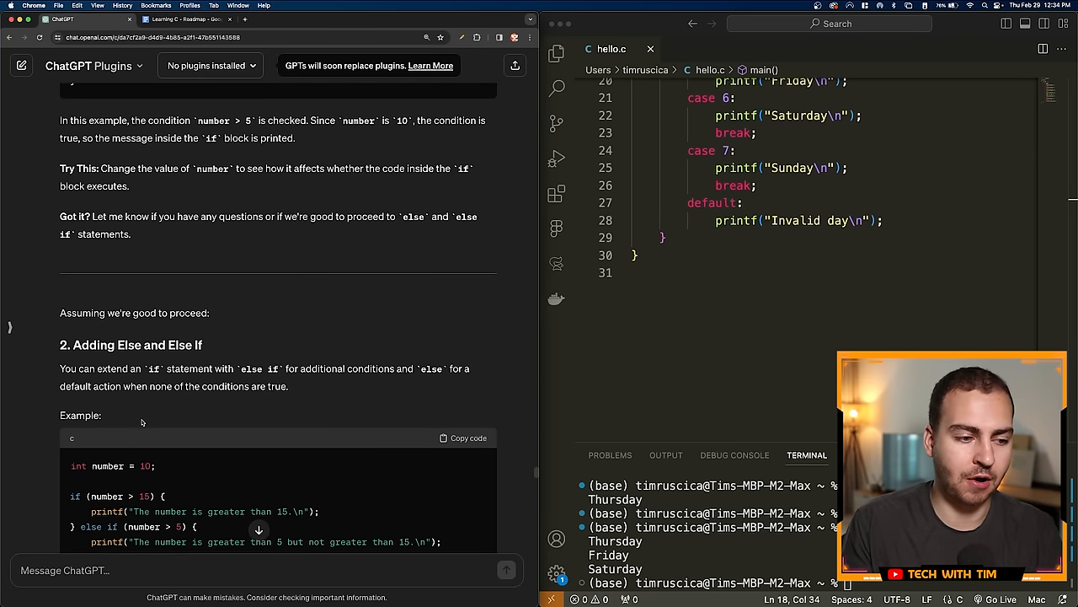
pyautogui.scroll(-3)
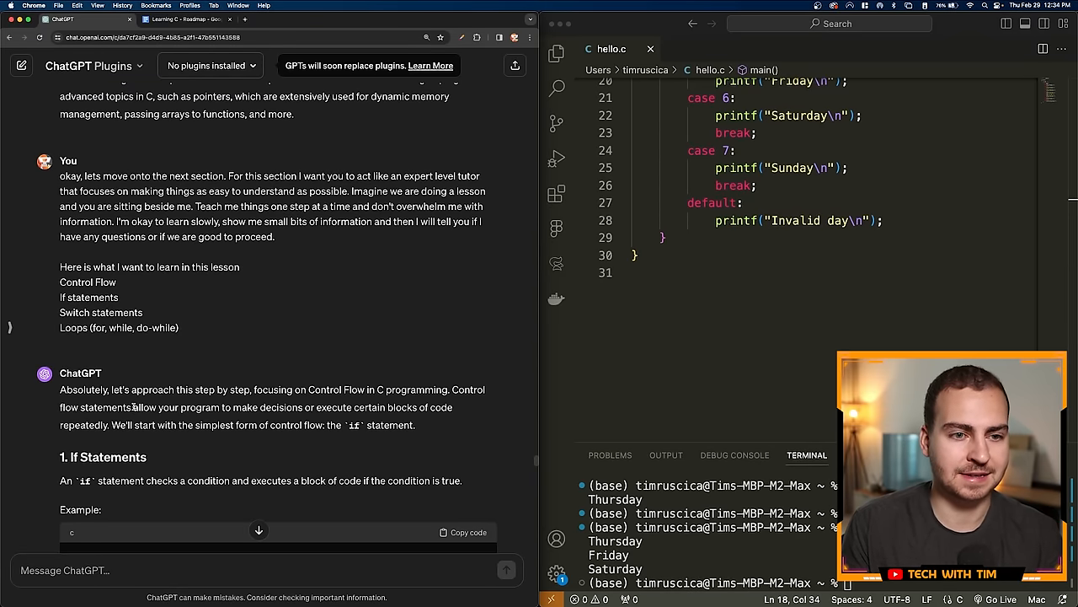
pyautogui.scroll(-3)
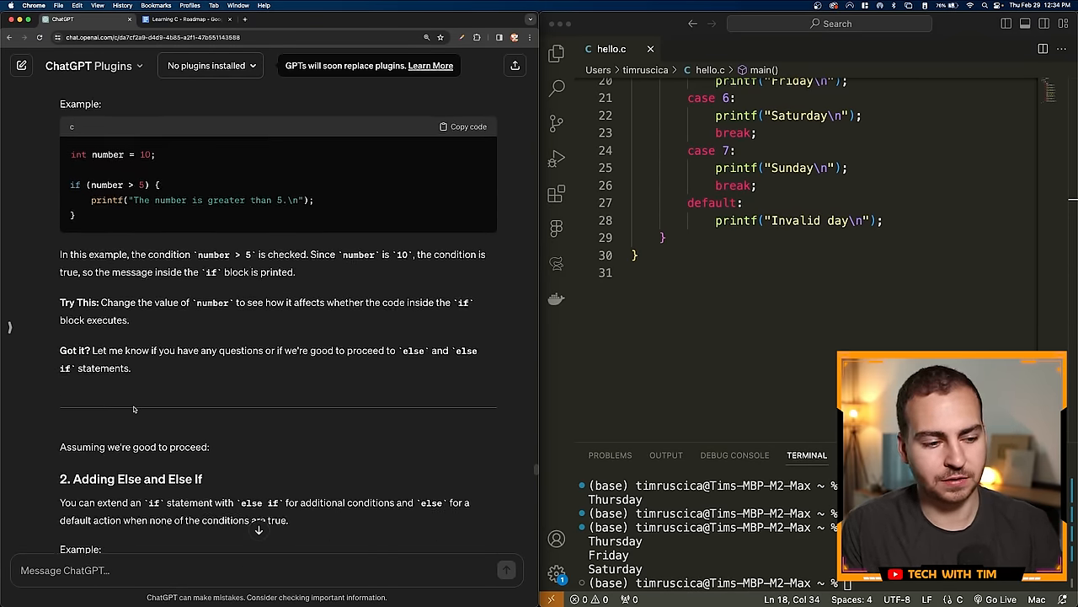
pyautogui.scroll(-3)
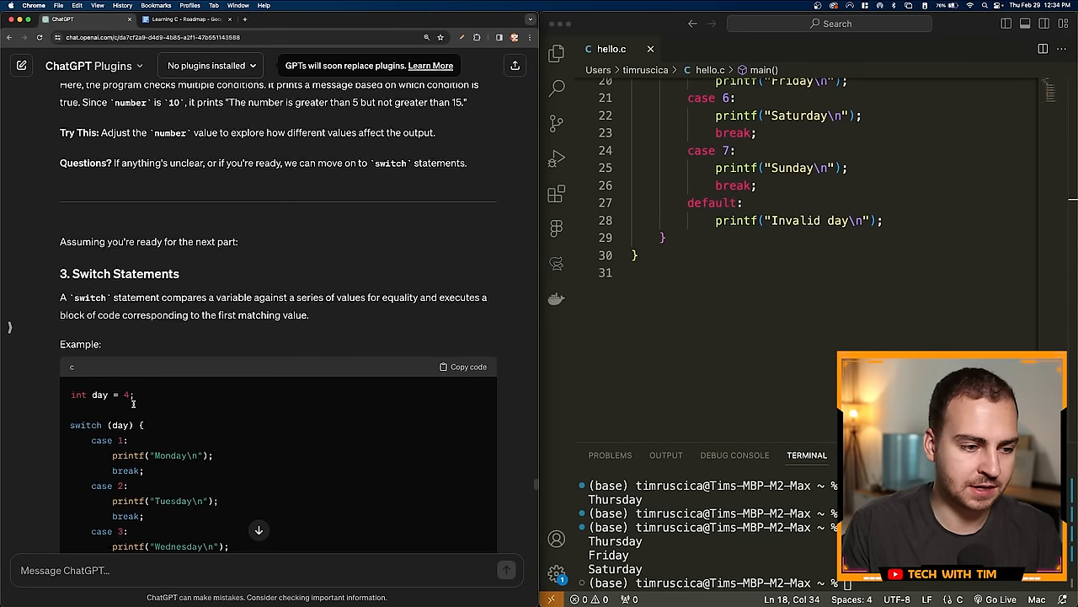
pyautogui.scroll(-3)
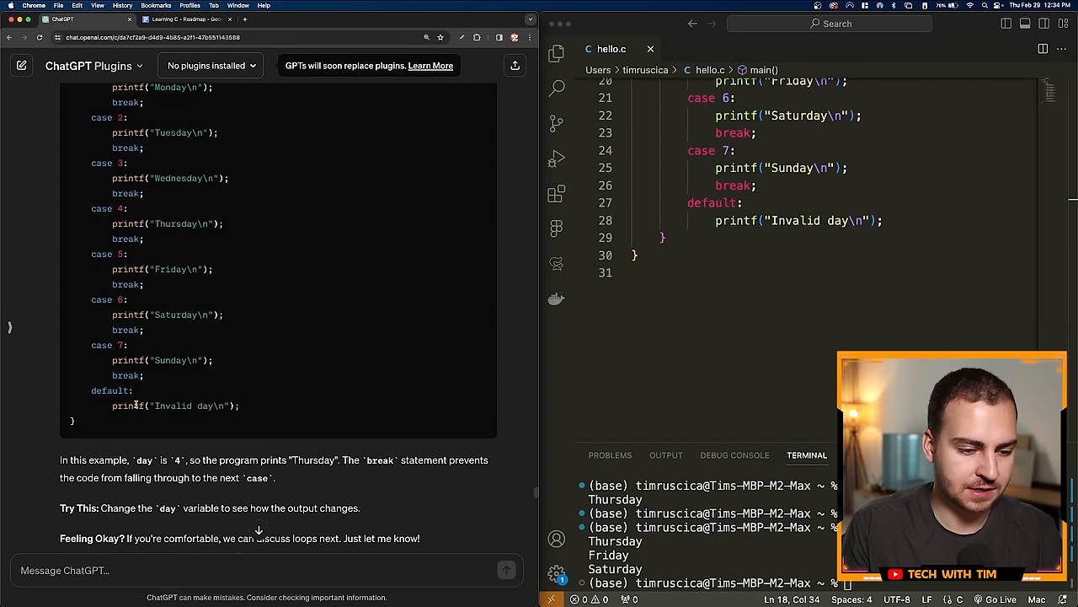
pyautogui.scroll(-3)
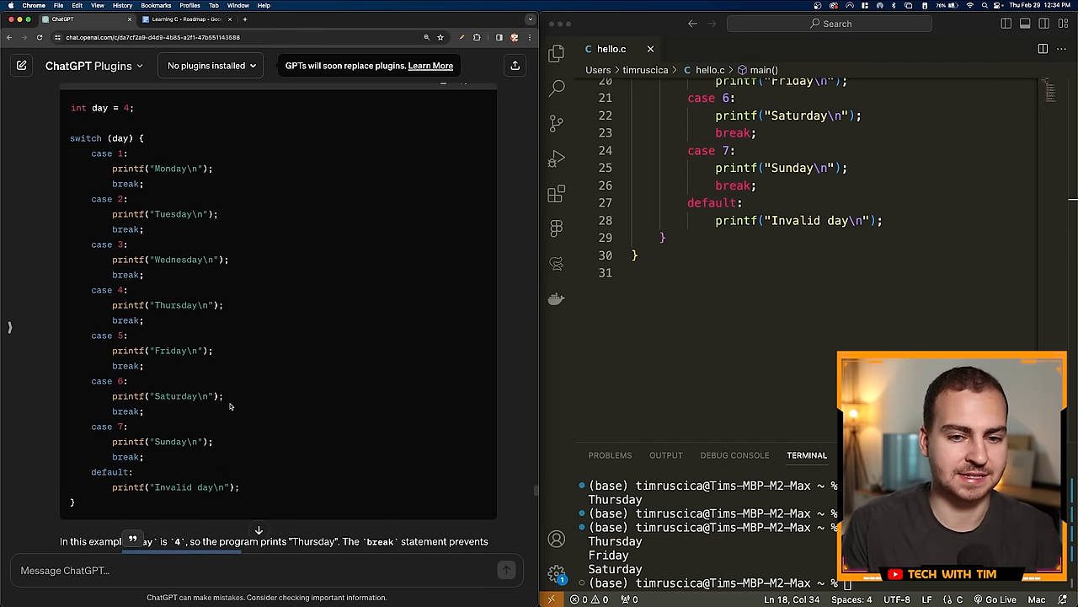
pyautogui.scroll(-3)
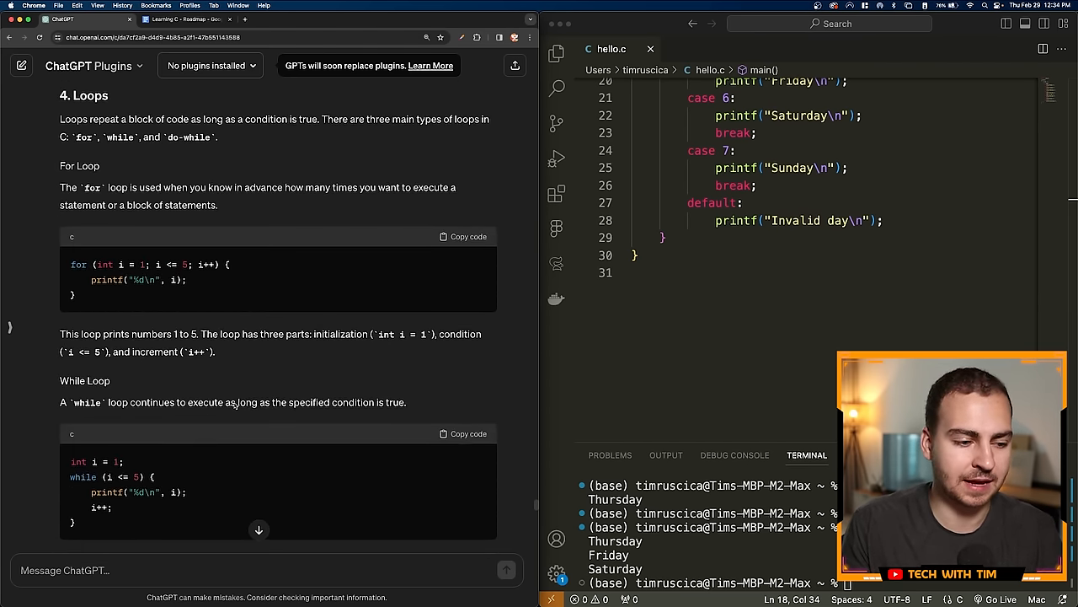
pyautogui.scroll(-3)
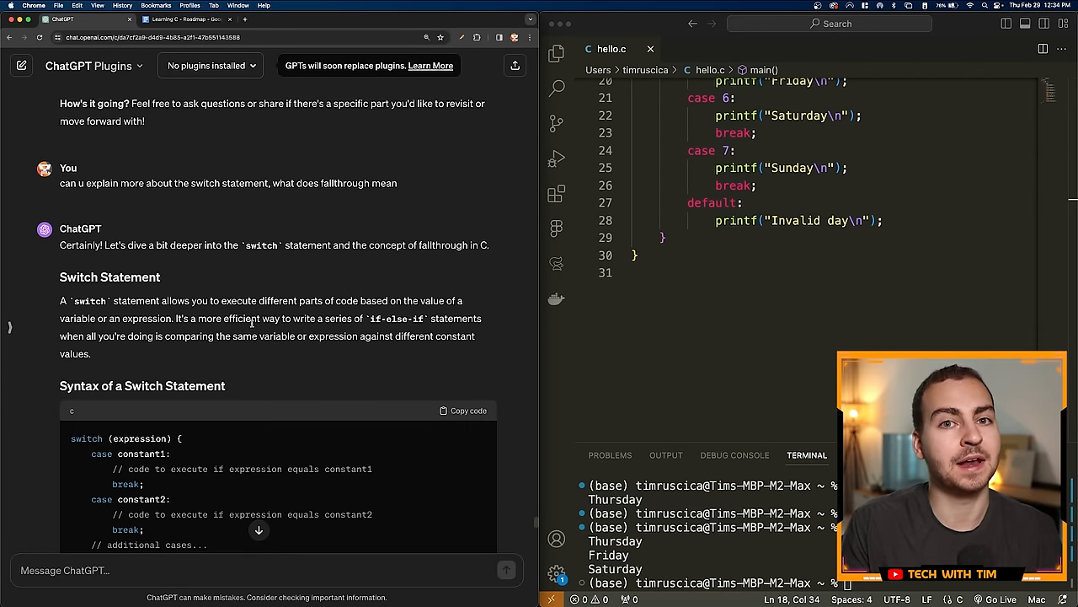
# Step: Read further into ChatGPT's explanation of switch statements and fallthrough
pyautogui.scroll(-3)
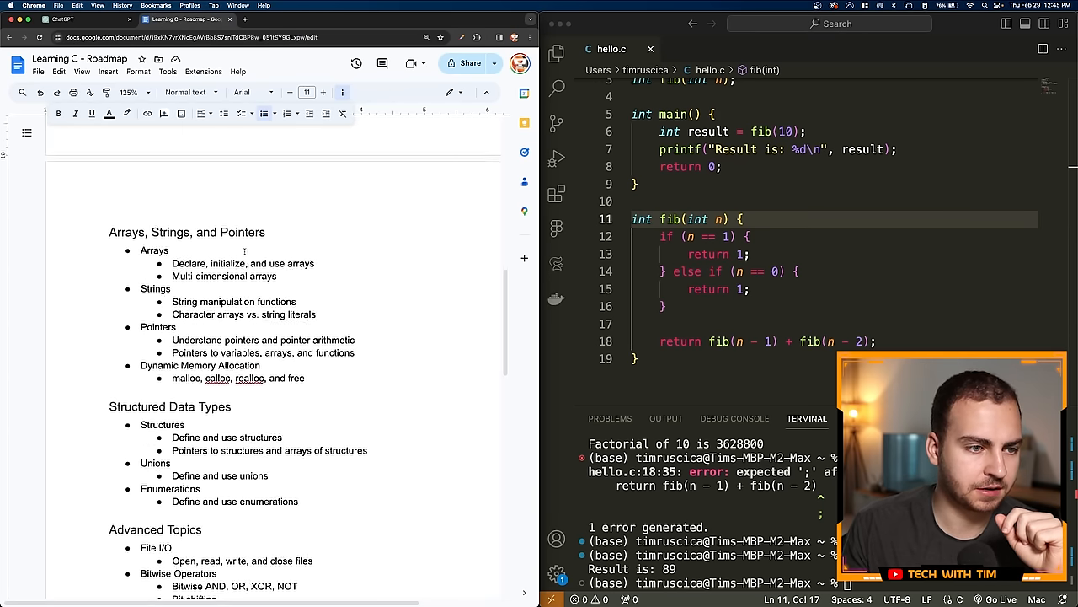
# Step: Scroll the Learning C Roadmap doc to the Recursion item under Functions and Program Structure
pyautogui.scroll(3)
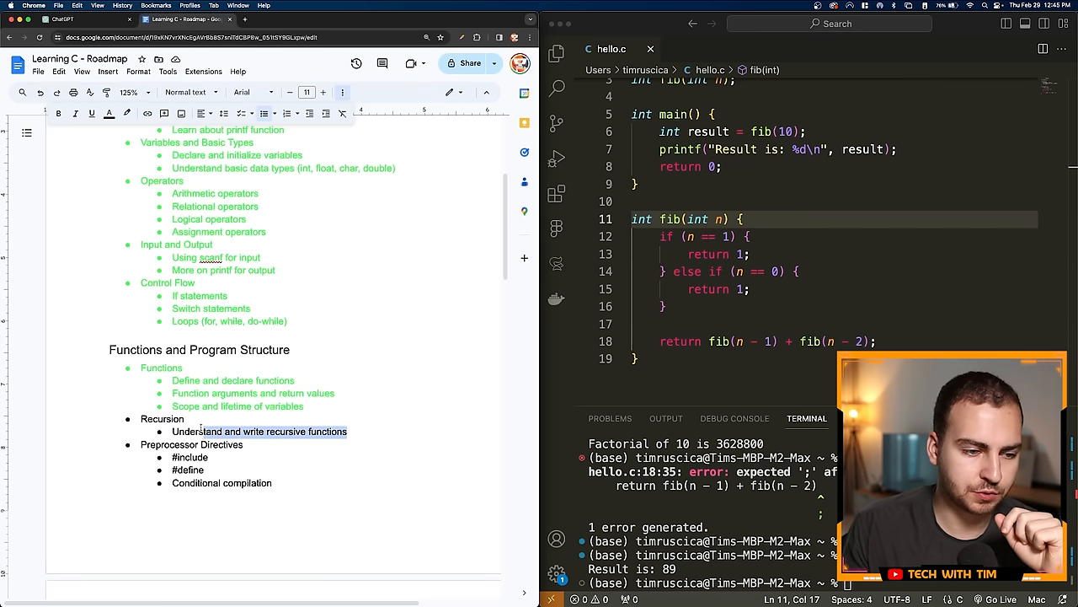
pyautogui.scroll(-3)
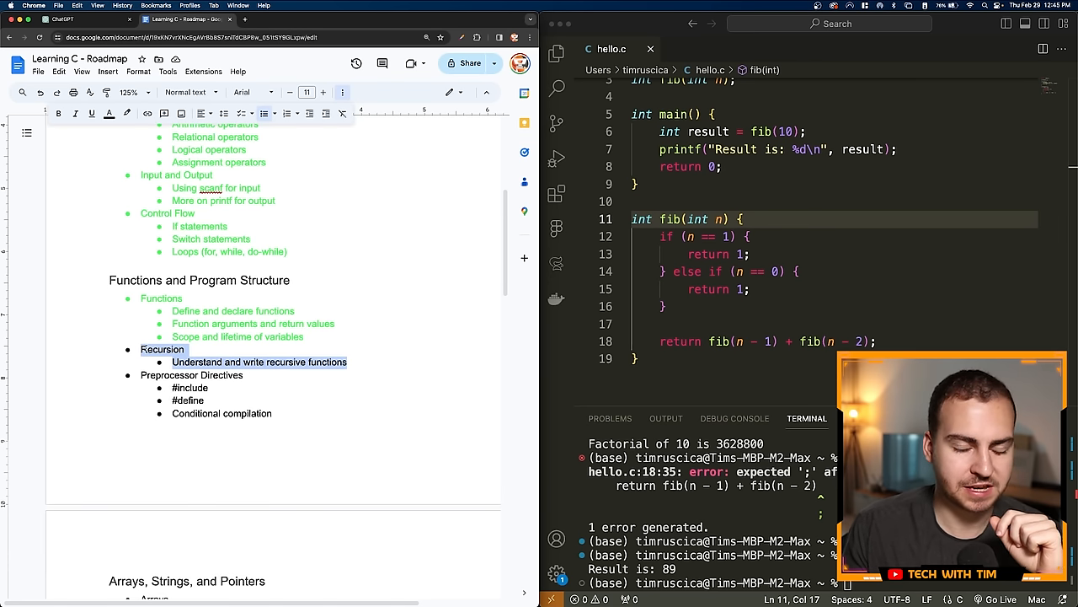
pyautogui.scroll(-3)
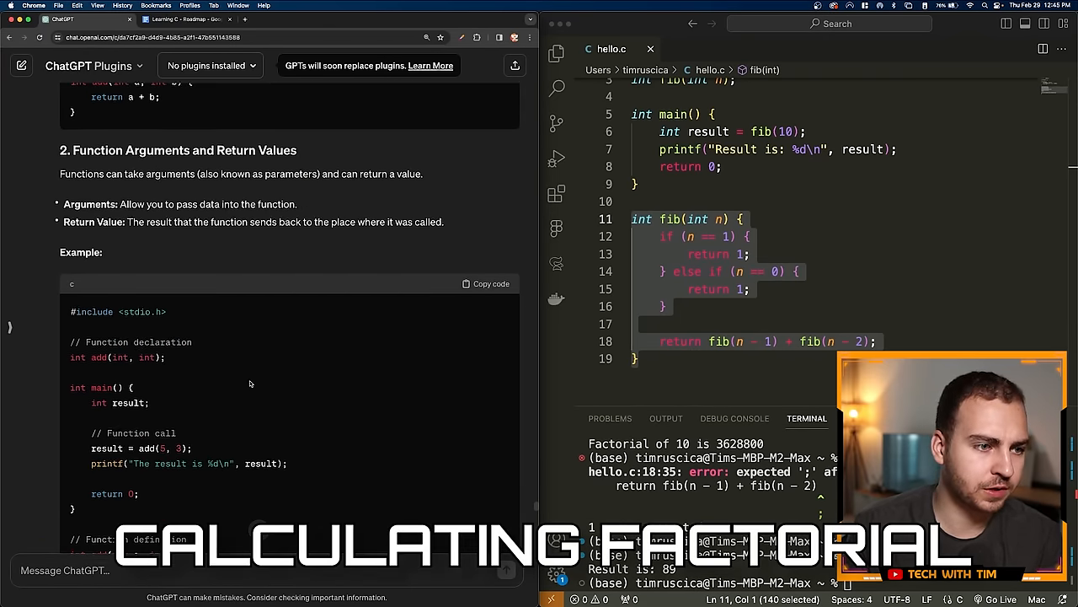
# Step: Scroll past function arguments to the Writing a Recursive Function section
pyautogui.scroll(-3)
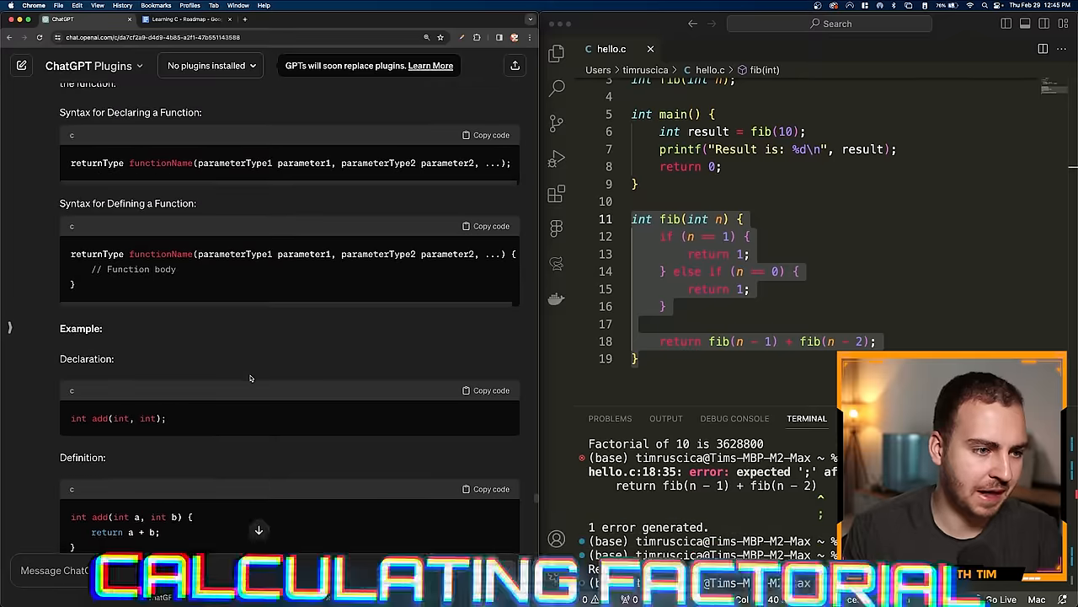
pyautogui.scroll(-3)
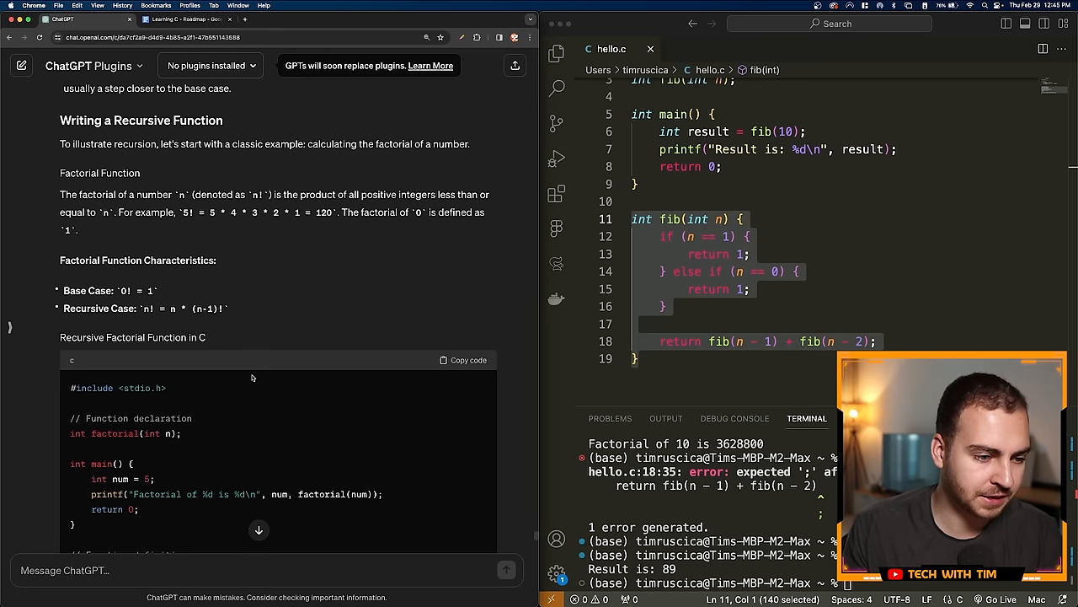
pyautogui.scroll(-3)
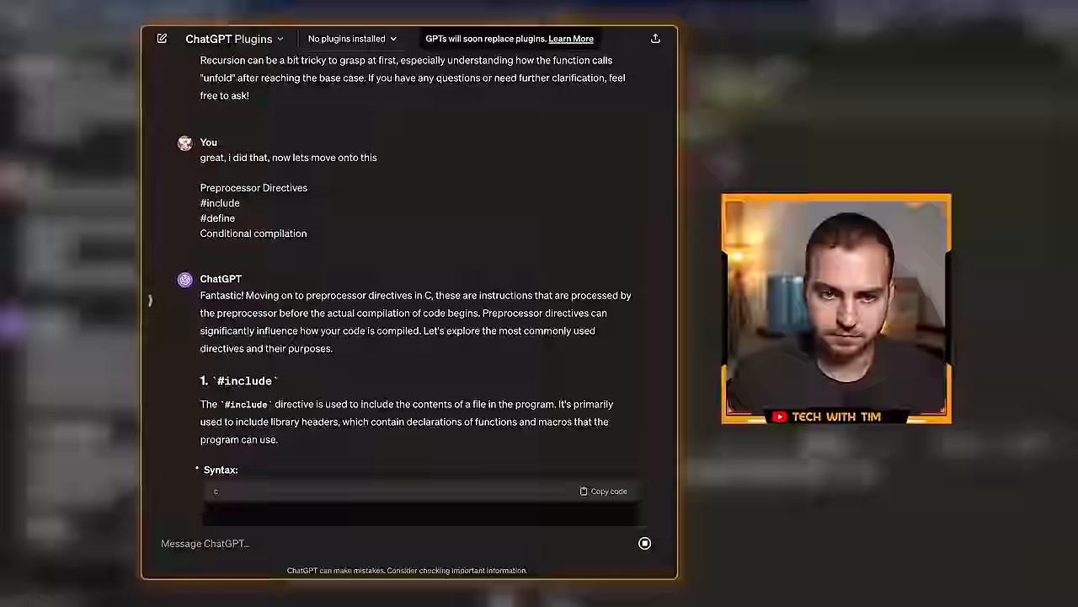
# Step: Send the Preprocessor Directives topic list and read the #include, #define and conditional compilation explanation
pyautogui.scroll(-3)
pyautogui.write('for some reason when I type this im getting an error')
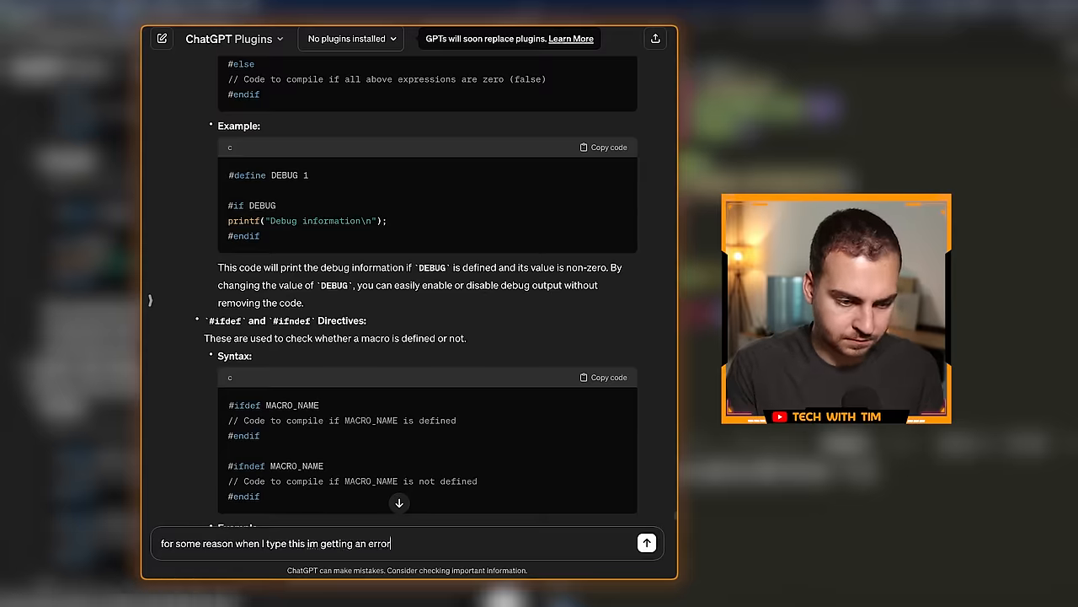
pyautogui.click(647, 542)
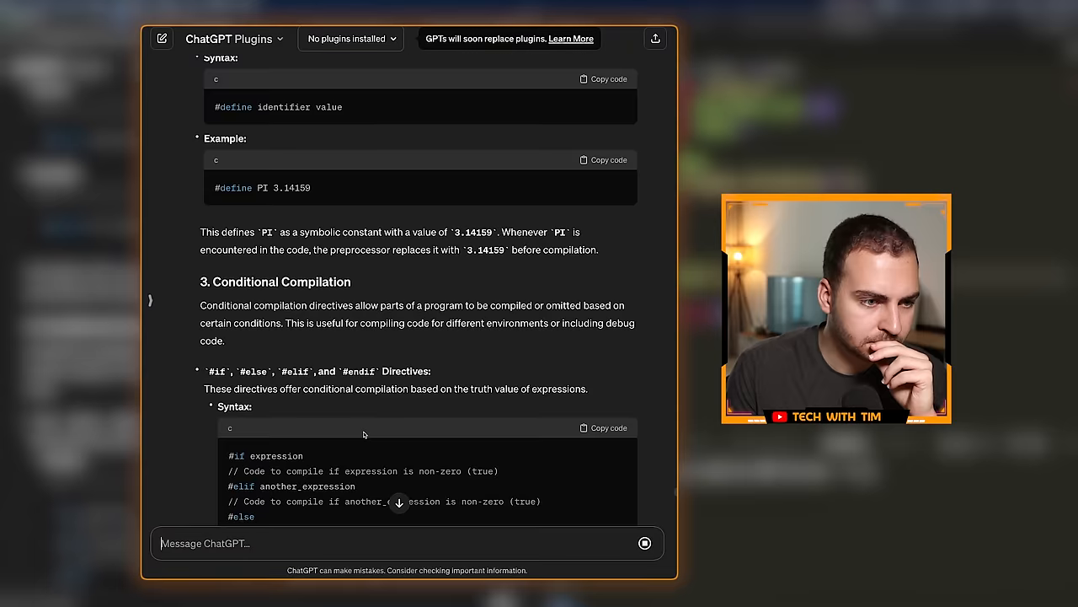
pyautogui.scroll(-3)
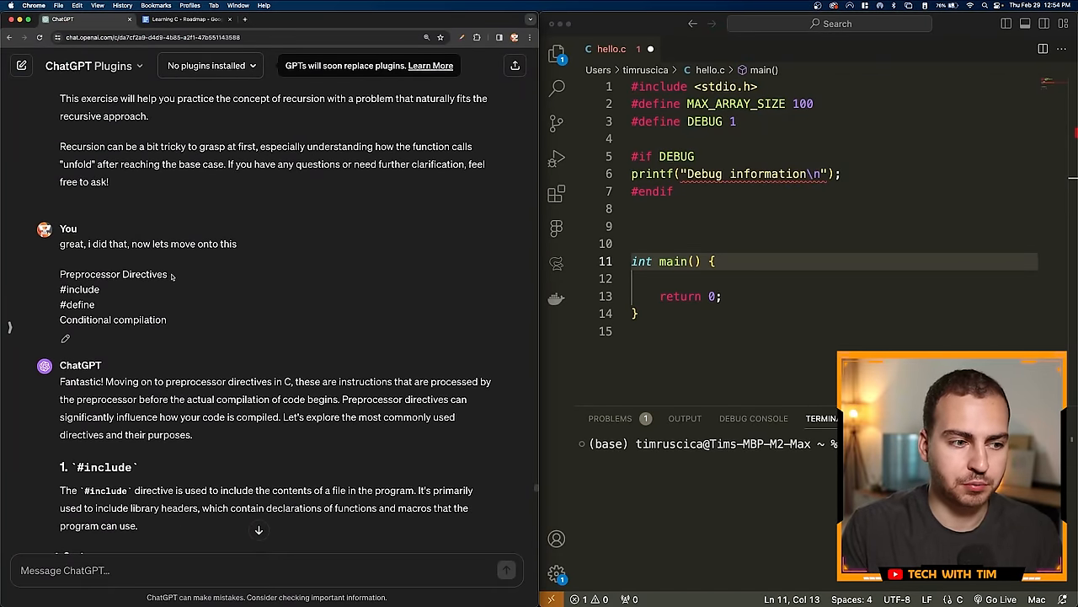
# Step: Mark the Preprocessor Directives heading and read ChatGPT's preprocessor answer
pyautogui.doubleClick(113, 273)
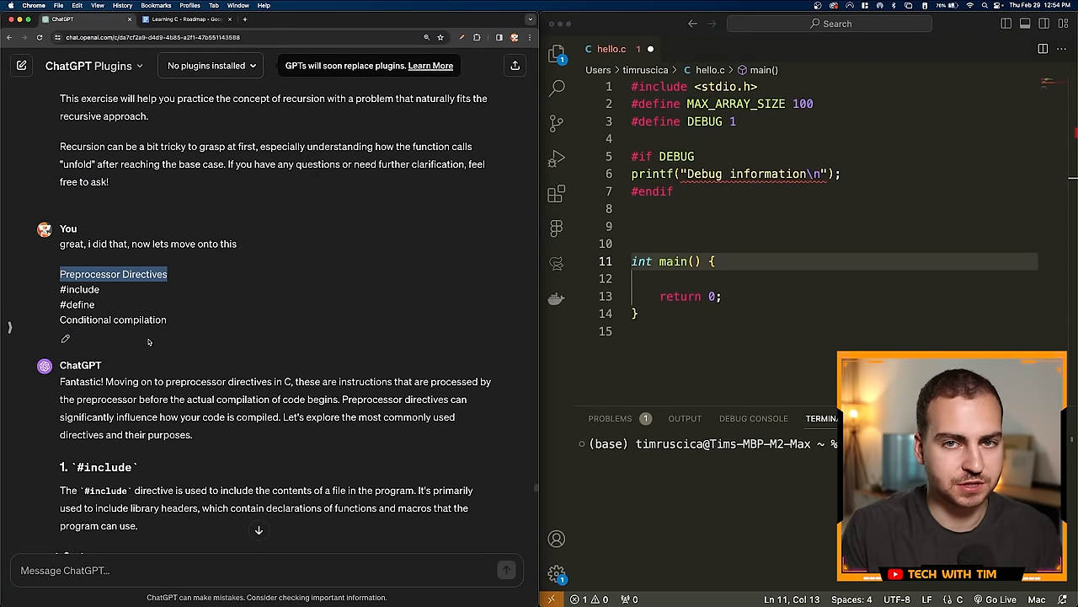
pyautogui.scroll(-3)
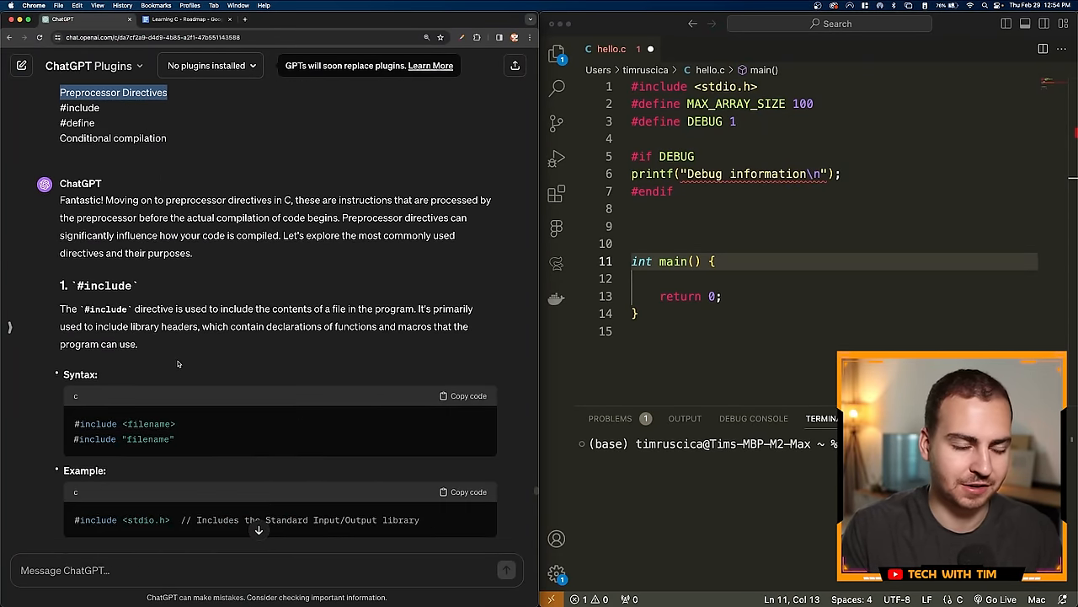
pyautogui.scroll(-3)
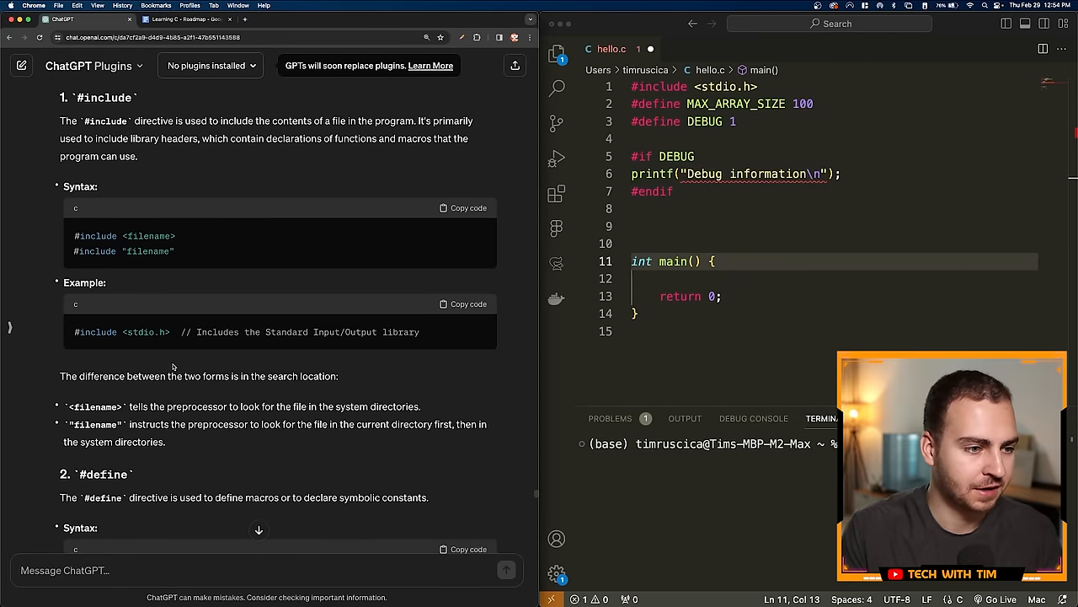
pyautogui.scroll(-3)
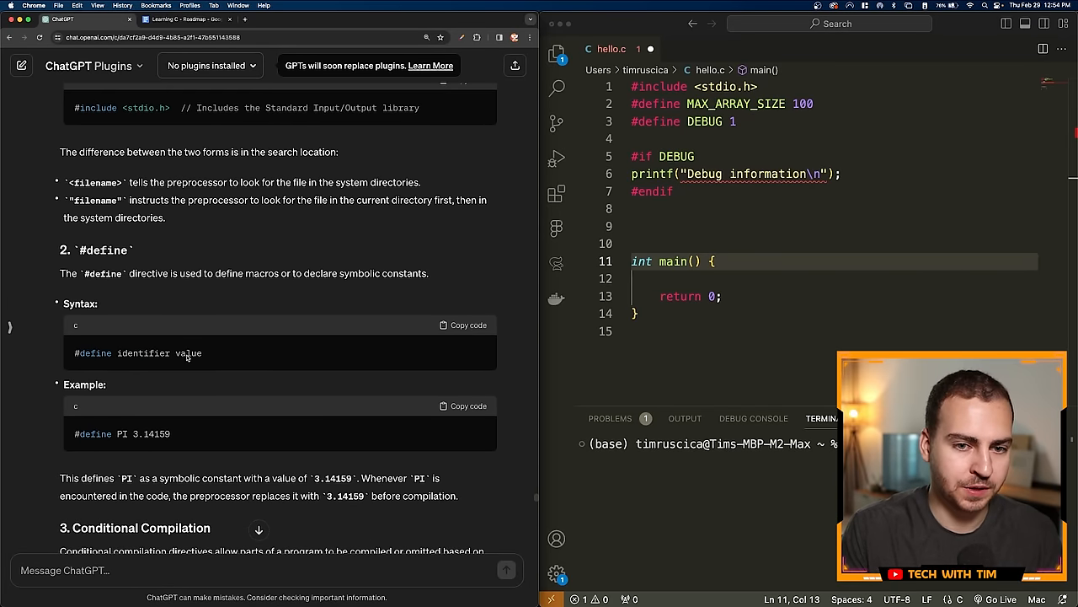
pyautogui.scroll(-3)
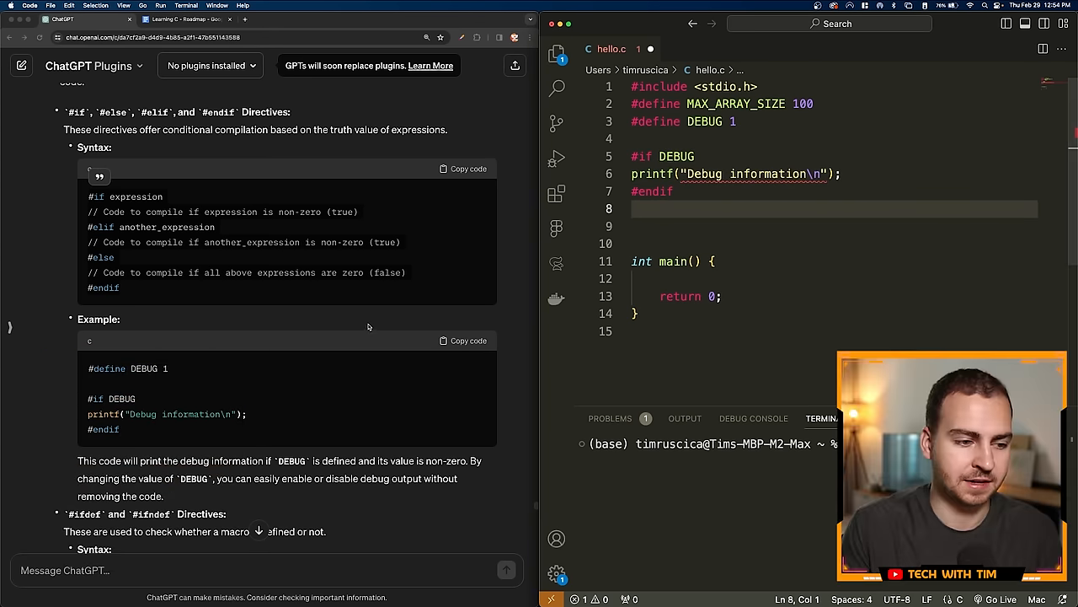
pyautogui.scroll(-3)
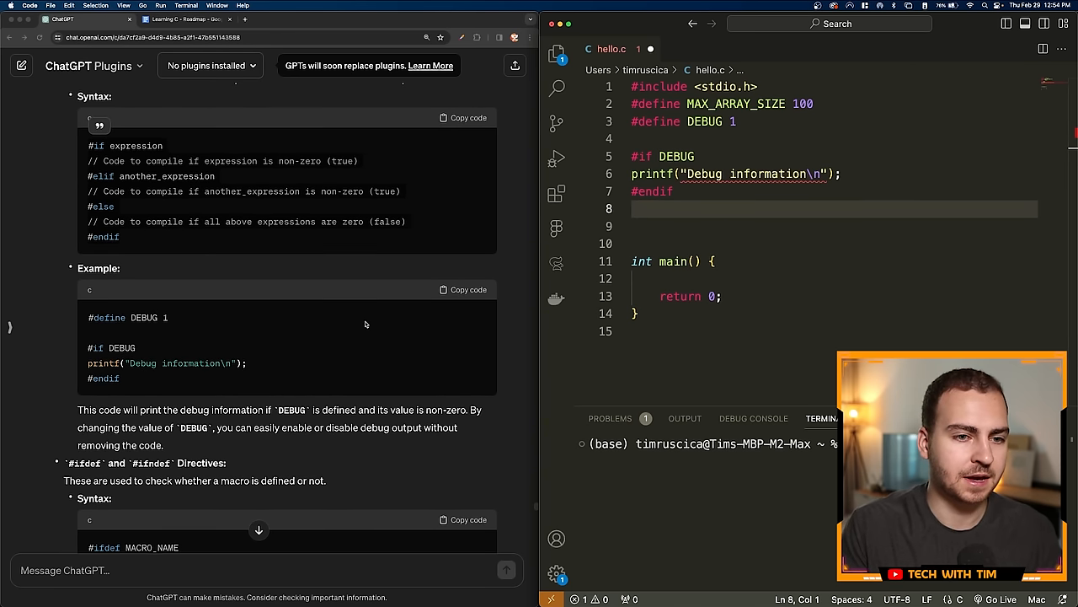
pyautogui.scroll(-3)
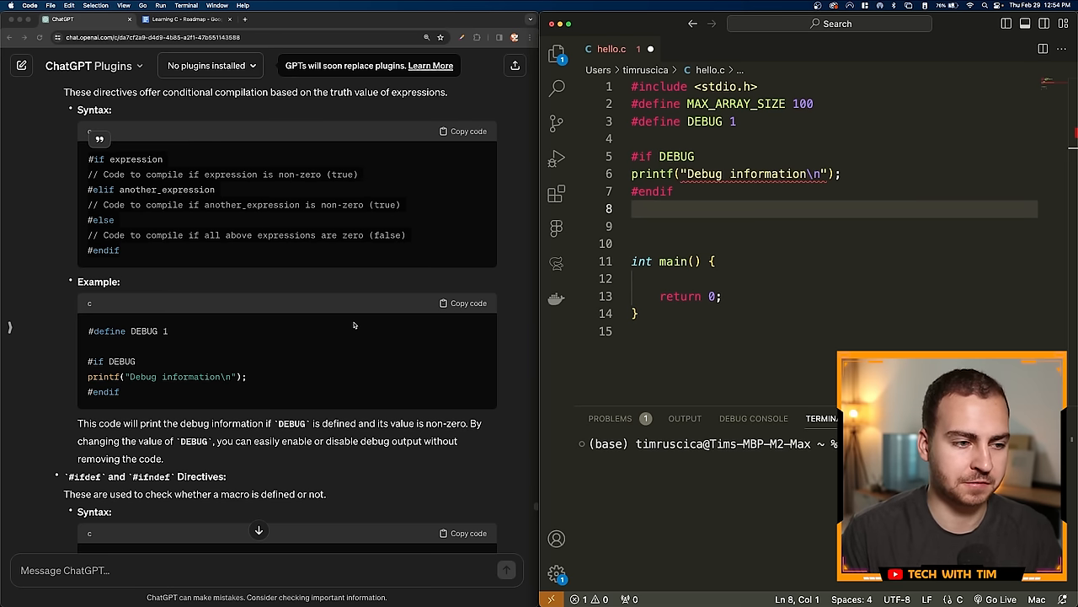
# Step: Finish reading the preprocessor-vs-runtime-if comparison and send the Arrays topic list request
pyautogui.scroll(-3)
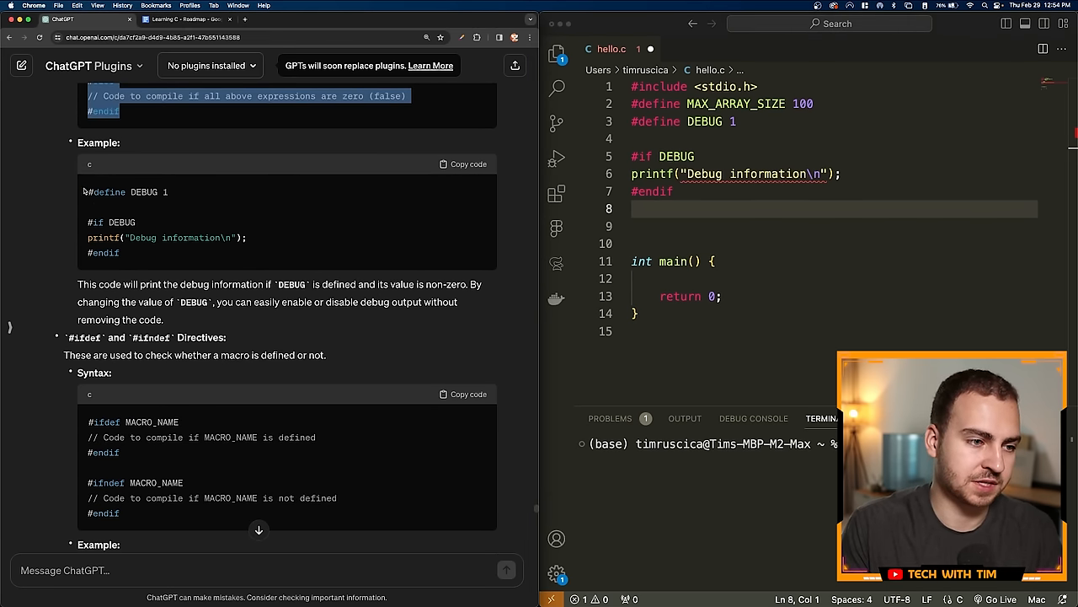
pyautogui.scroll(-3)
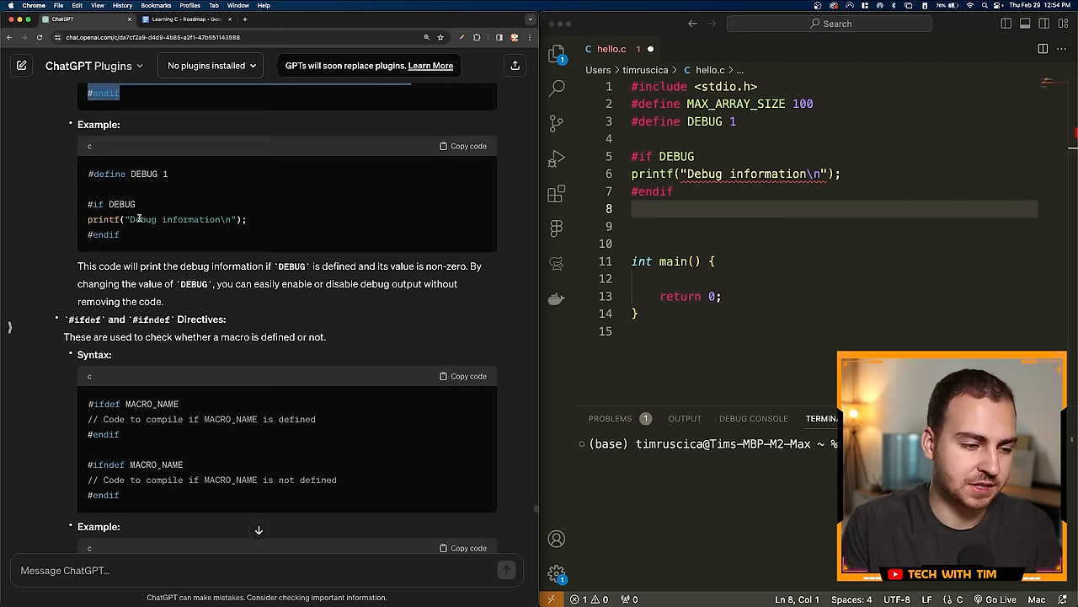
pyautogui.scroll(-3)
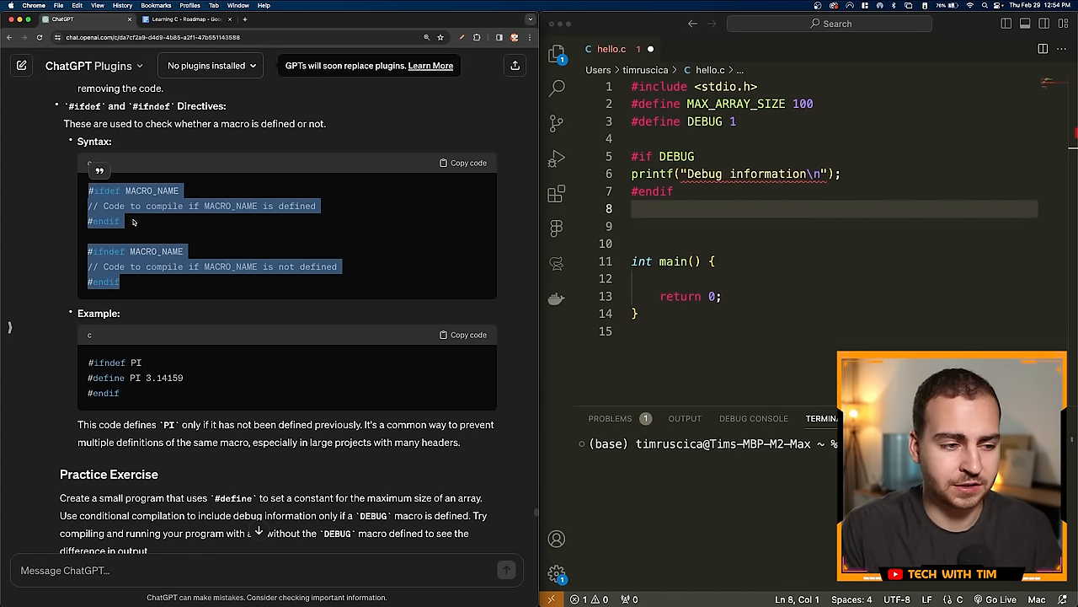
pyautogui.scroll(-3)
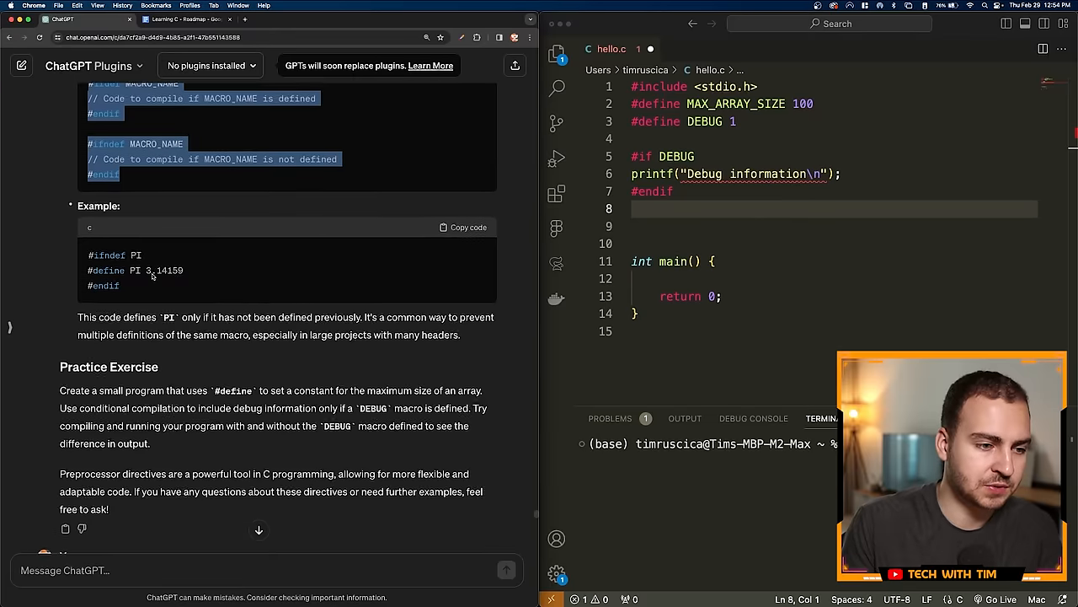
pyautogui.scroll(-3)
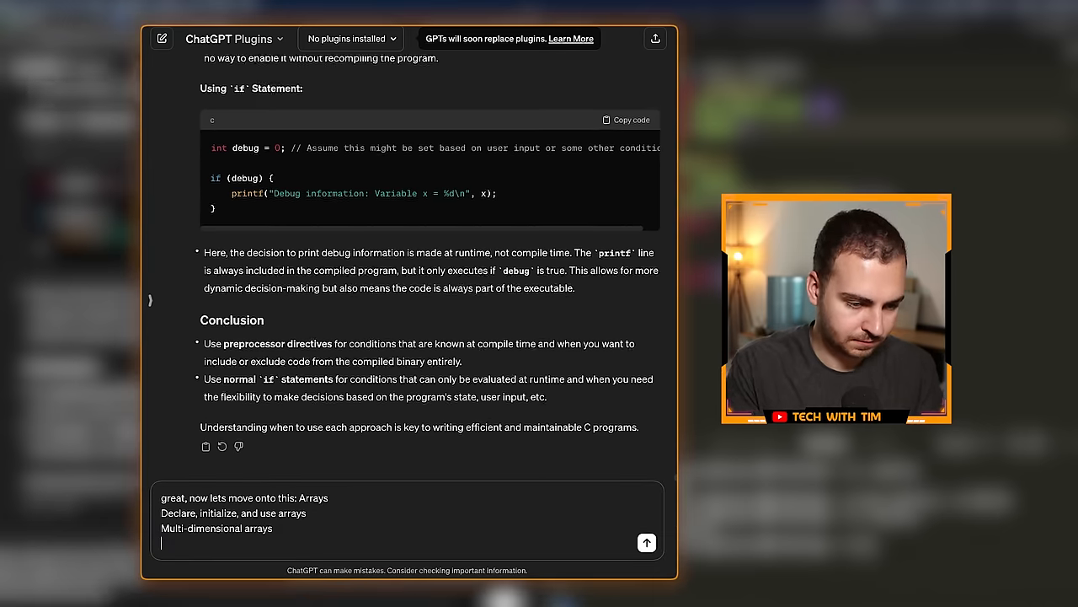
pyautogui.click(647, 543)
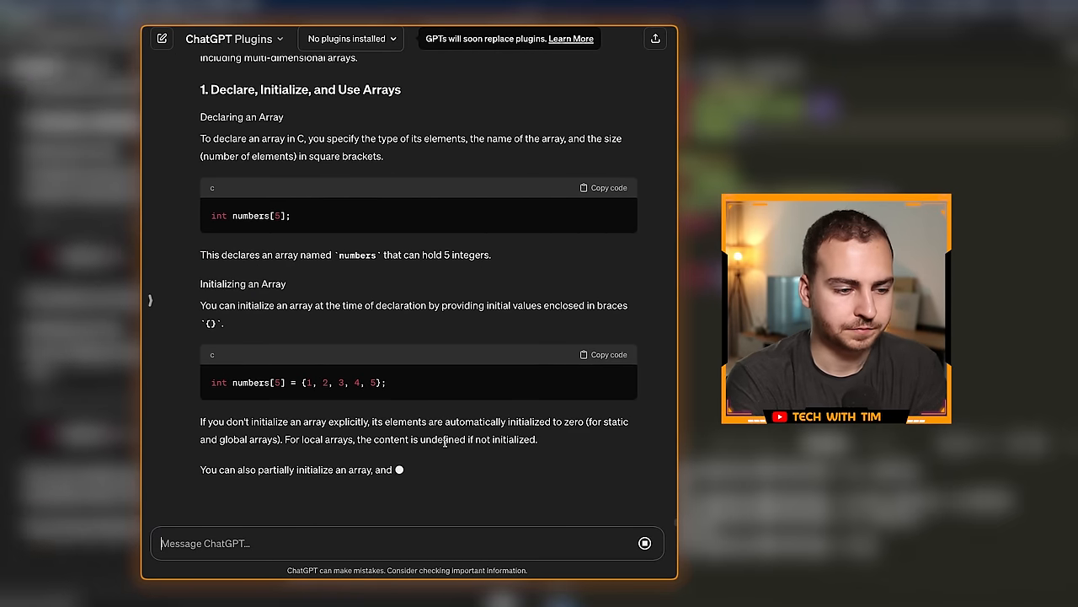